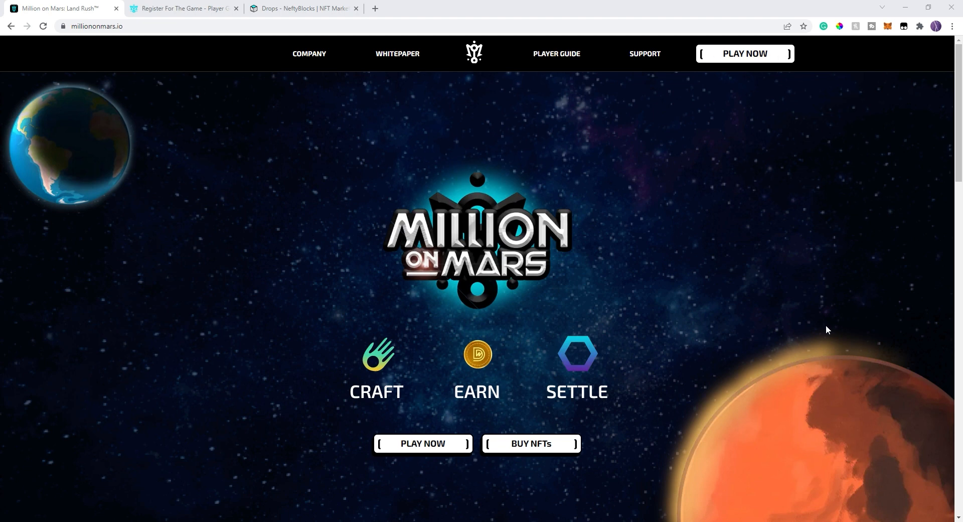
mouse_move(737, 296)
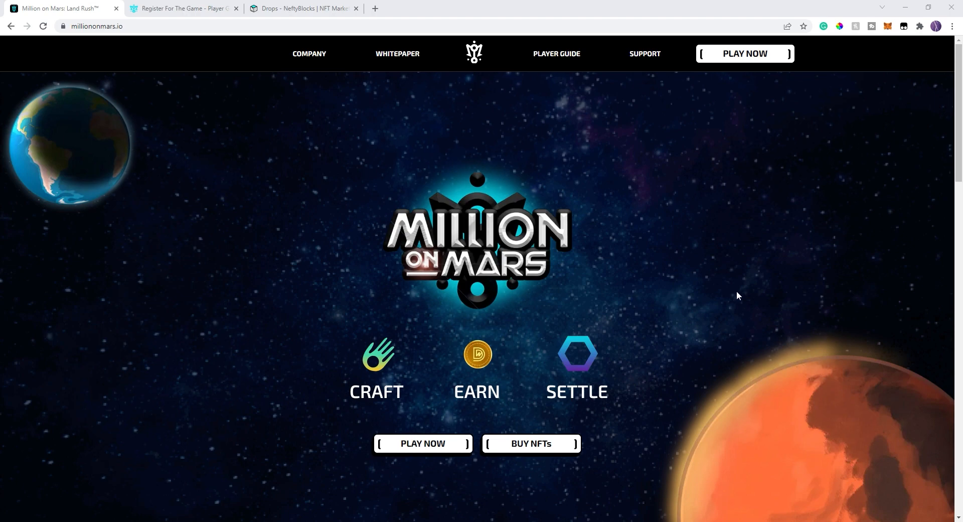
Scroll the homepage down to the Play & Own section on access badges, land and settlements.
scroll("down", 3)
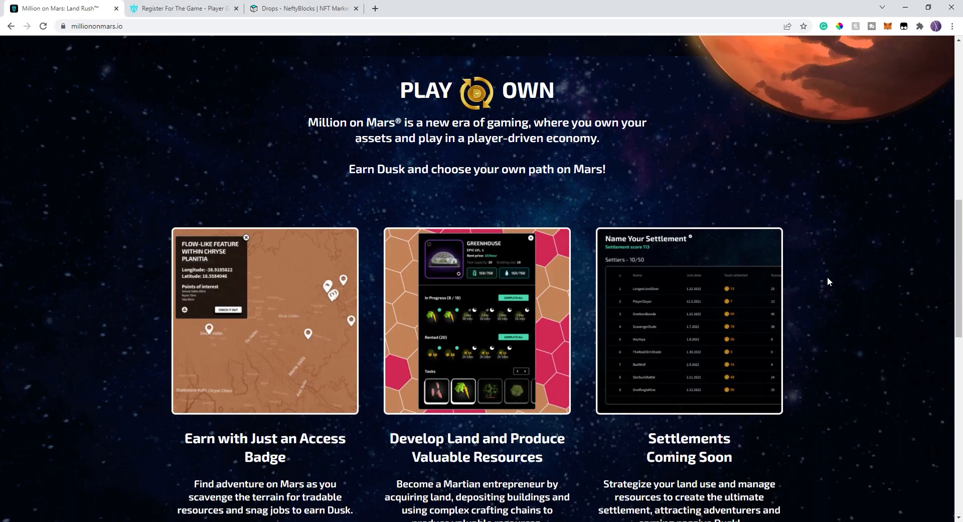
mouse_move(826, 277)
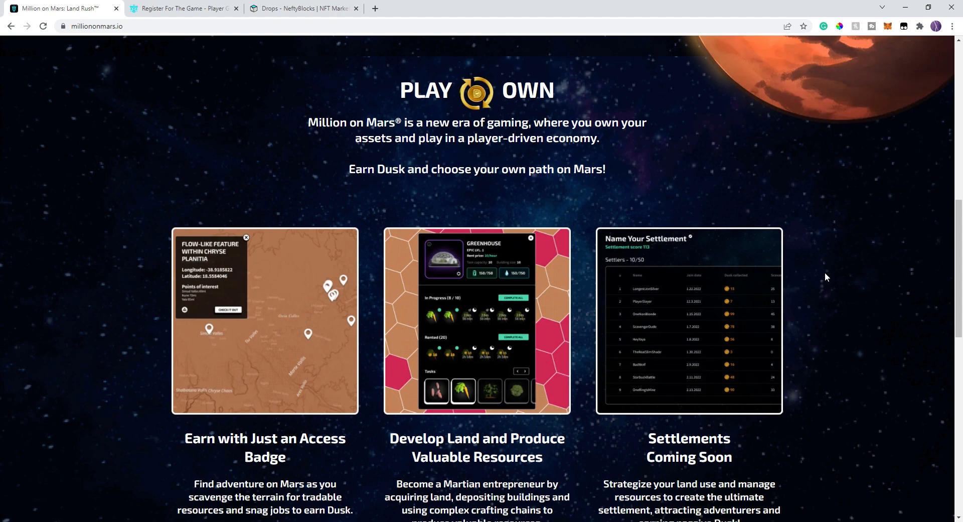
mouse_move(236, 146)
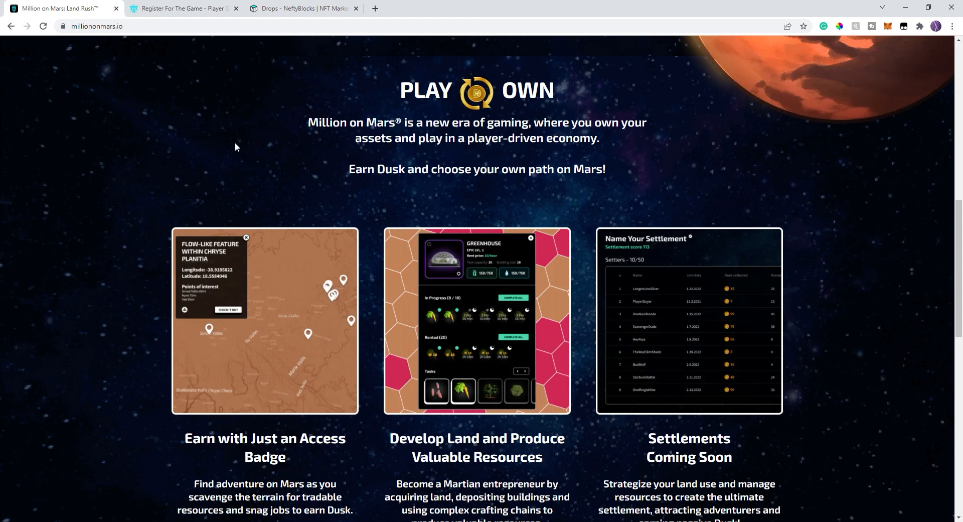
mouse_move(147, 105)
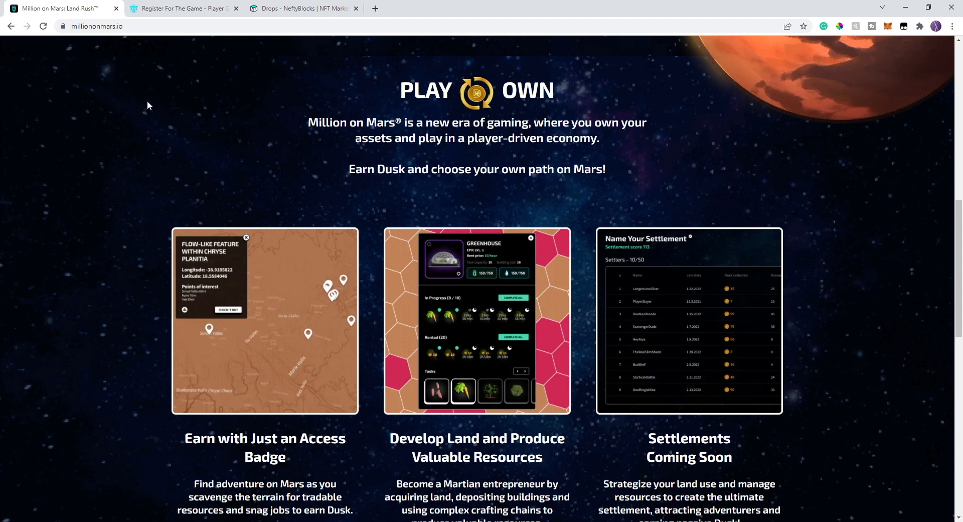
mouse_move(902, 217)
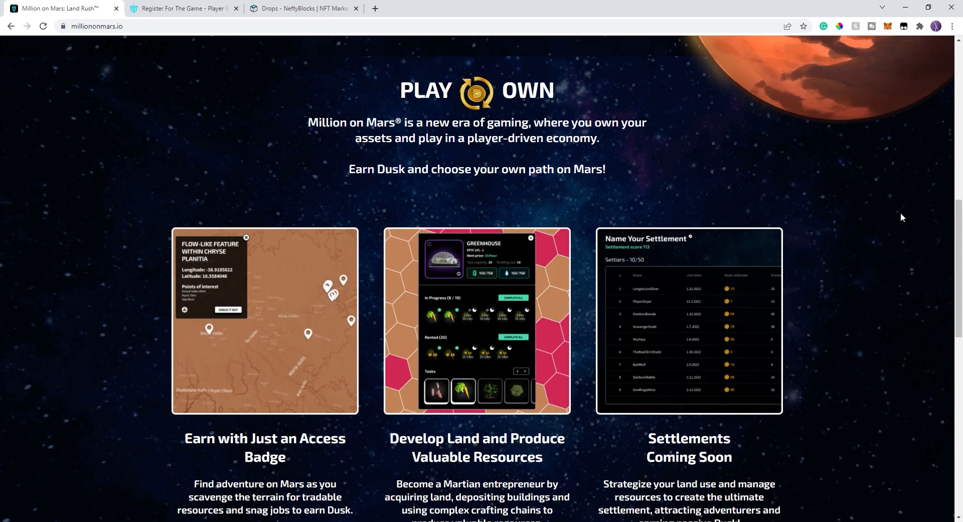
mouse_move(101, 122)
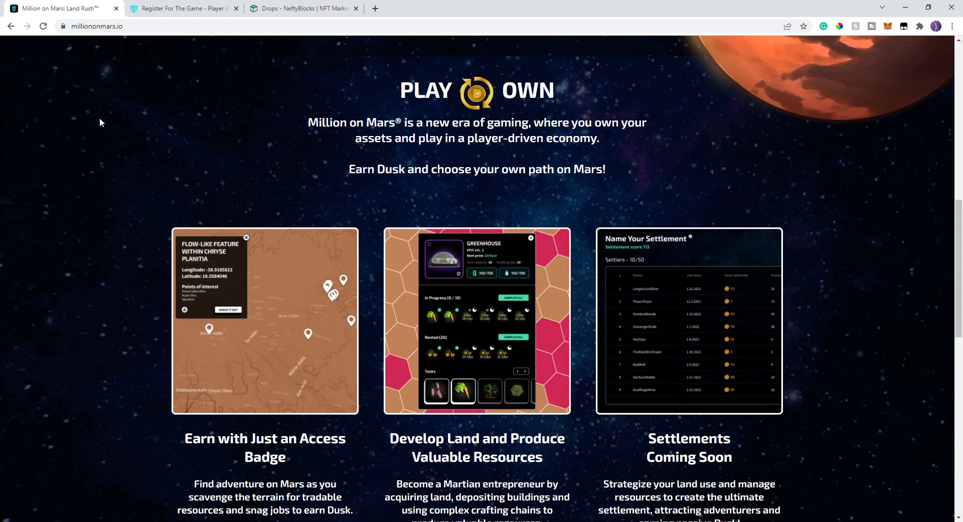
Scroll past the three gameplay feature cards to the footer and back to the NFTs minted, volume and burned stats.
scroll("down", 3)
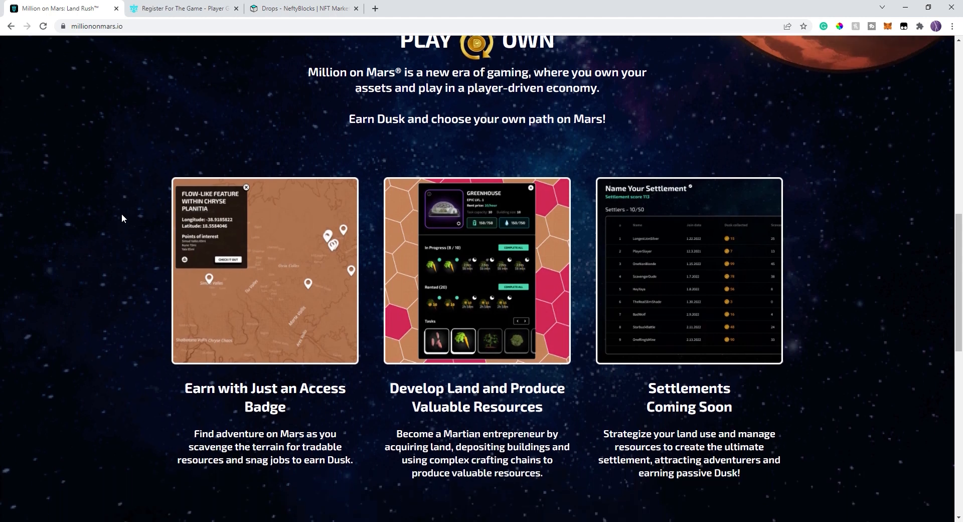
mouse_move(40, 196)
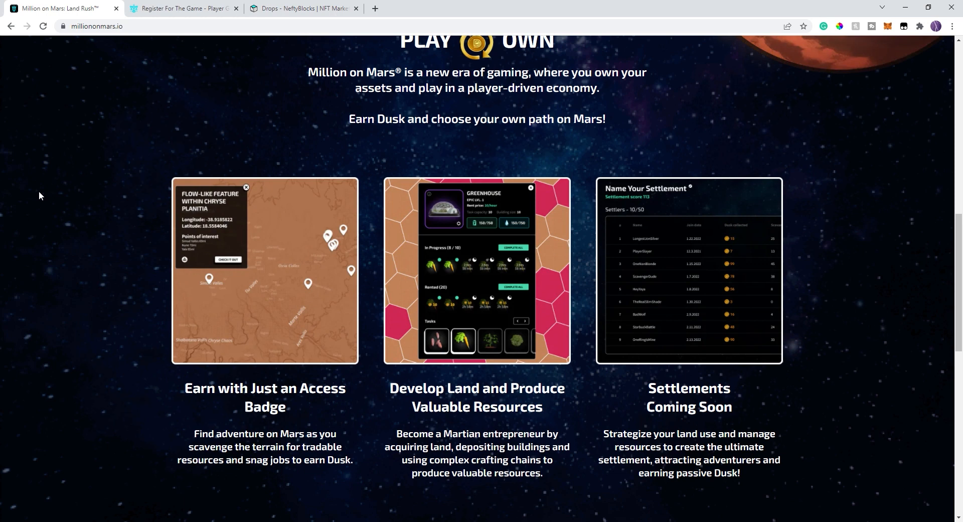
mouse_move(108, 187)
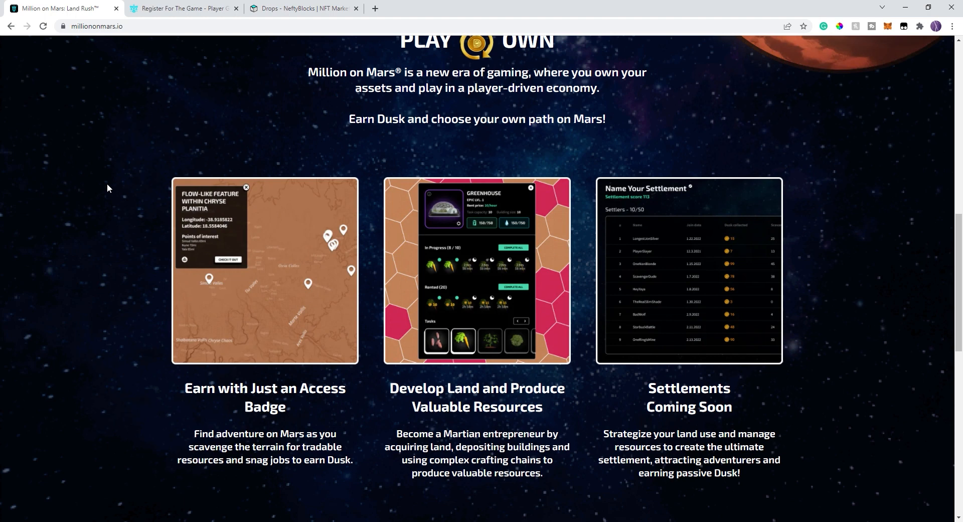
mouse_move(112, 165)
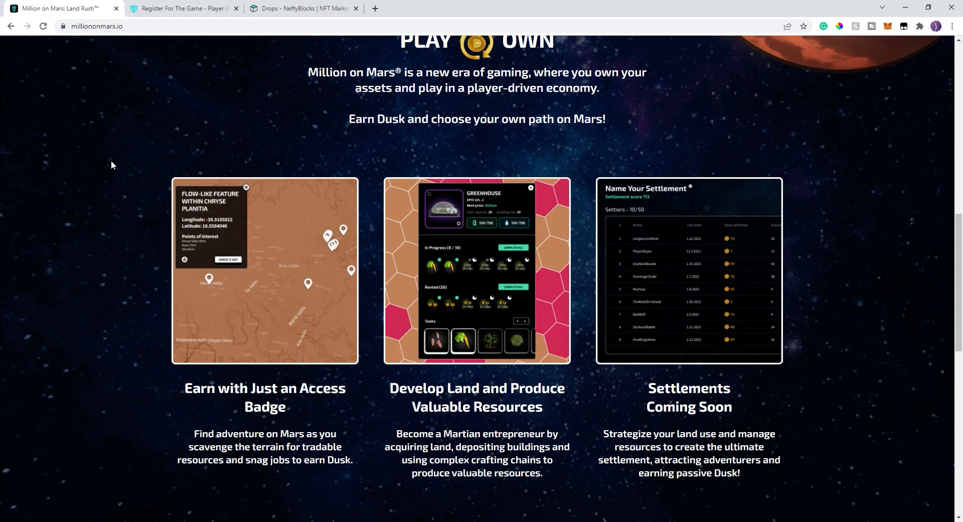
scroll("down", 3)
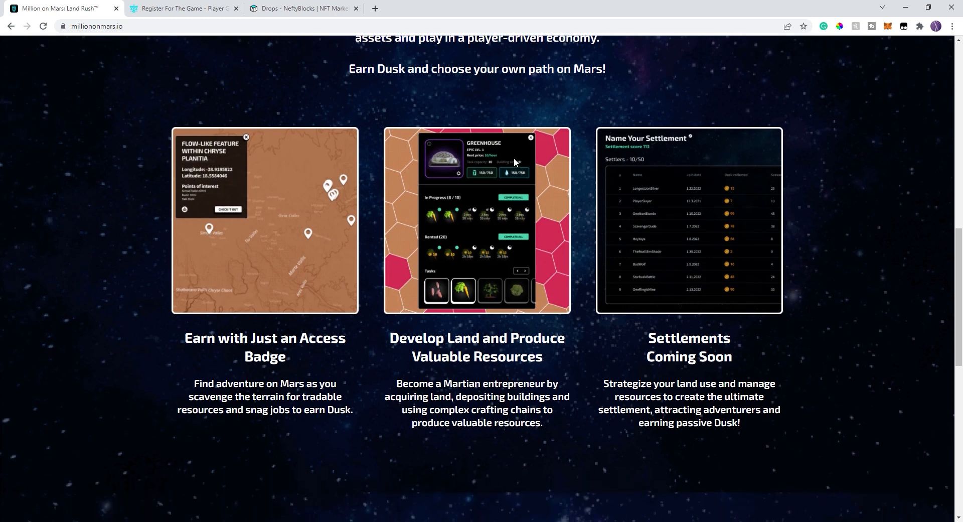
mouse_move(573, 269)
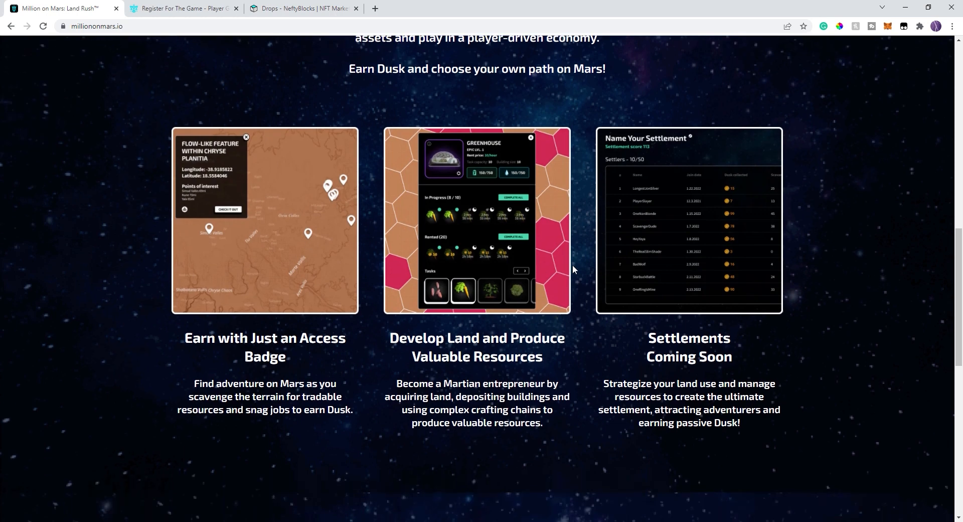
mouse_move(551, 220)
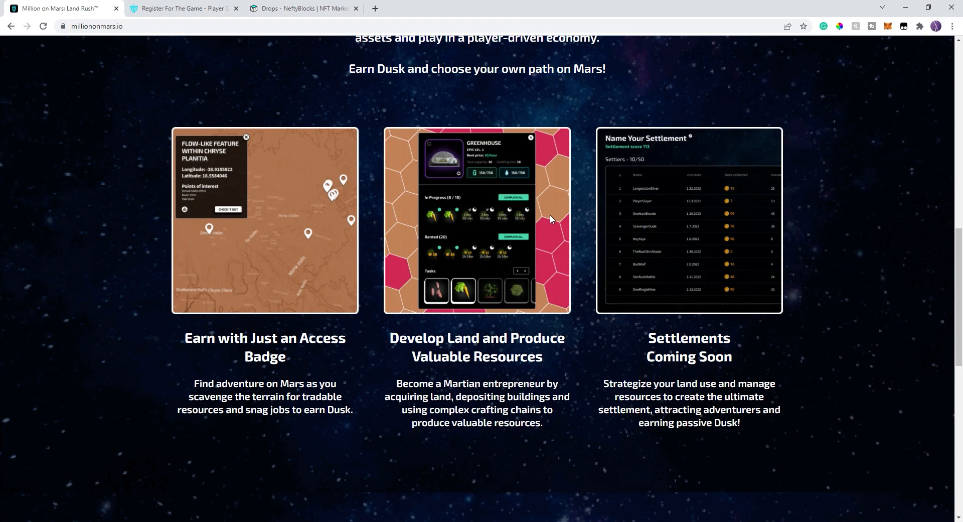
mouse_move(746, 221)
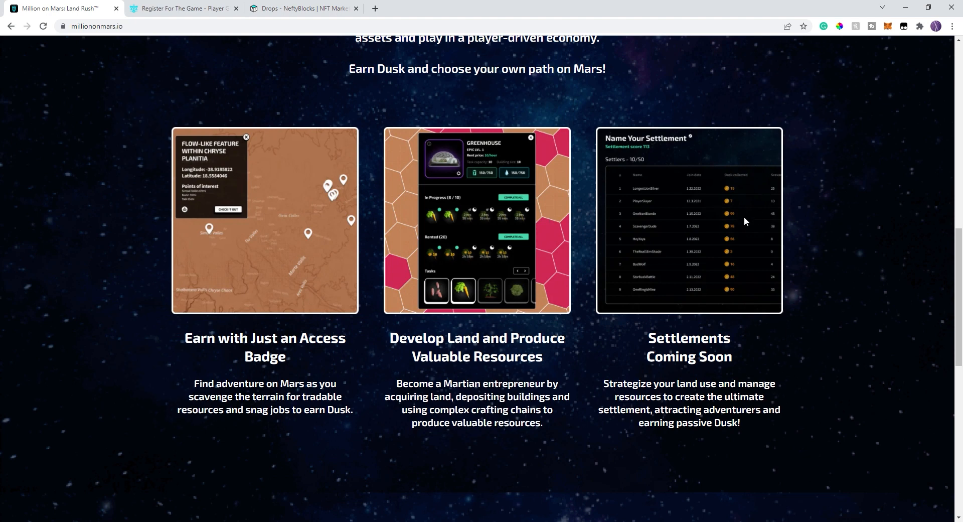
mouse_move(782, 277)
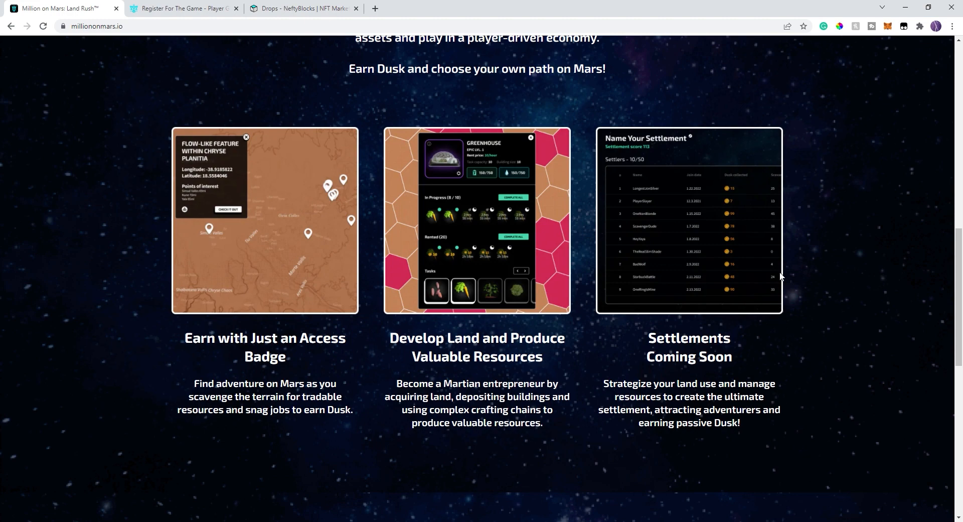
scroll("down", 3)
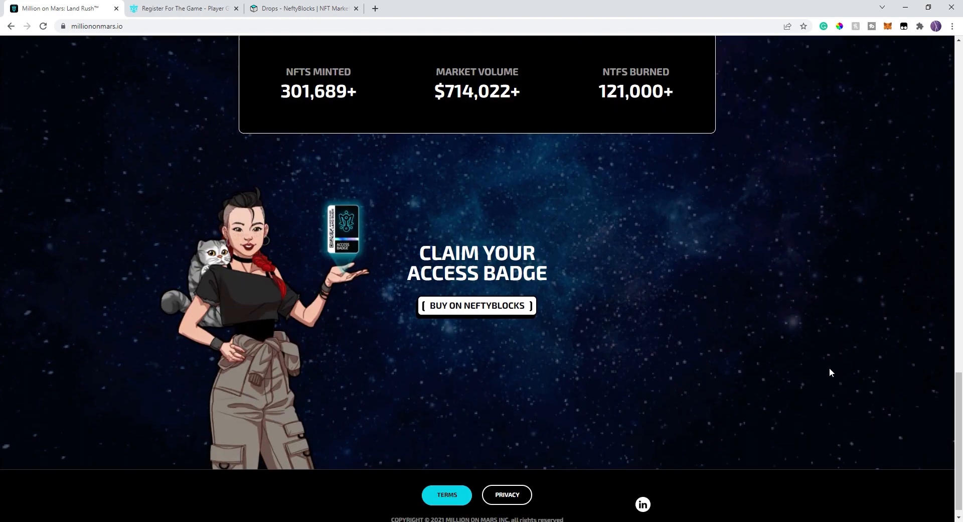
scroll("up", 3)
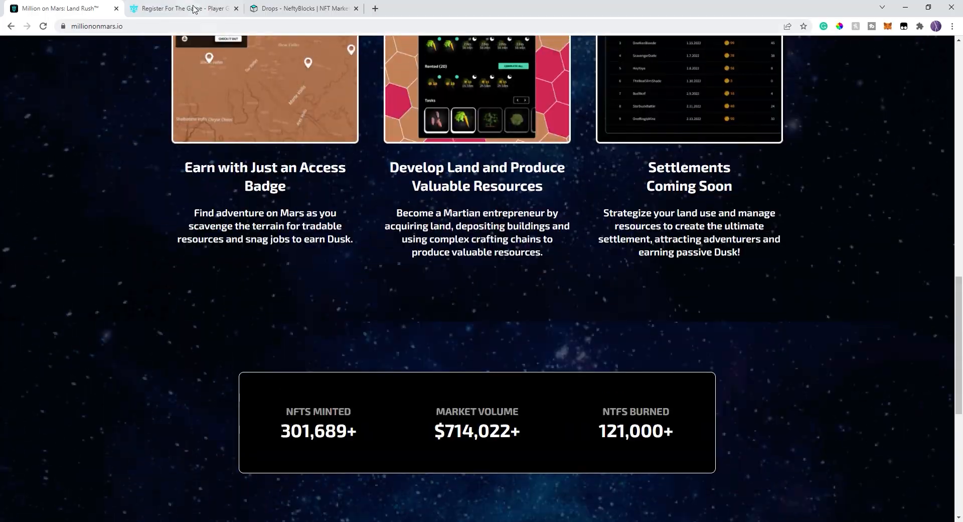
Show the Register For The Game guide page and scroll through its registration screenshots.
left_click(184, 8)
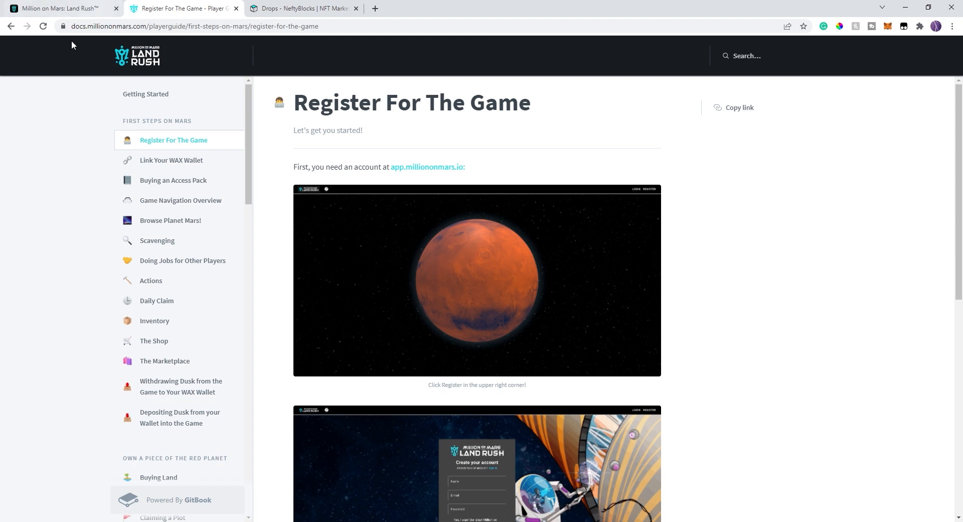
mouse_move(777, 232)
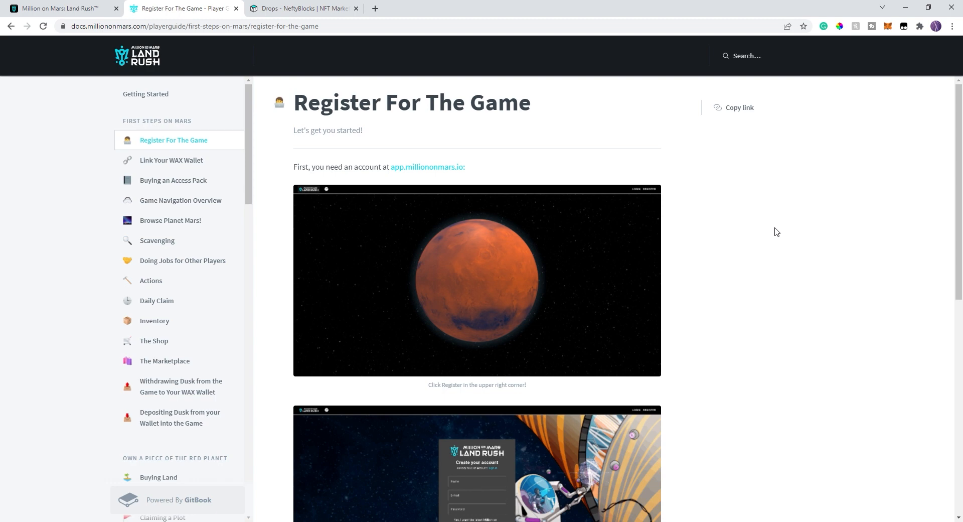
mouse_move(582, 357)
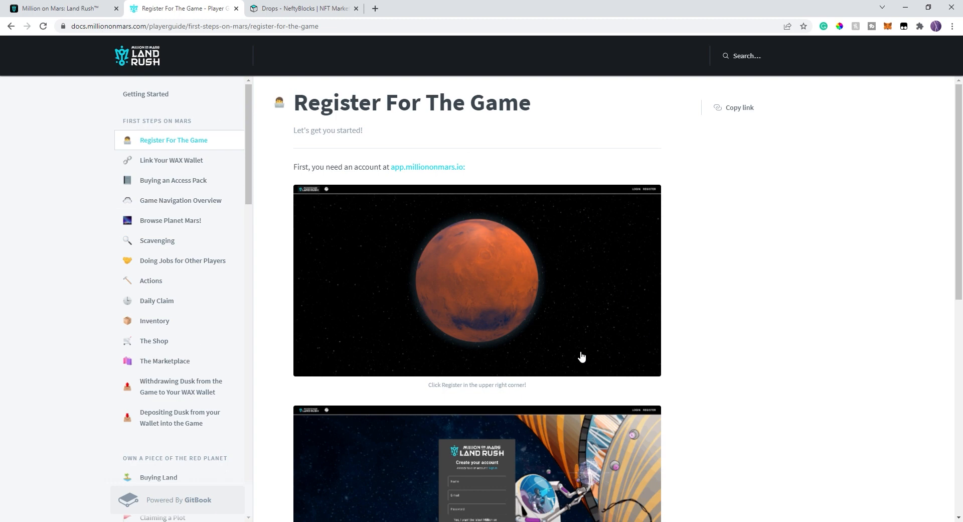
mouse_move(664, 314)
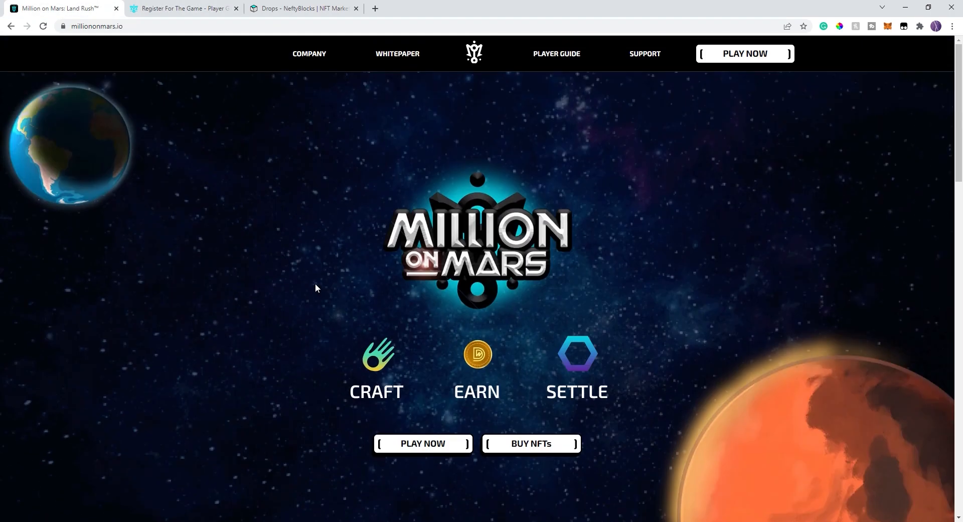
mouse_move(115, 14)
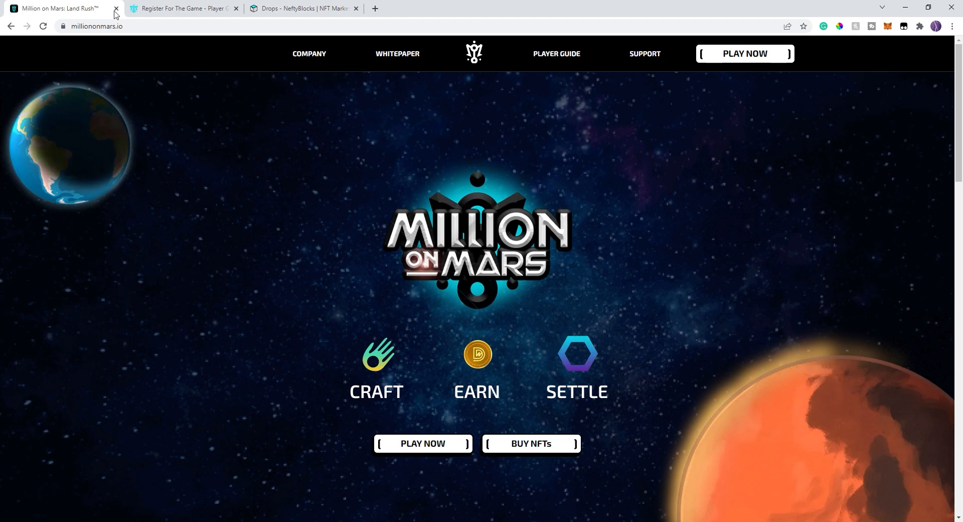
left_click(183, 8)
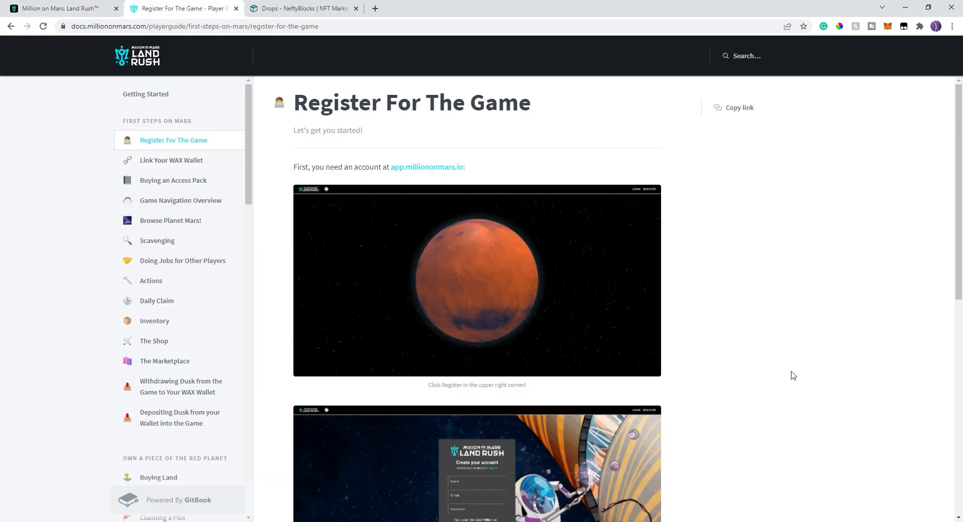
scroll("down", 3)
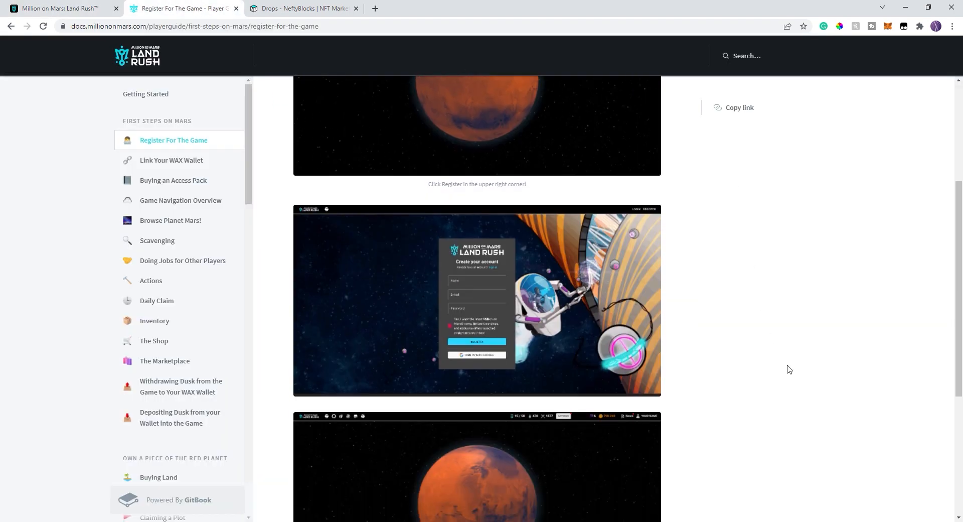
mouse_move(468, 285)
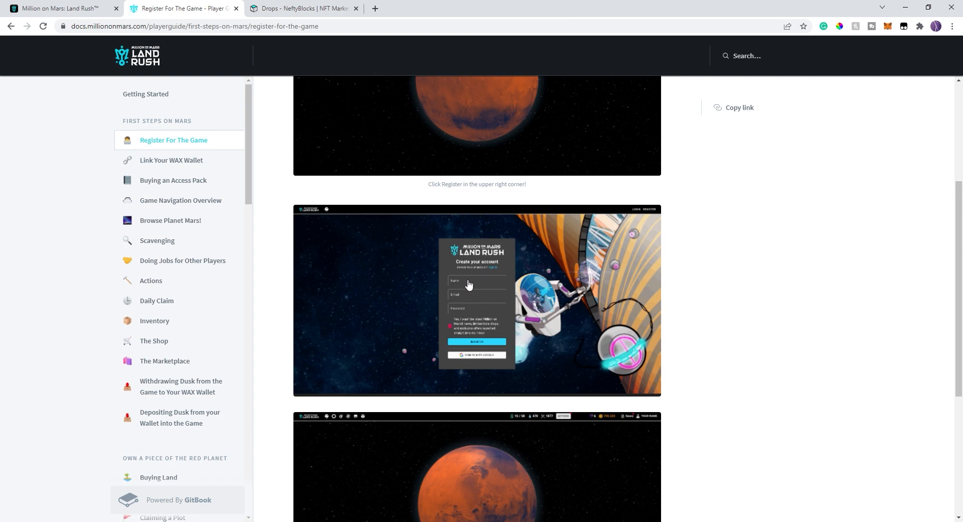
mouse_move(551, 306)
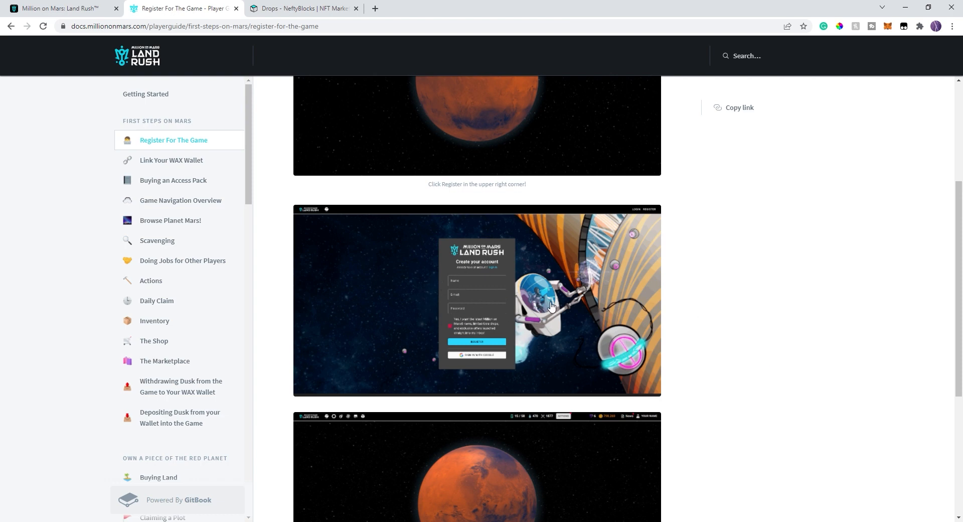
mouse_move(582, 272)
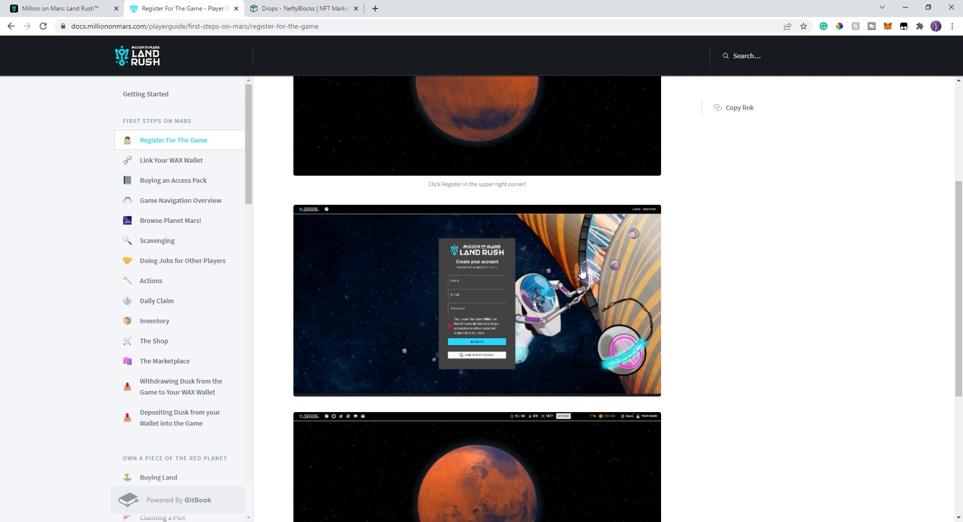
mouse_move(585, 266)
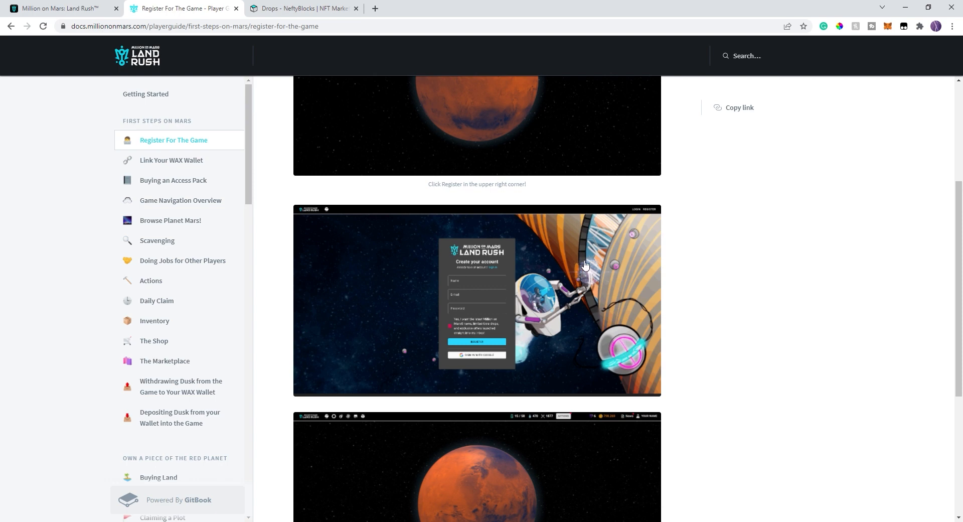
mouse_move(738, 313)
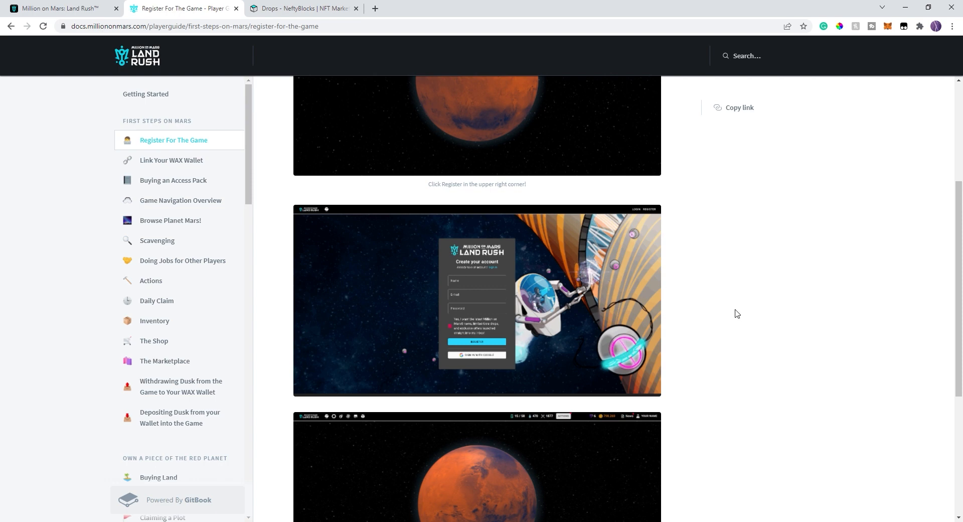
scroll("down", 3)
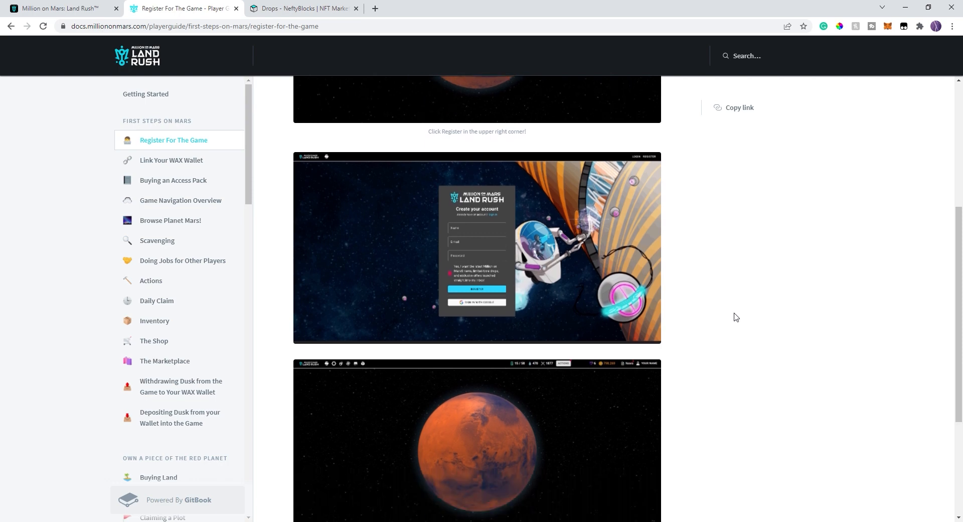
scroll("down", 3)
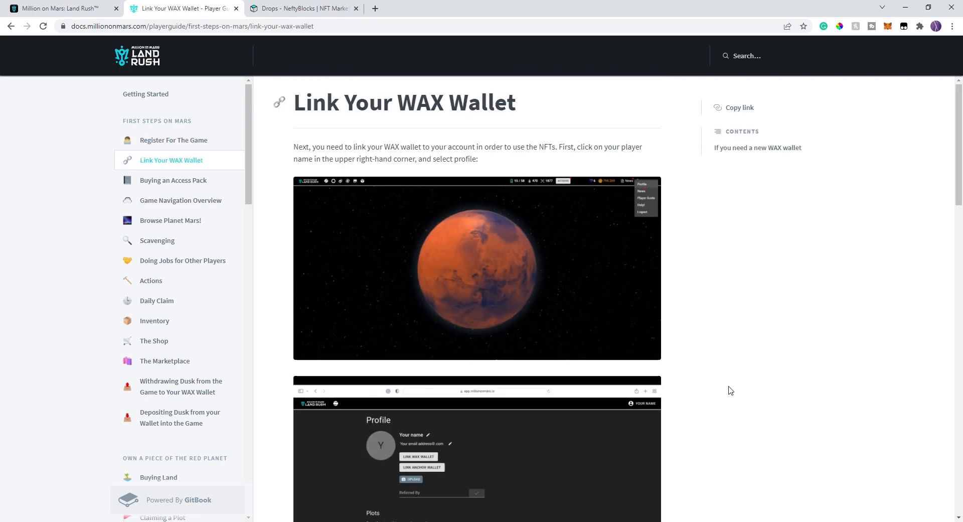
Scroll the Link Your WAX Wallet page down to the linked-wallet Player Screen example.
scroll("down", 3)
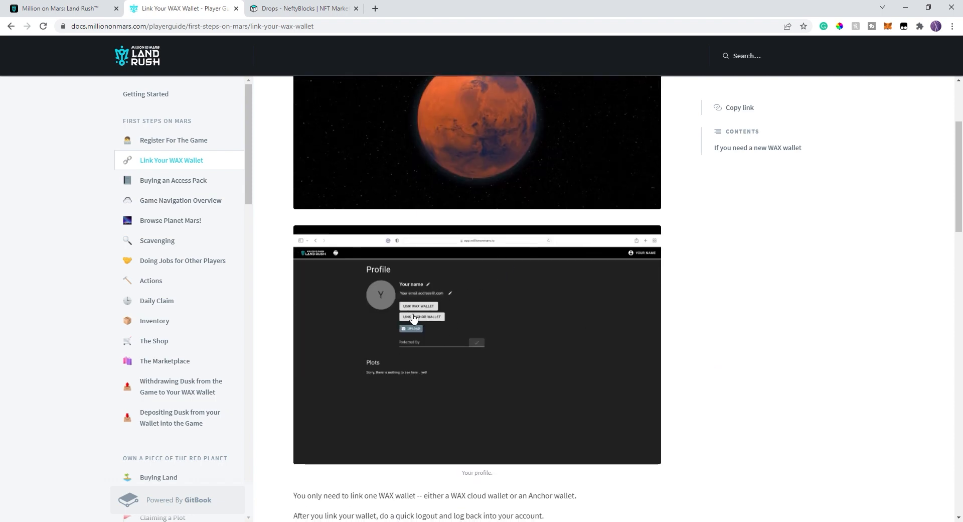
mouse_move(765, 387)
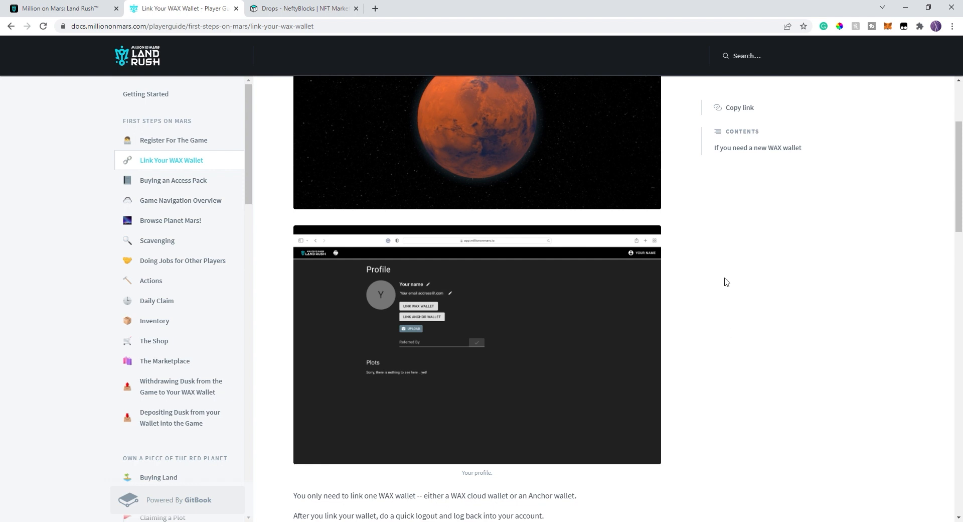
mouse_move(771, 347)
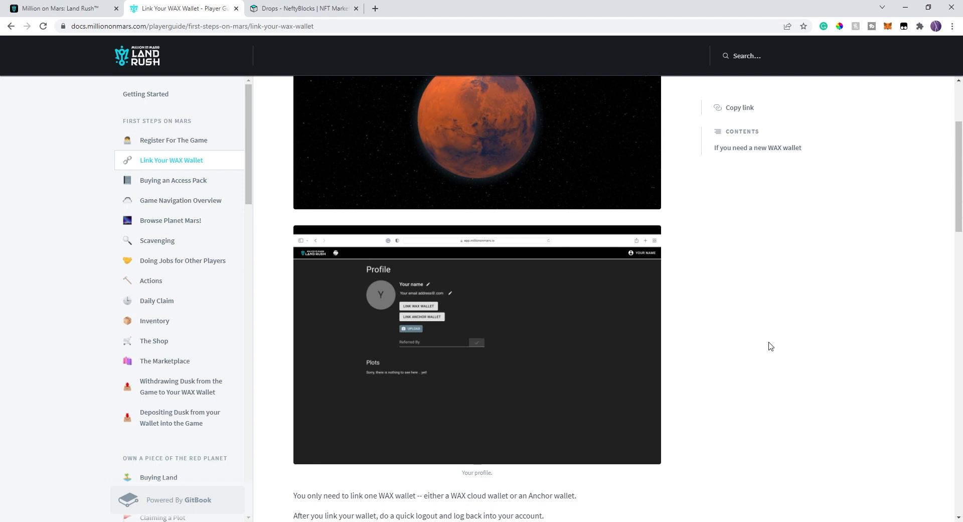
mouse_move(366, 269)
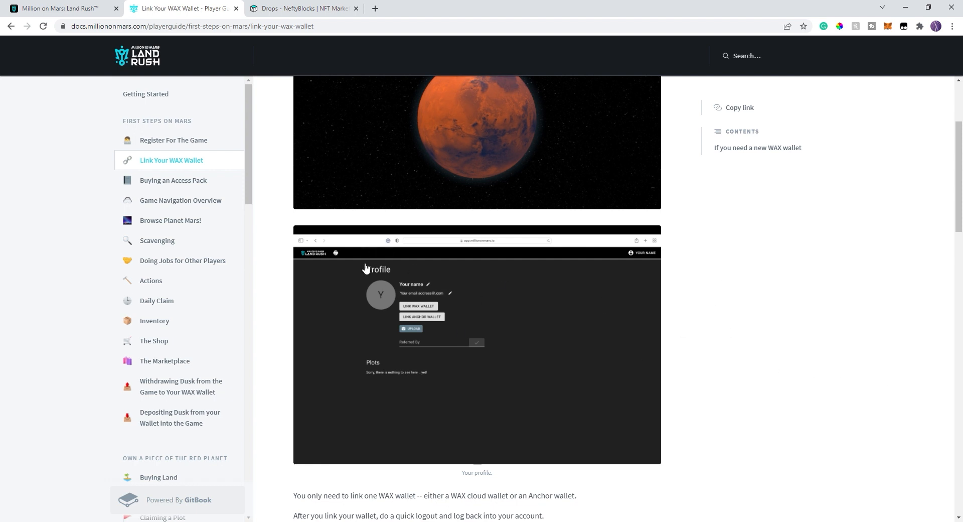
scroll("down", 3)
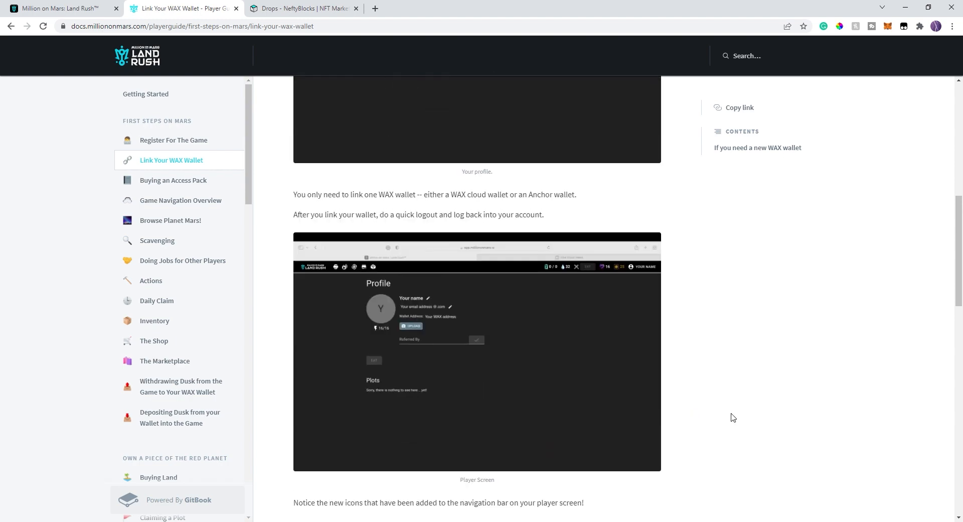
mouse_move(546, 338)
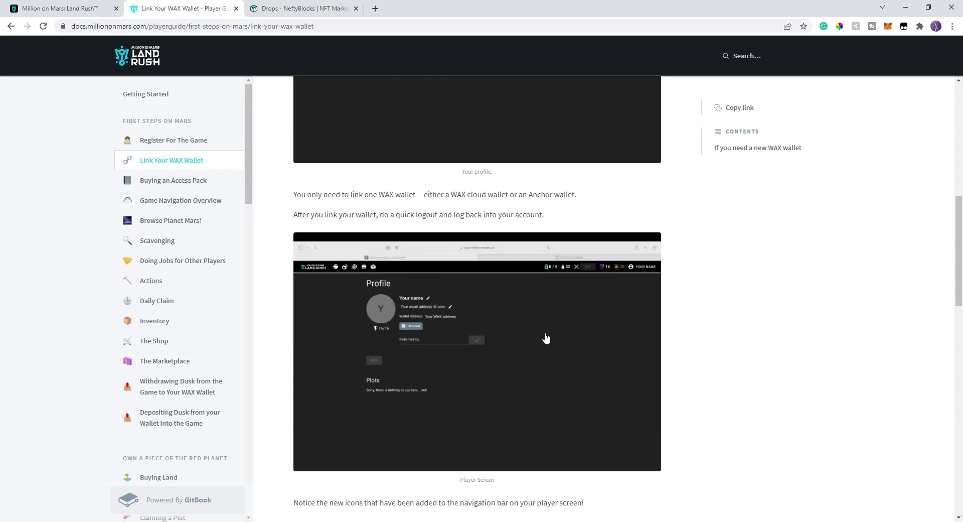
mouse_move(190, 189)
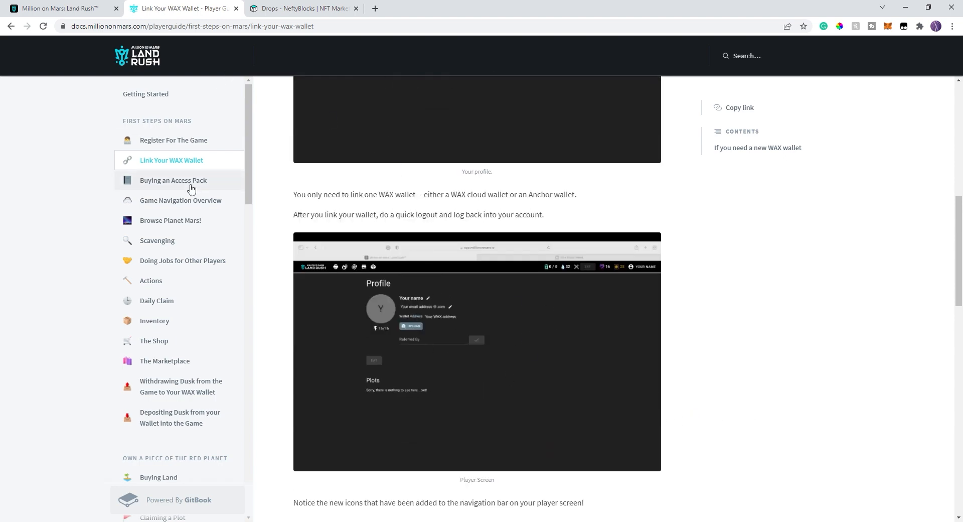
Show the Buying an Access Pack guide page from the sidebar.
left_click(174, 179)
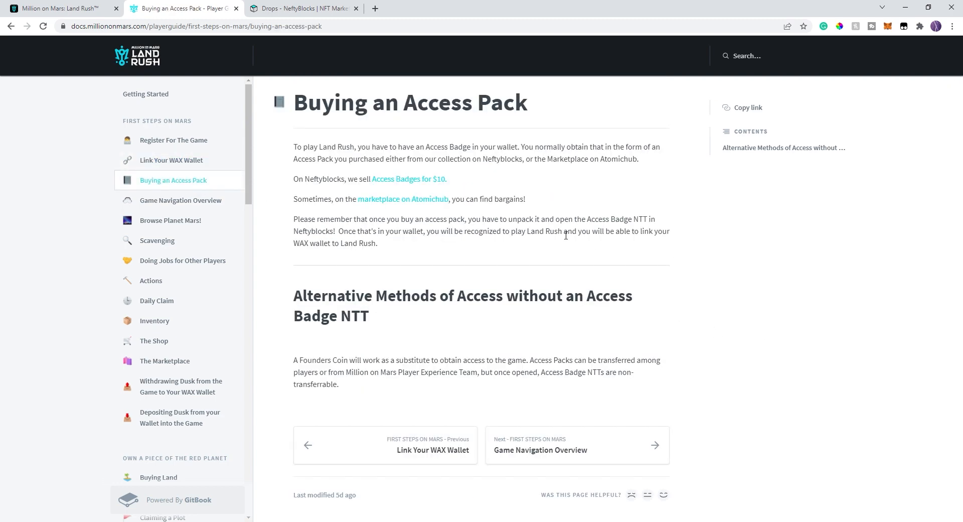
mouse_move(538, 217)
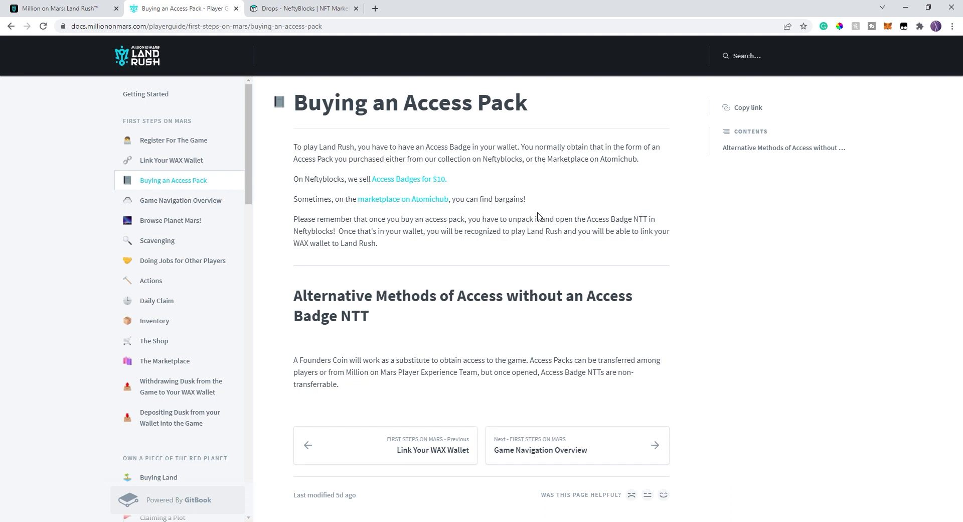
mouse_move(544, 211)
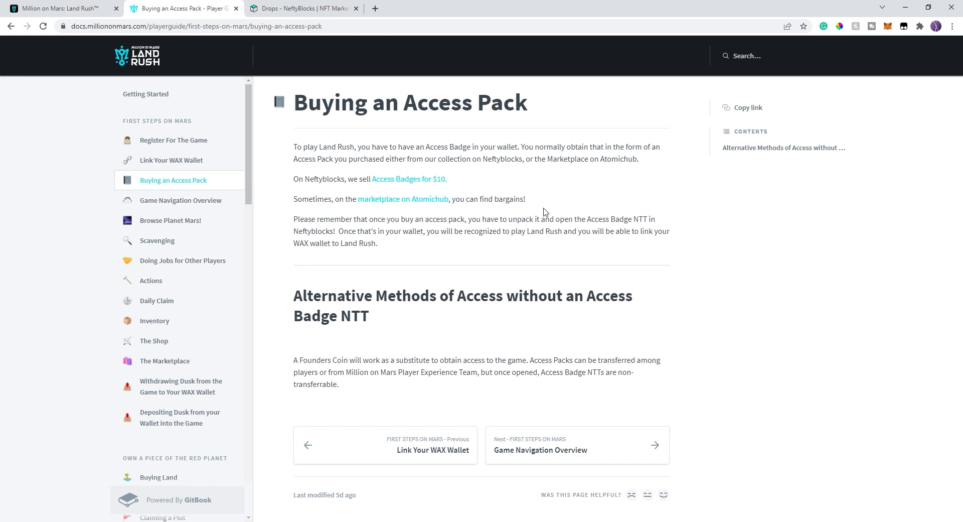
mouse_move(494, 234)
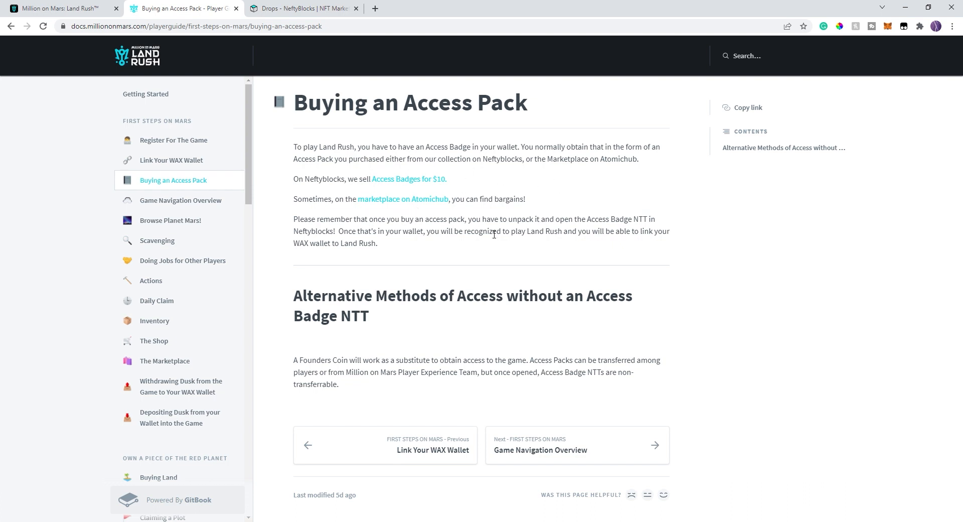
mouse_move(630, 262)
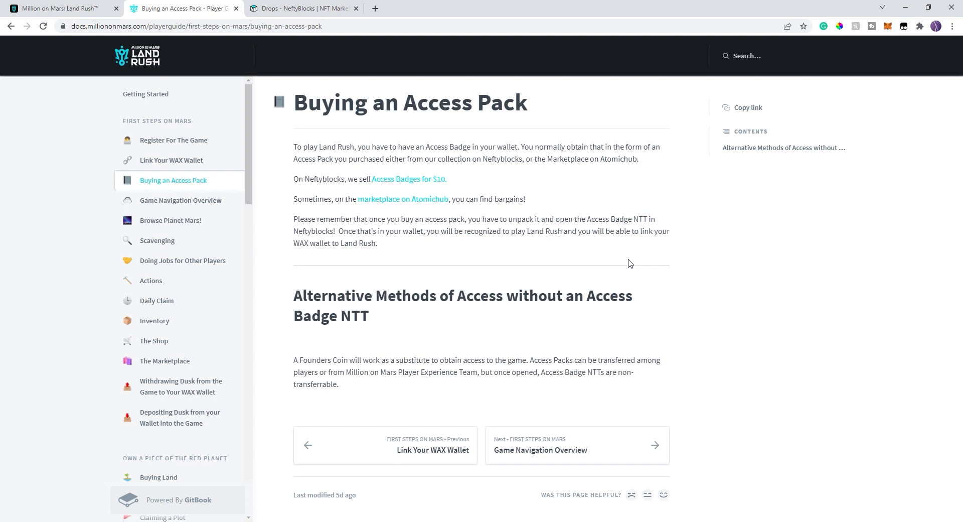
mouse_move(653, 258)
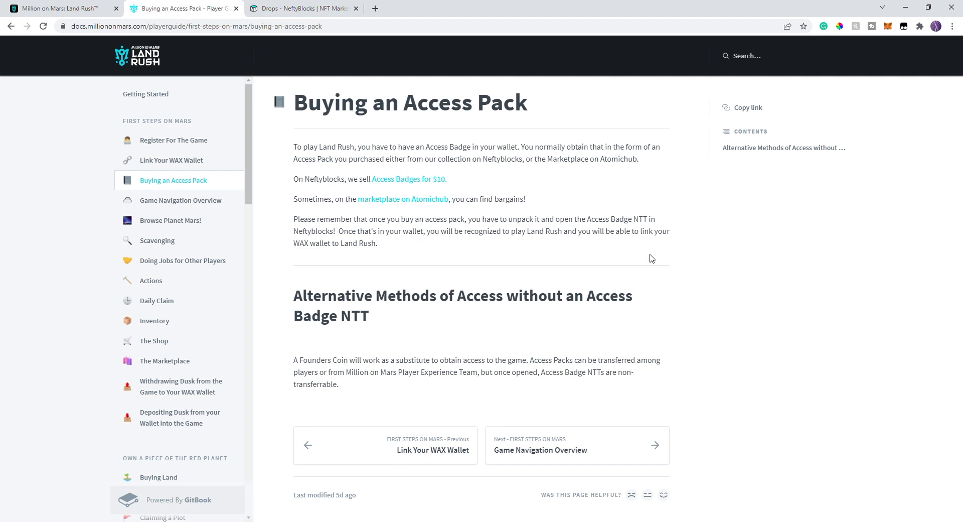
mouse_move(657, 255)
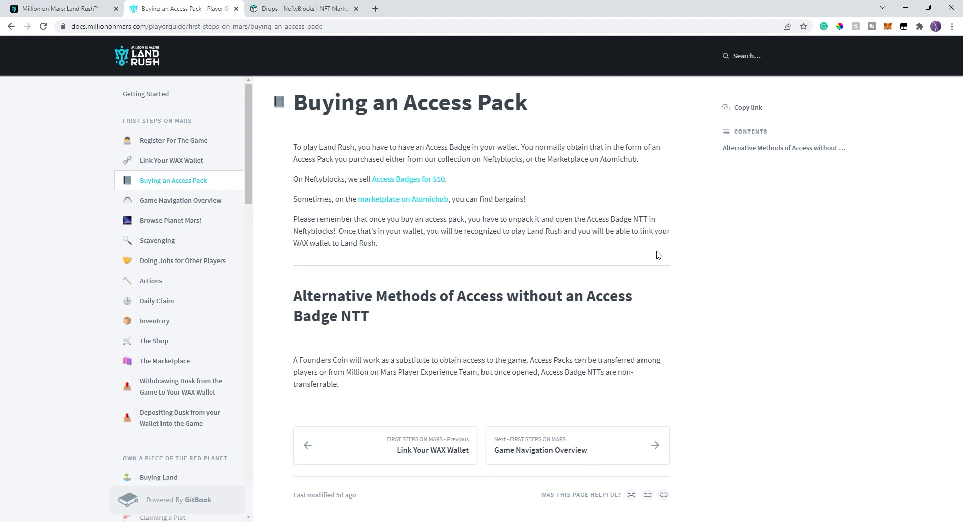
mouse_move(576, 456)
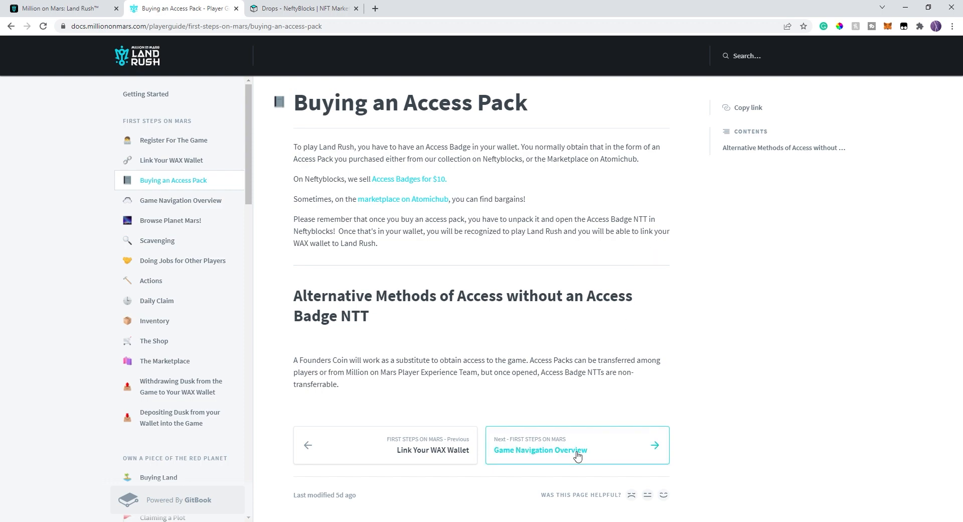
Go on to the Game Navigation Overview guide page and scroll through it.
left_click(539, 450)
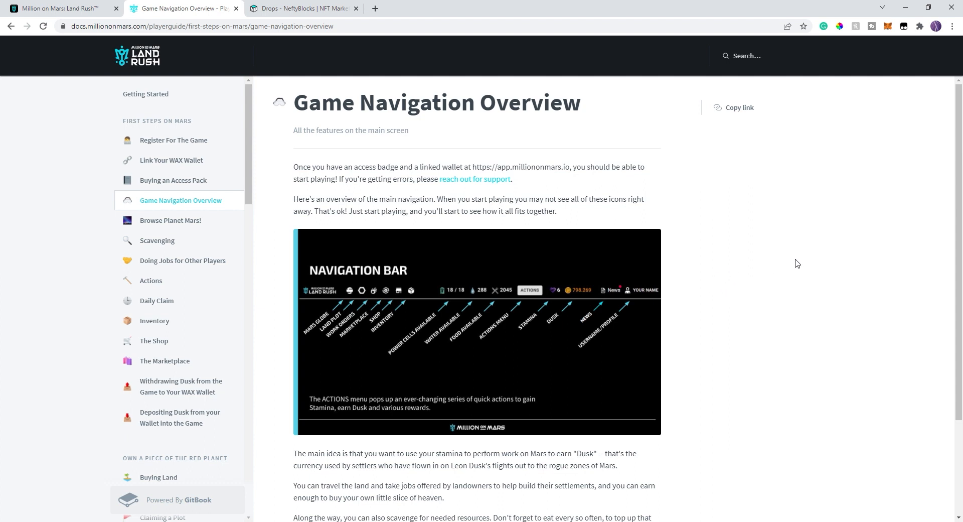
mouse_move(500, 295)
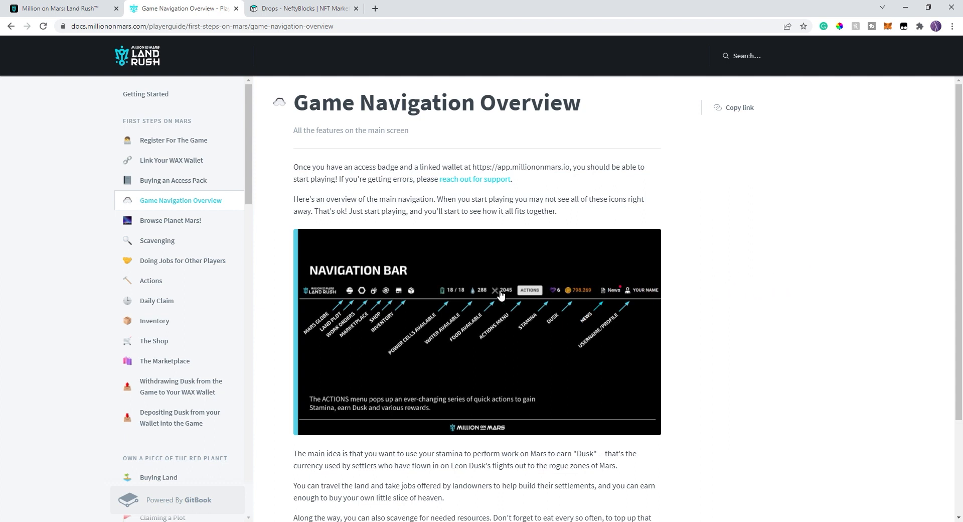
scroll("down", 3)
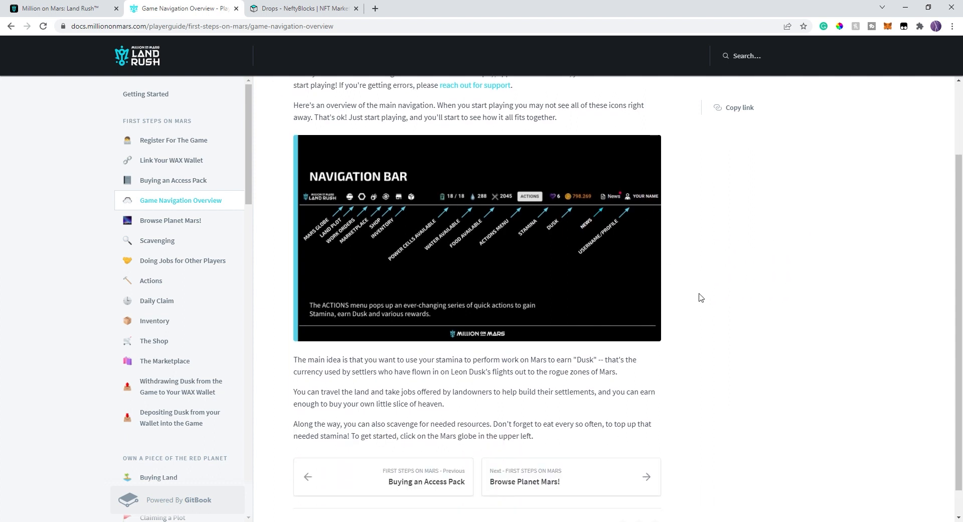
scroll("down", 3)
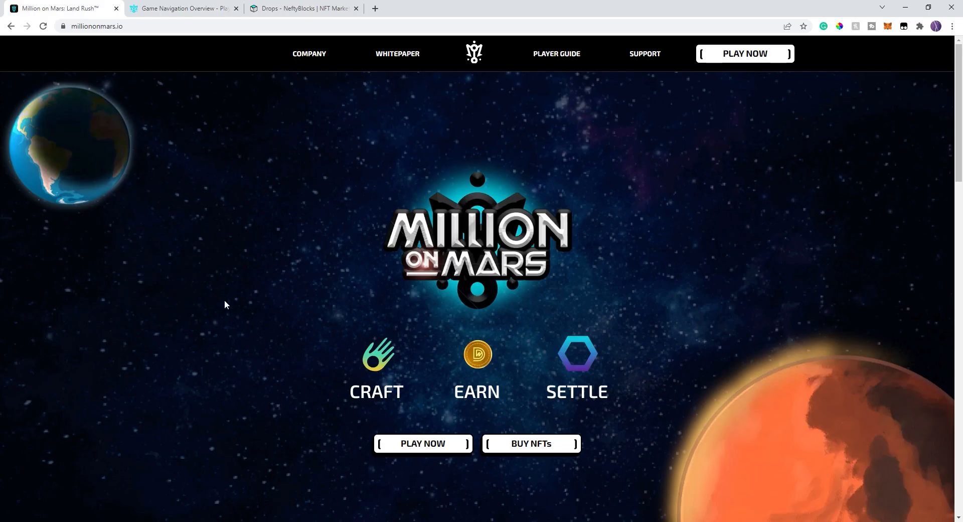
left_click(422, 444)
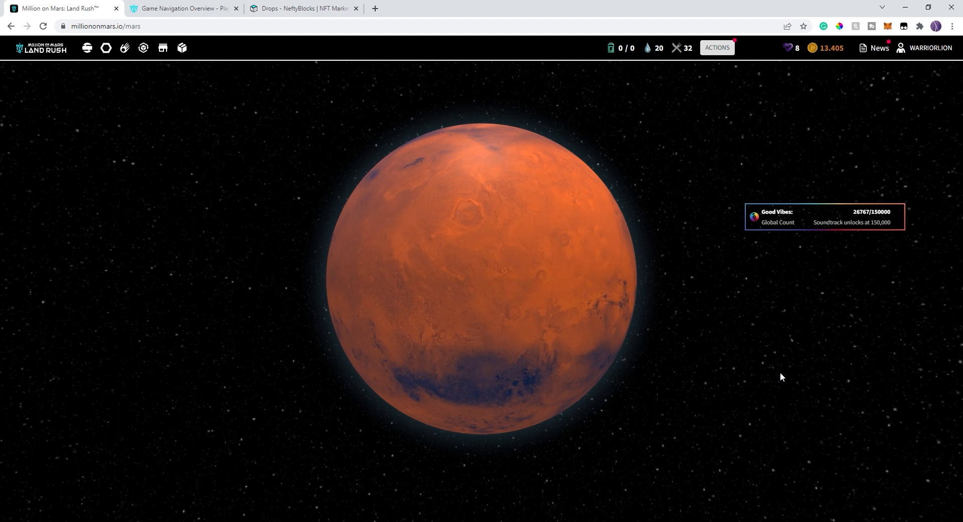
mouse_move(676, 191)
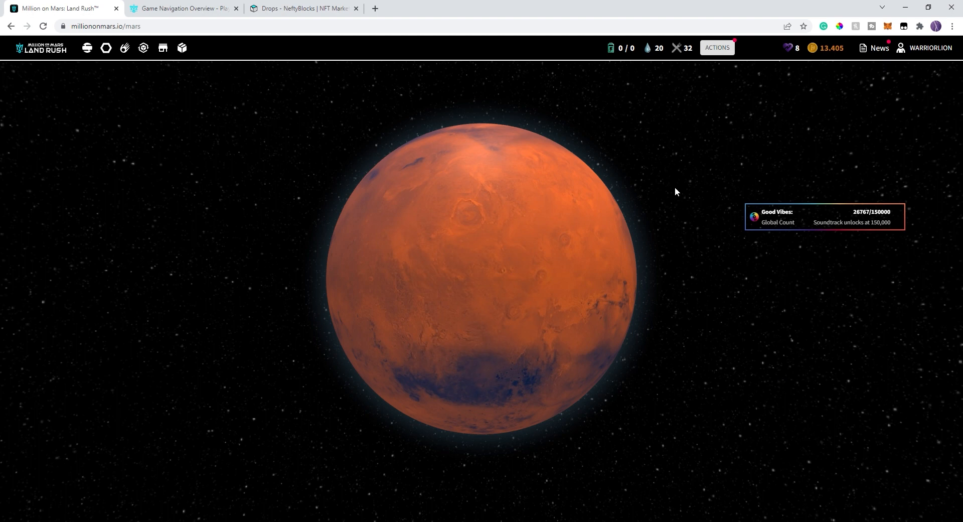
mouse_move(685, 171)
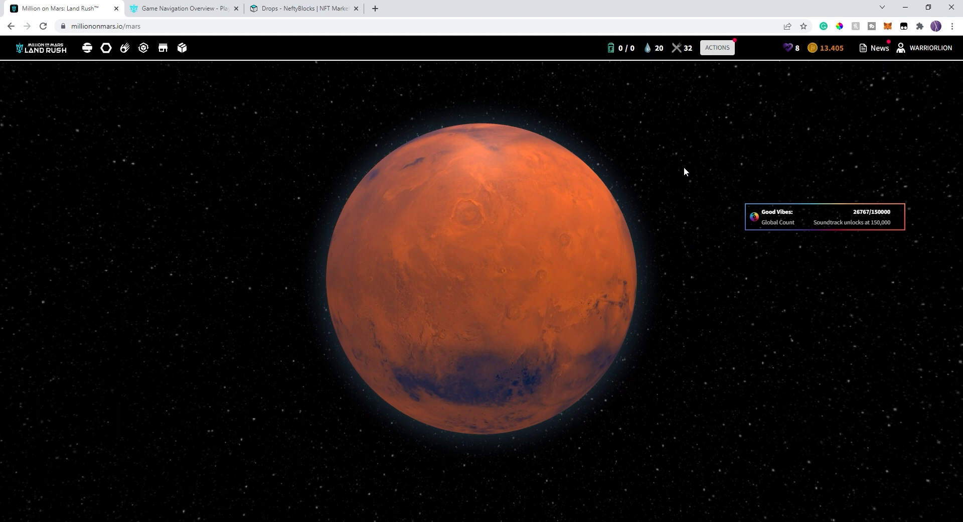
mouse_move(696, 170)
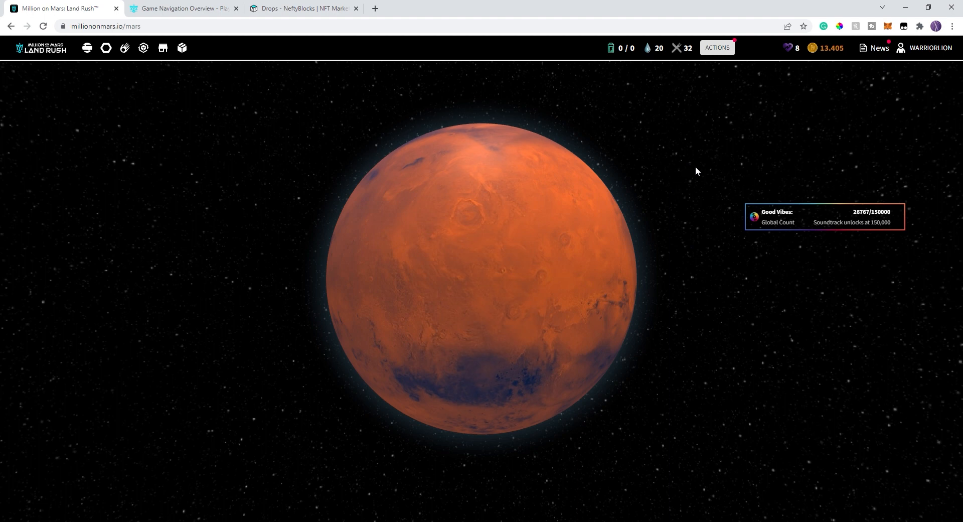
mouse_move(801, 74)
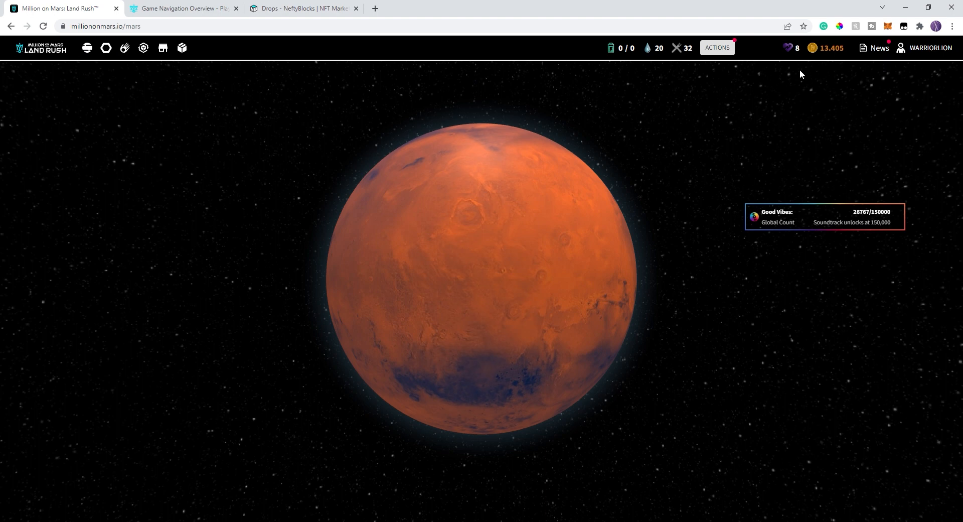
mouse_move(620, 44)
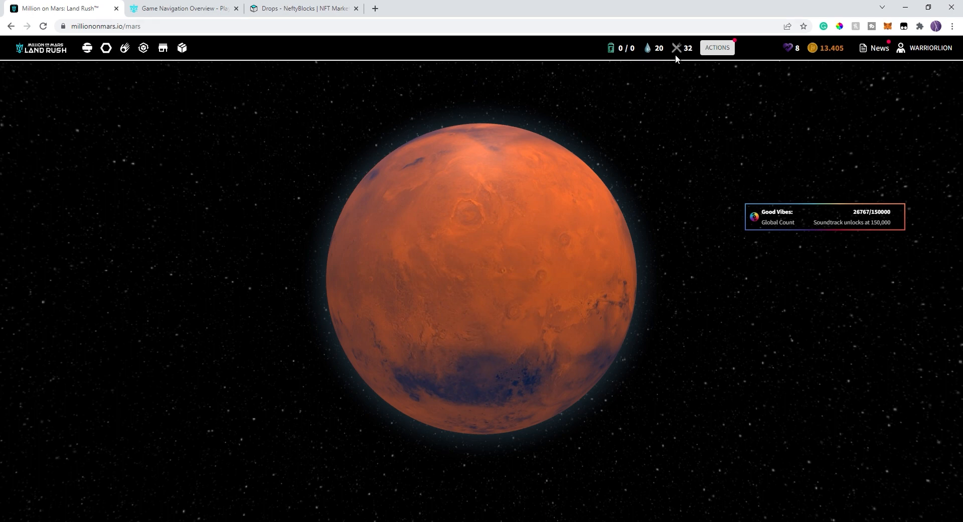
mouse_move(790, 56)
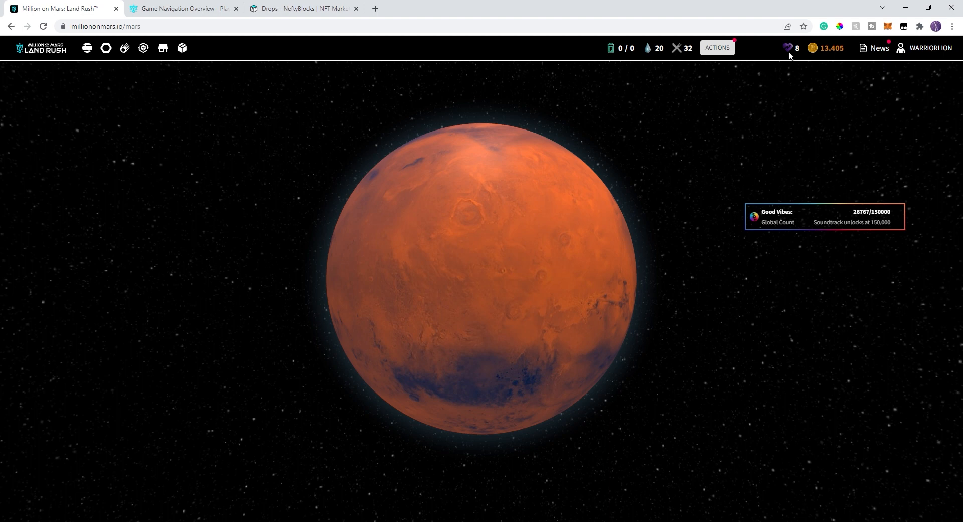
mouse_move(819, 55)
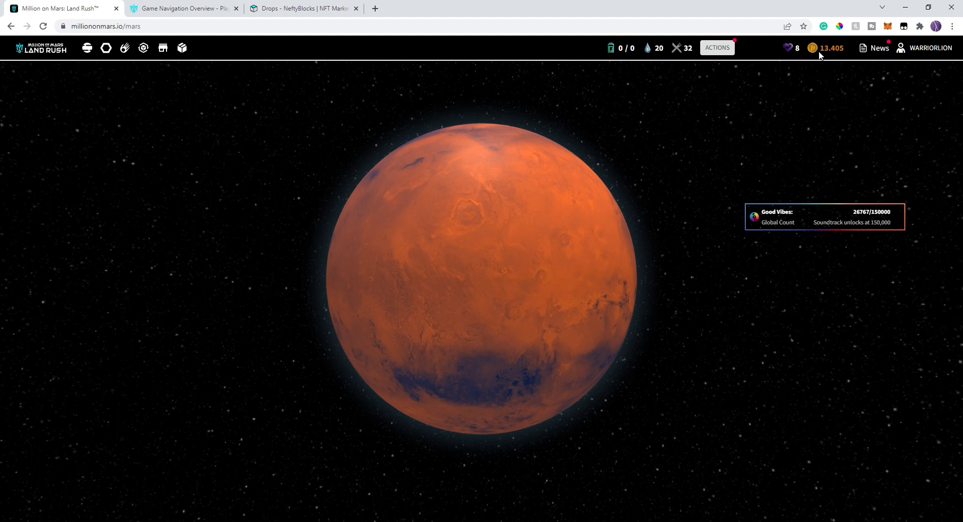
mouse_move(829, 58)
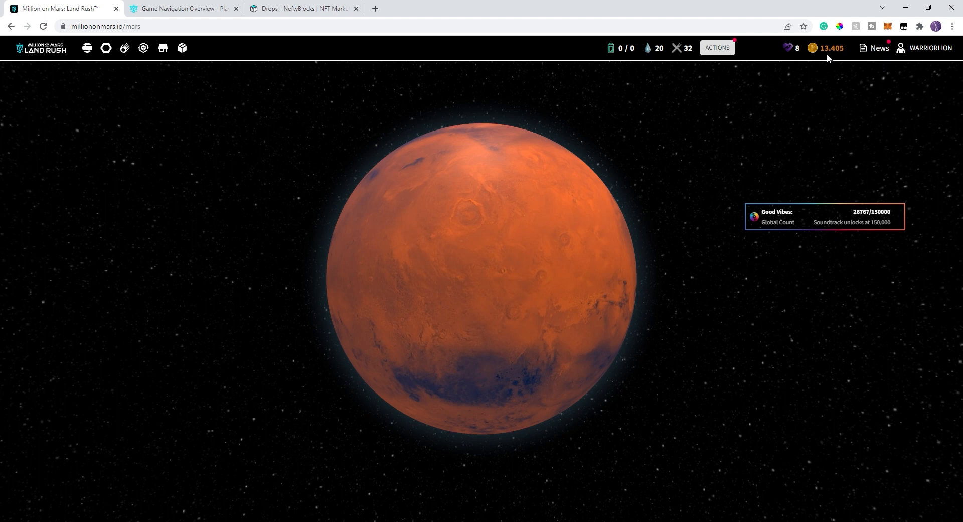
mouse_move(759, 47)
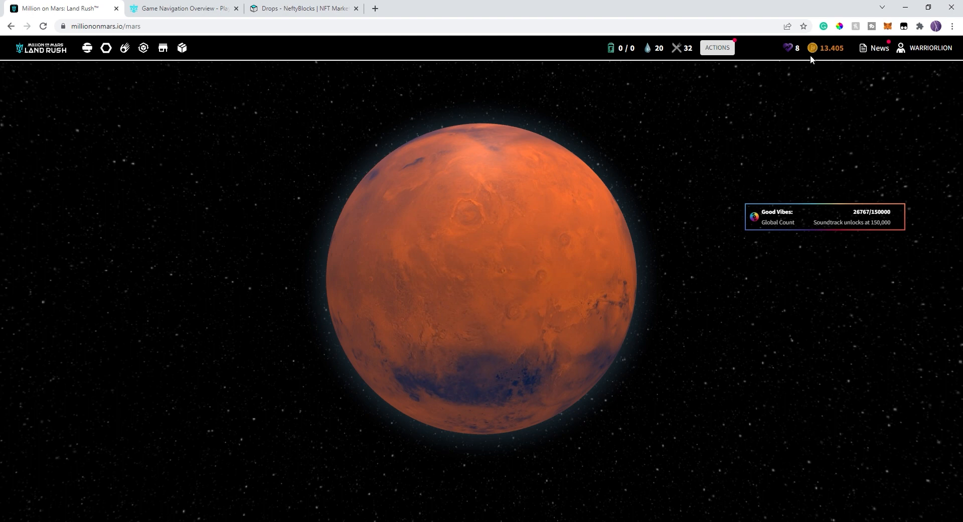
mouse_move(833, 59)
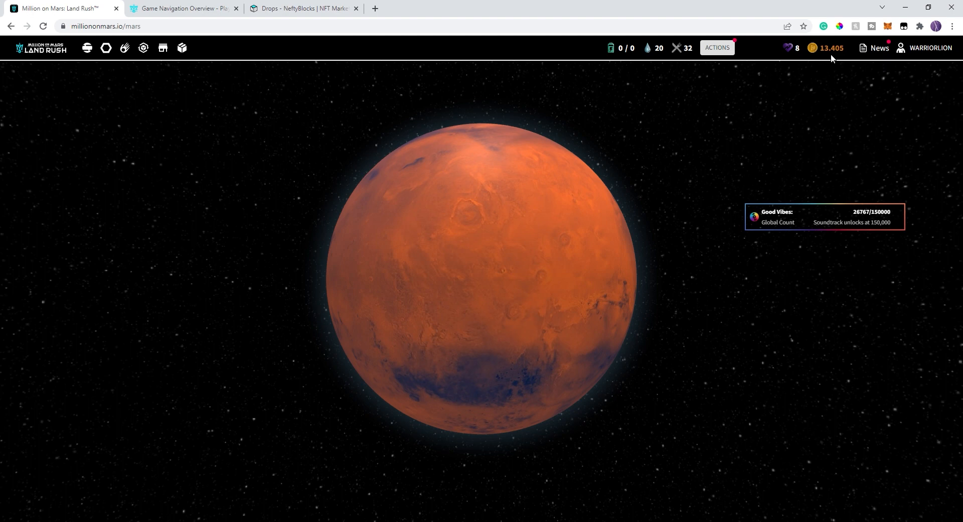
mouse_move(792, 56)
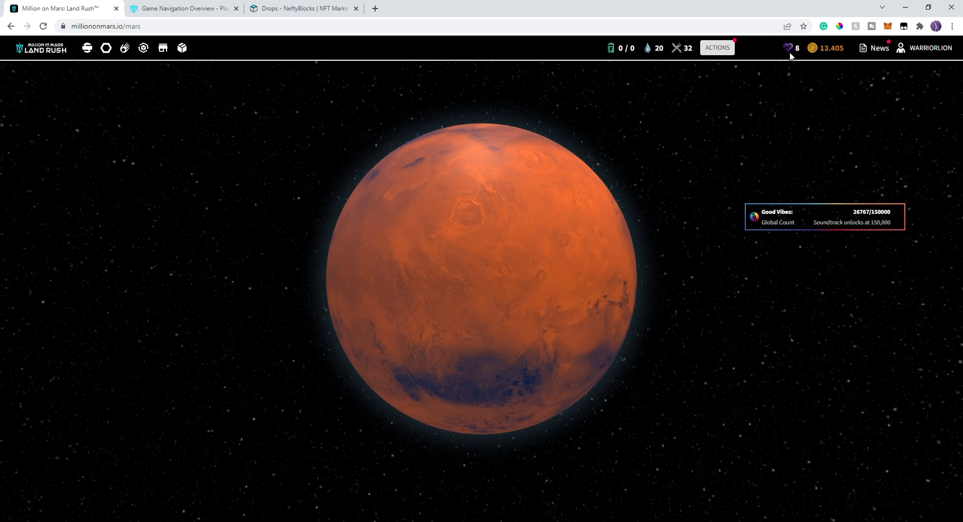
mouse_move(817, 70)
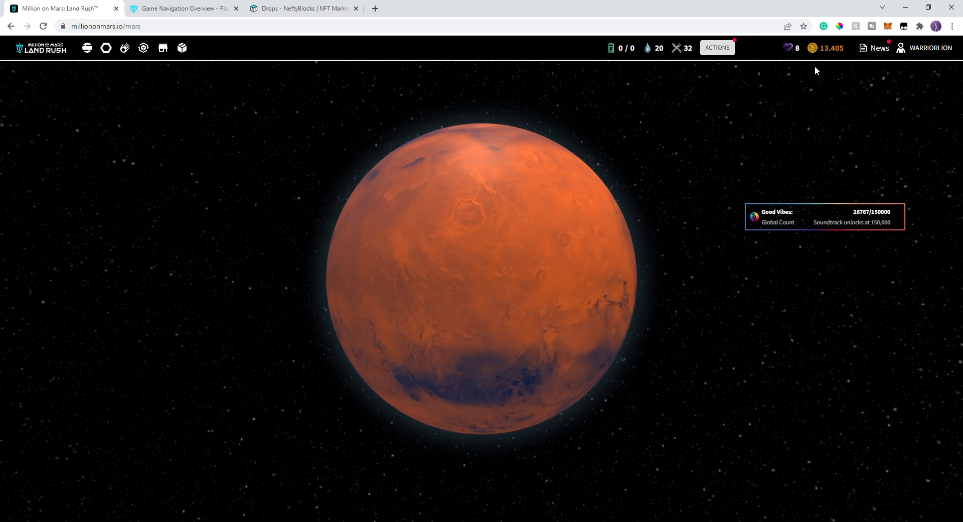
mouse_move(811, 55)
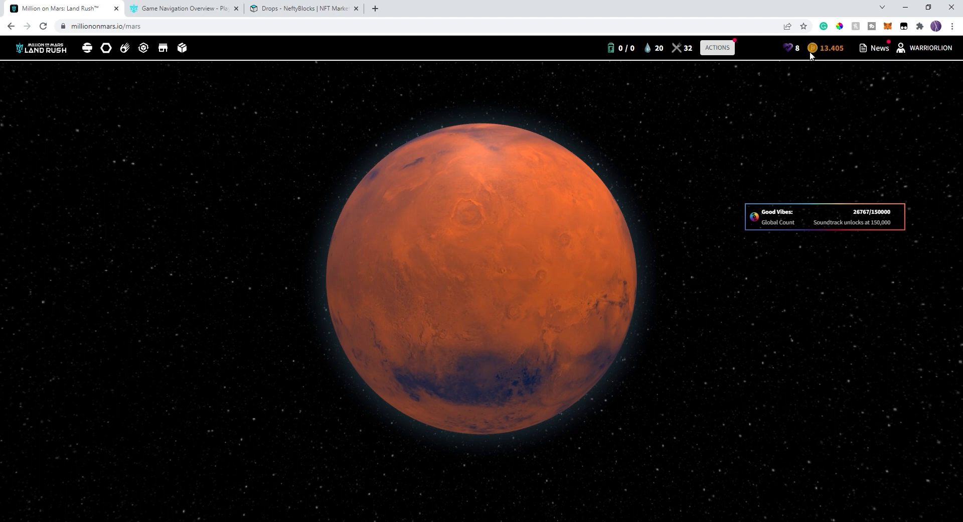
mouse_move(792, 66)
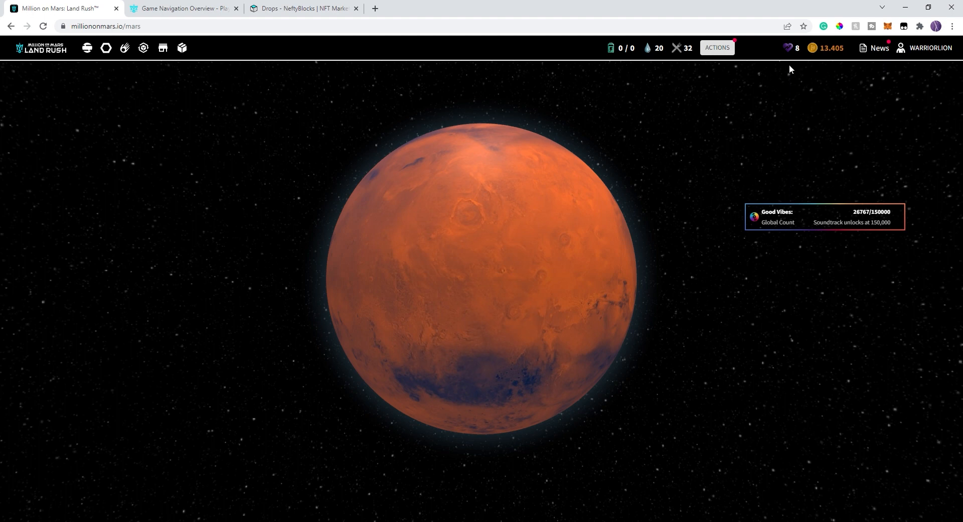
mouse_move(797, 63)
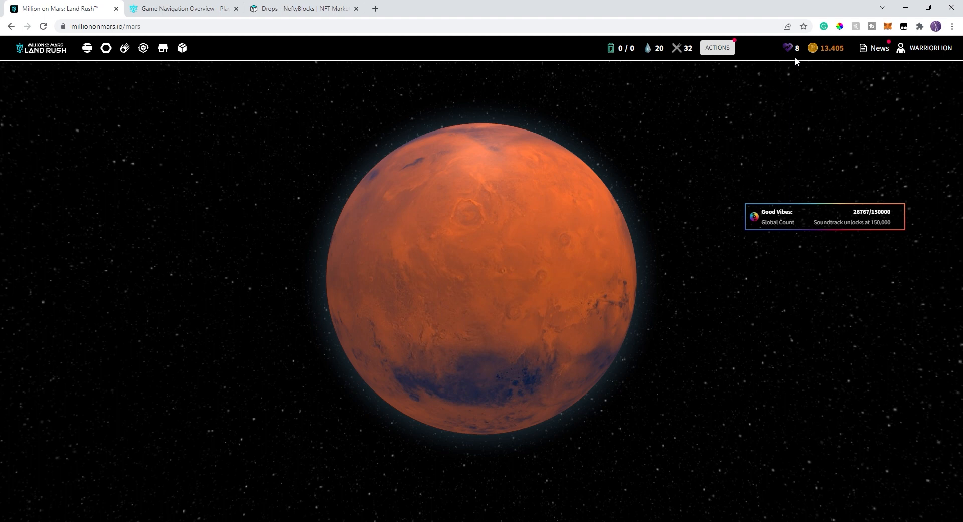
mouse_move(716, 47)
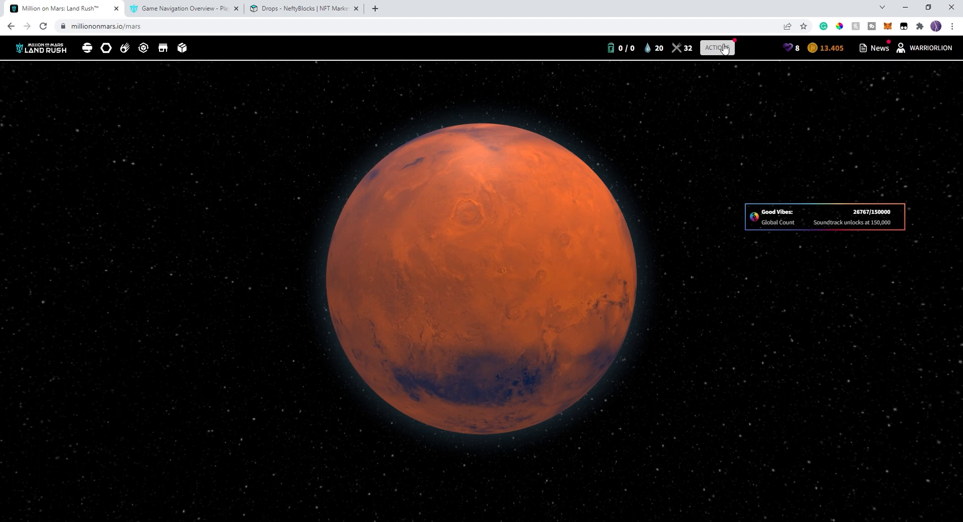
left_click(717, 49)
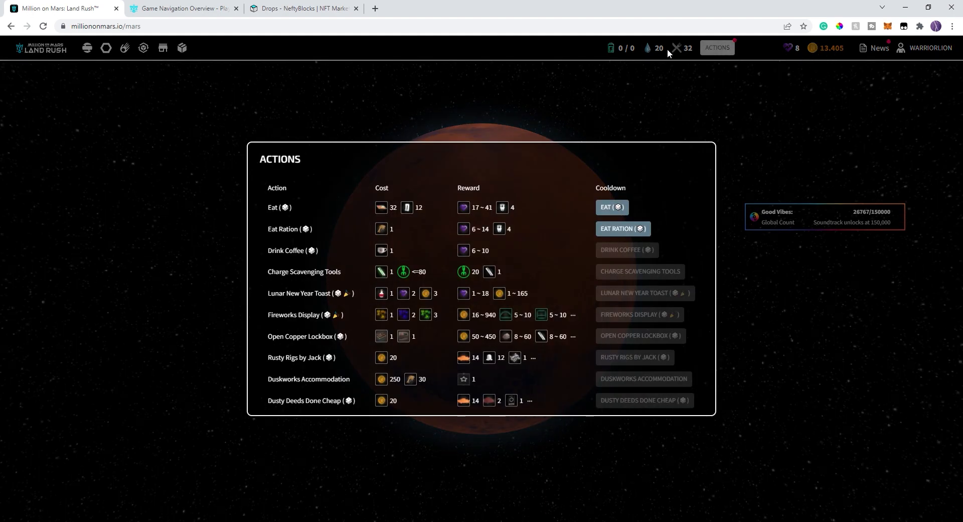
mouse_move(787, 130)
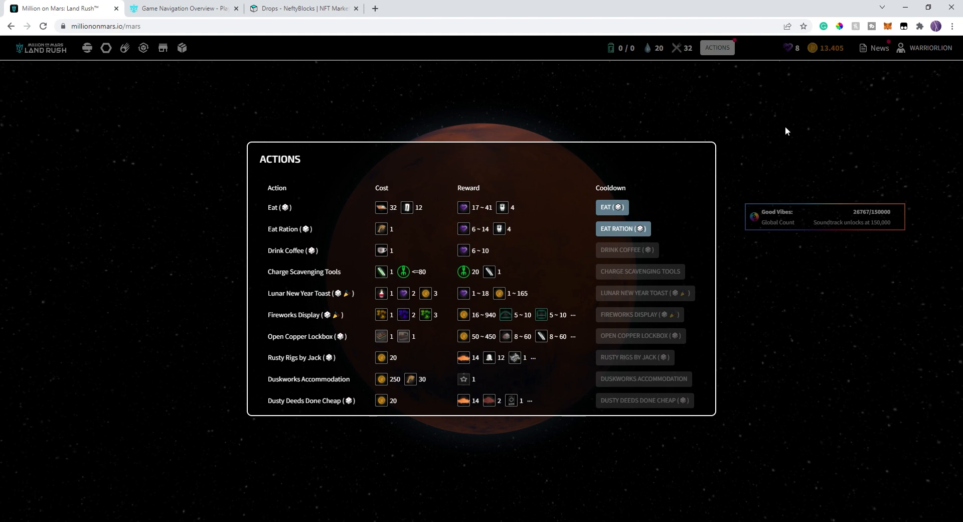
mouse_move(388, 209)
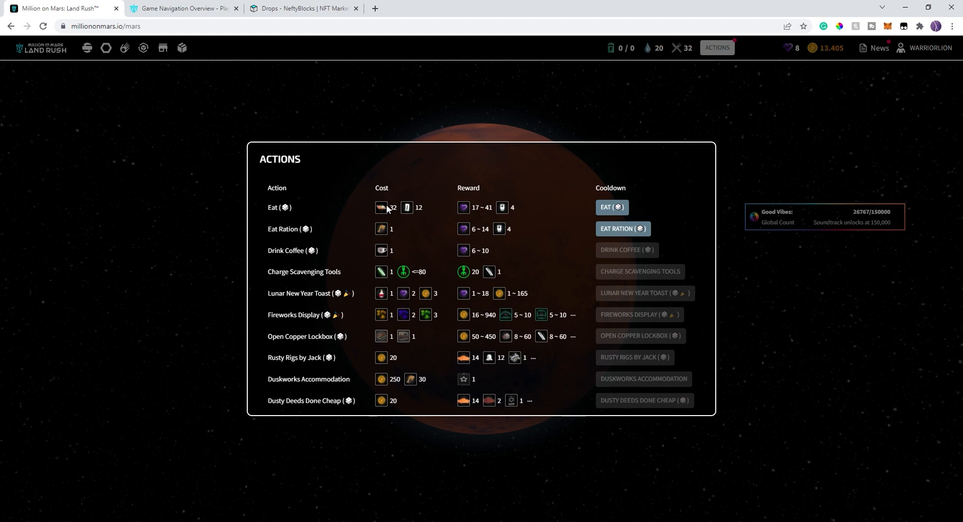
mouse_move(800, 48)
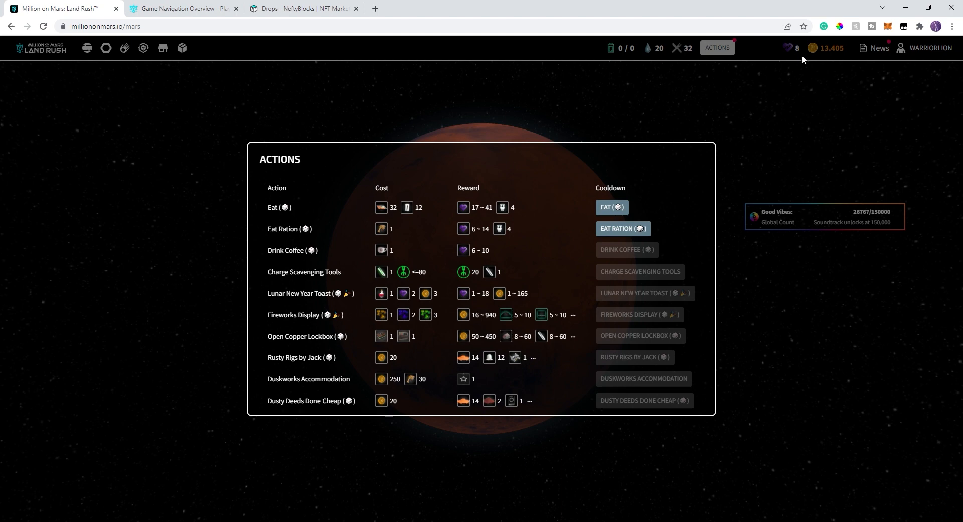
mouse_move(804, 59)
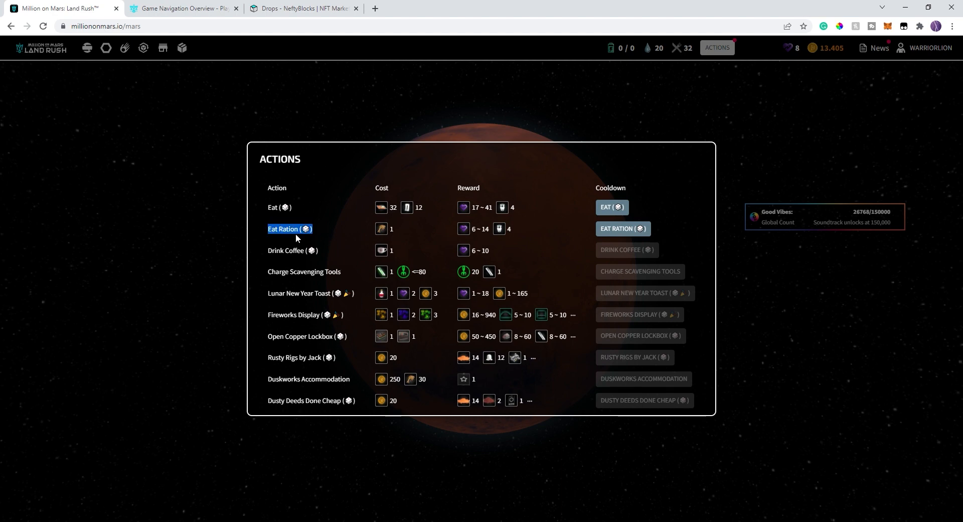
mouse_move(732, 180)
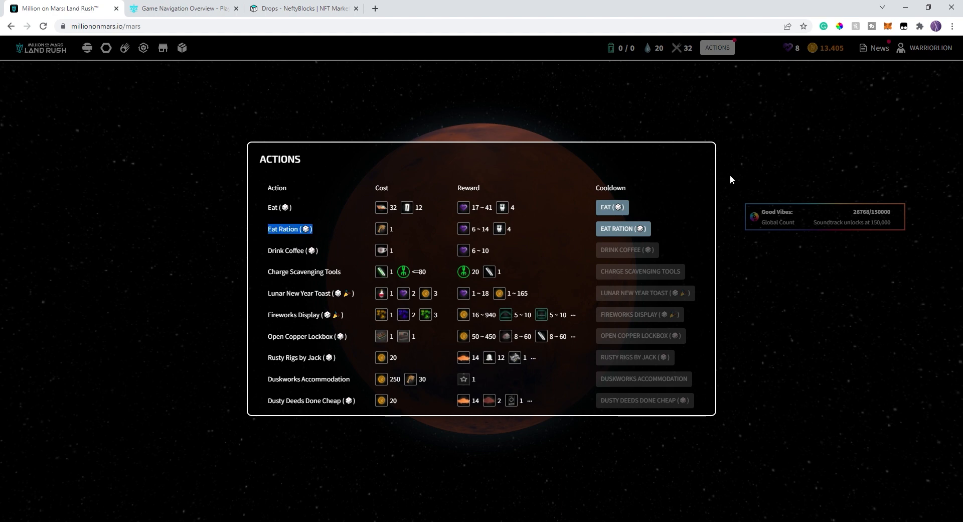
mouse_move(770, 108)
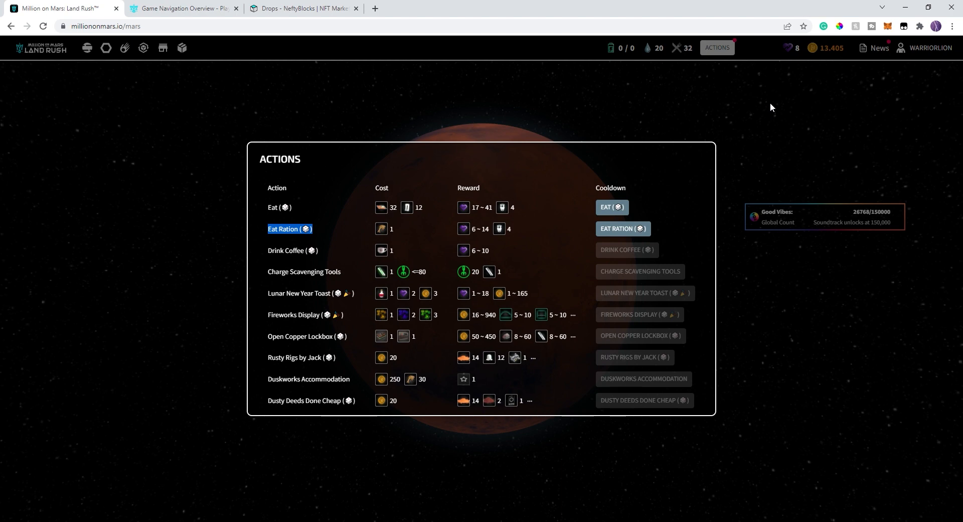
mouse_move(356, 245)
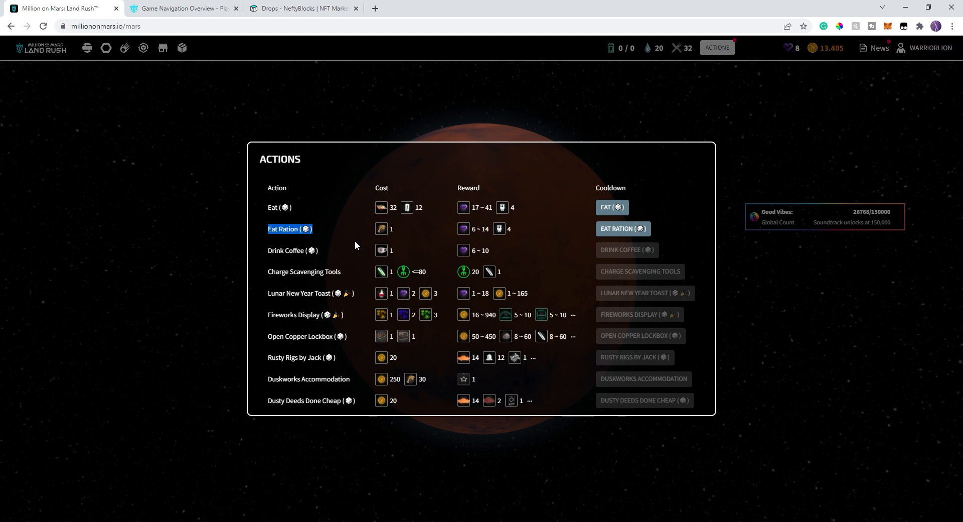
mouse_move(789, 297)
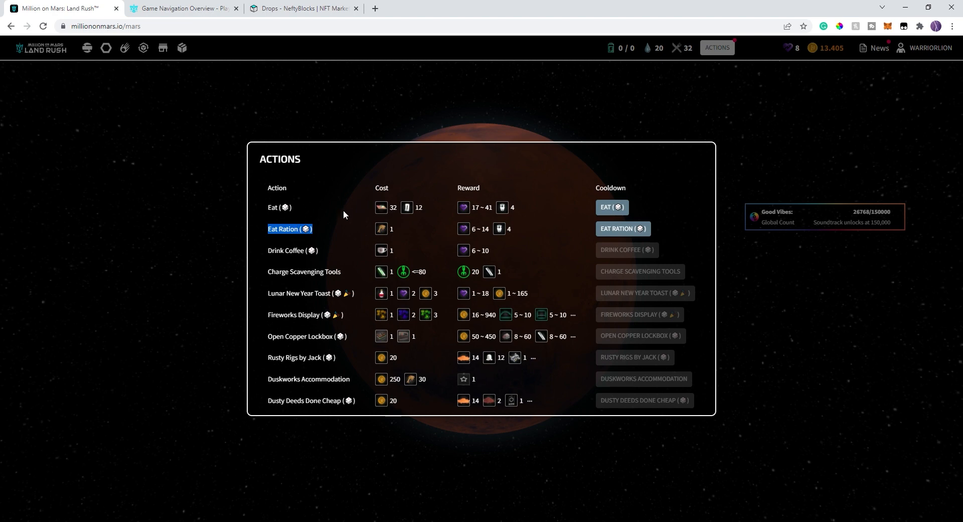
mouse_move(379, 211)
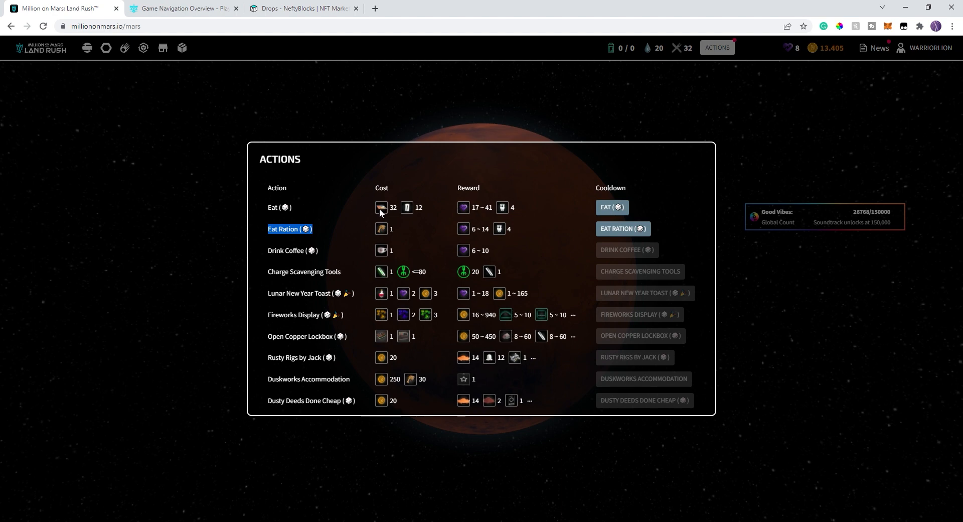
mouse_move(412, 214)
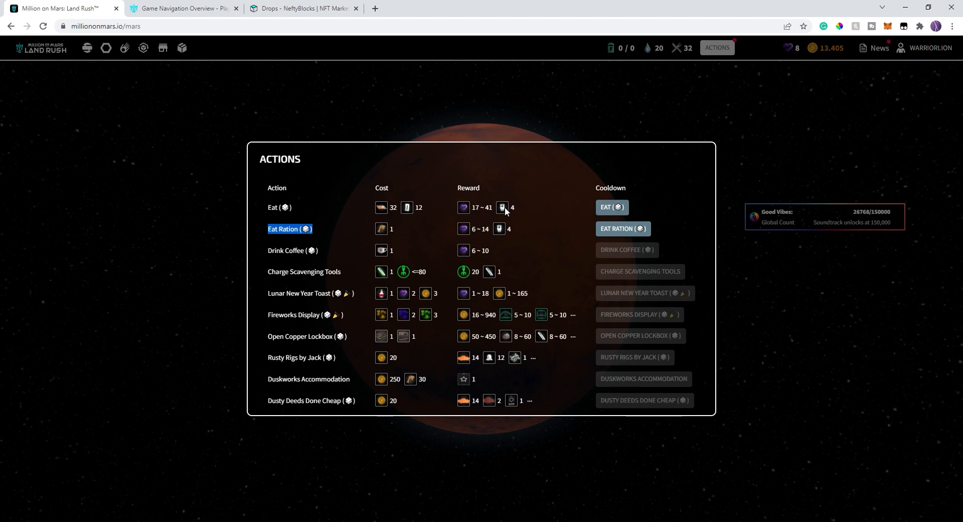
mouse_move(506, 216)
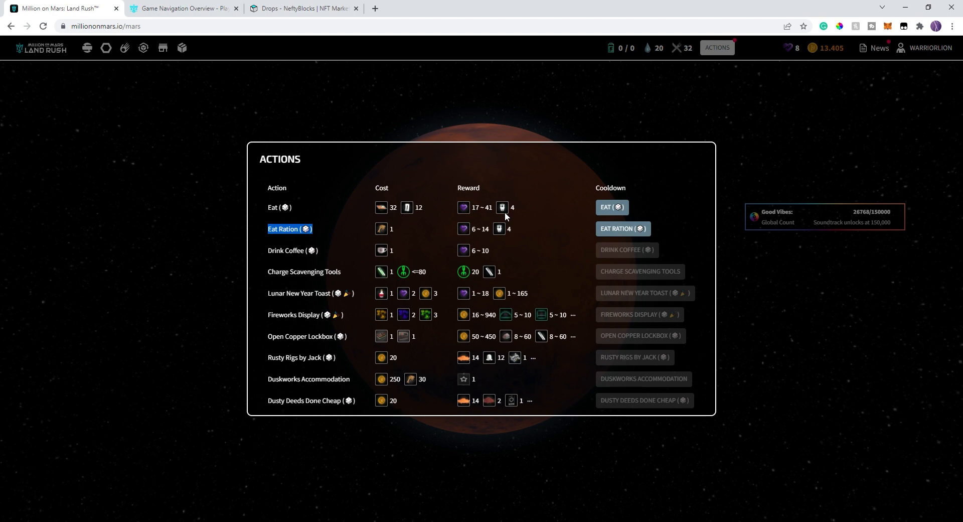
mouse_move(410, 338)
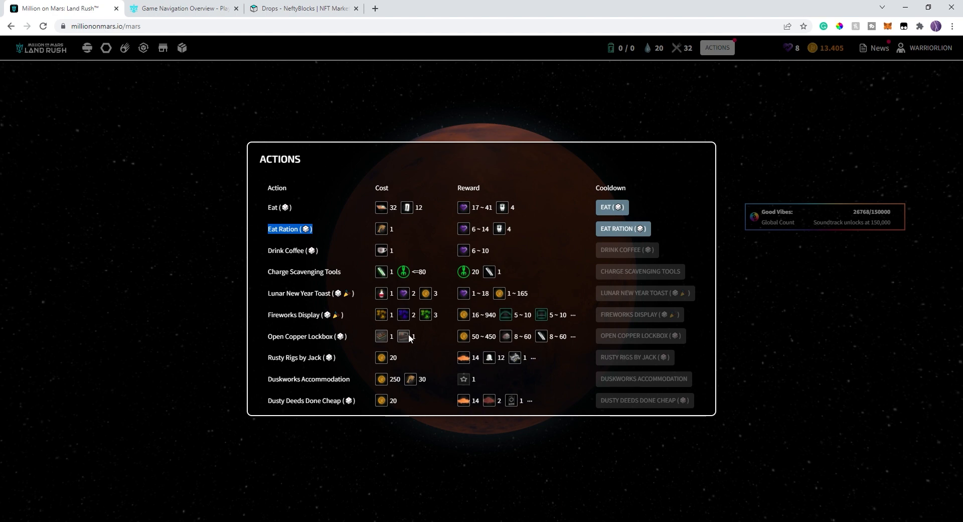
mouse_move(280, 395)
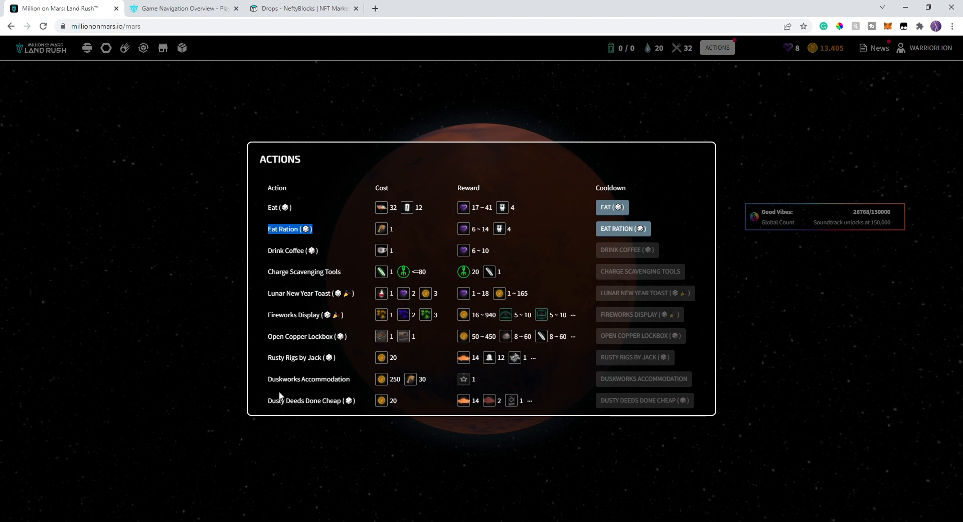
mouse_move(327, 411)
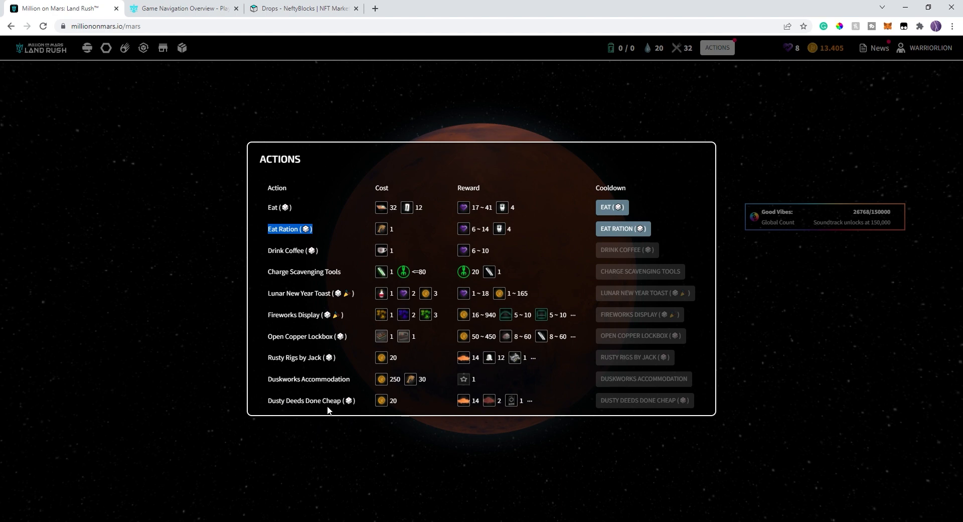
mouse_move(358, 324)
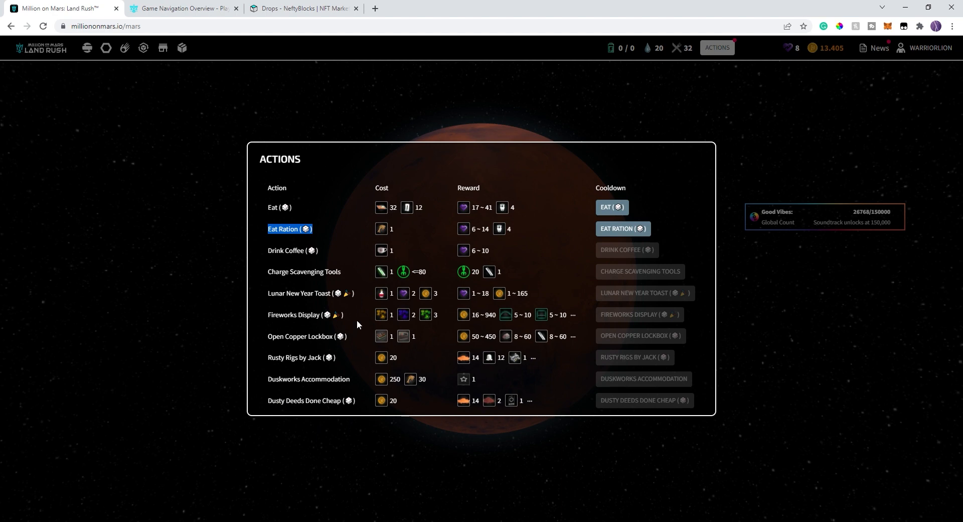
mouse_move(450, 488)
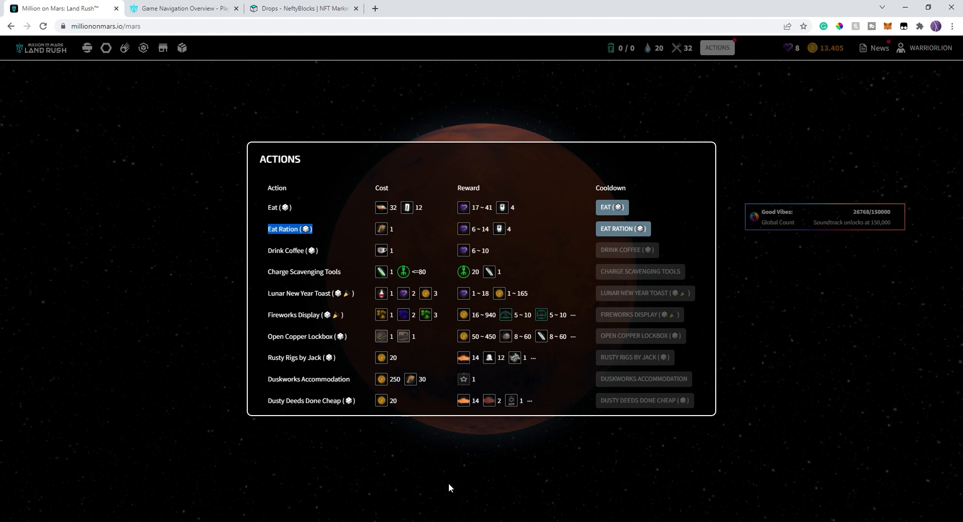
mouse_move(459, 323)
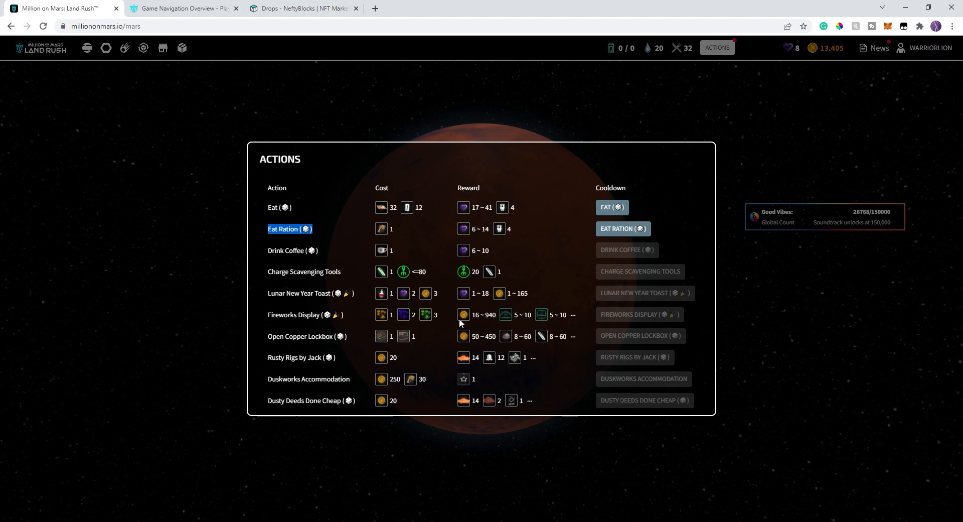
mouse_move(613, 82)
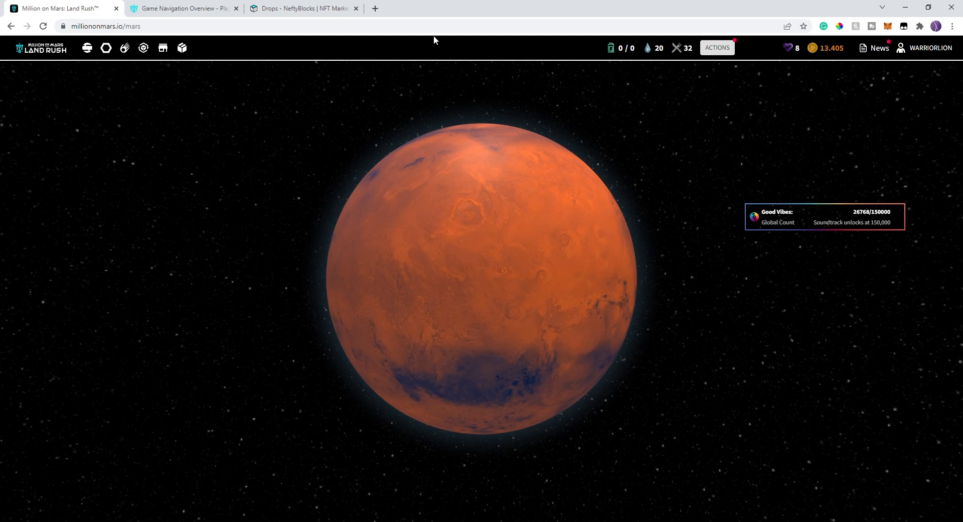
mouse_move(231, 71)
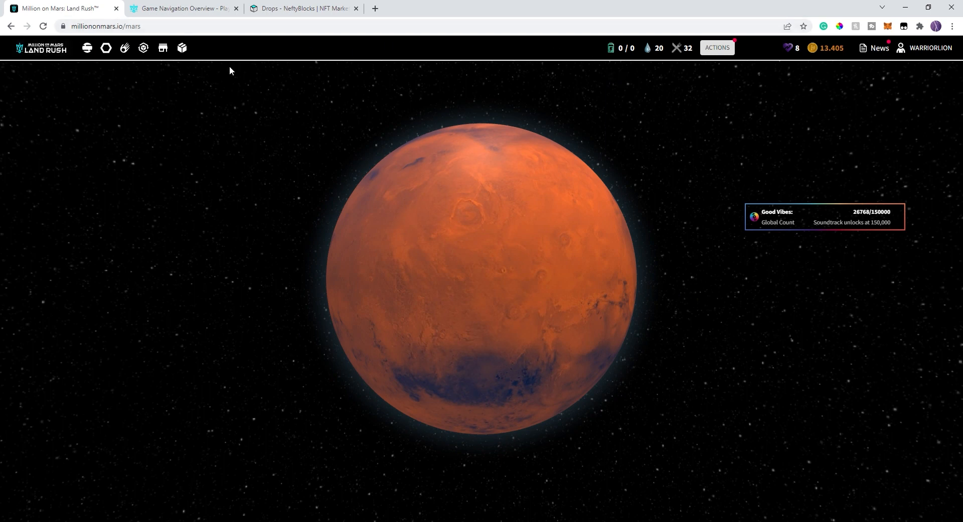
mouse_move(182, 48)
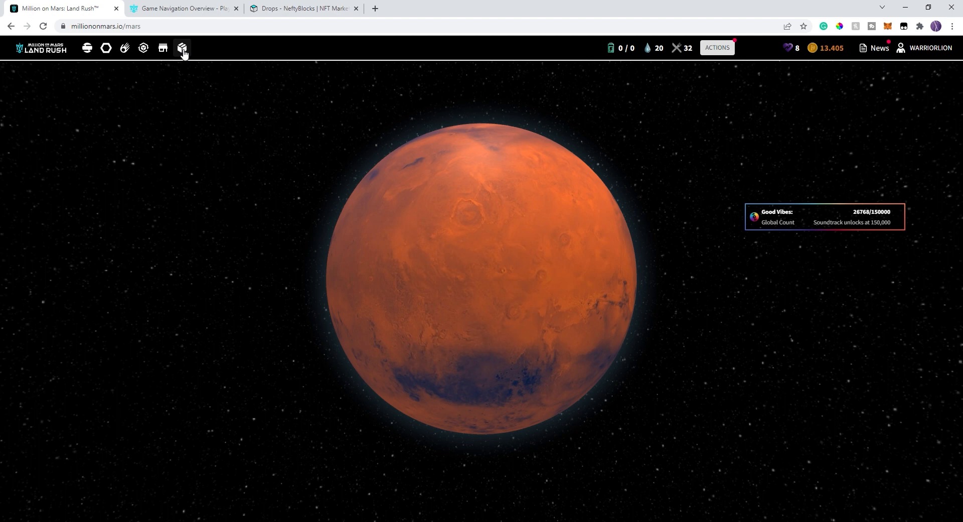
left_click(182, 48)
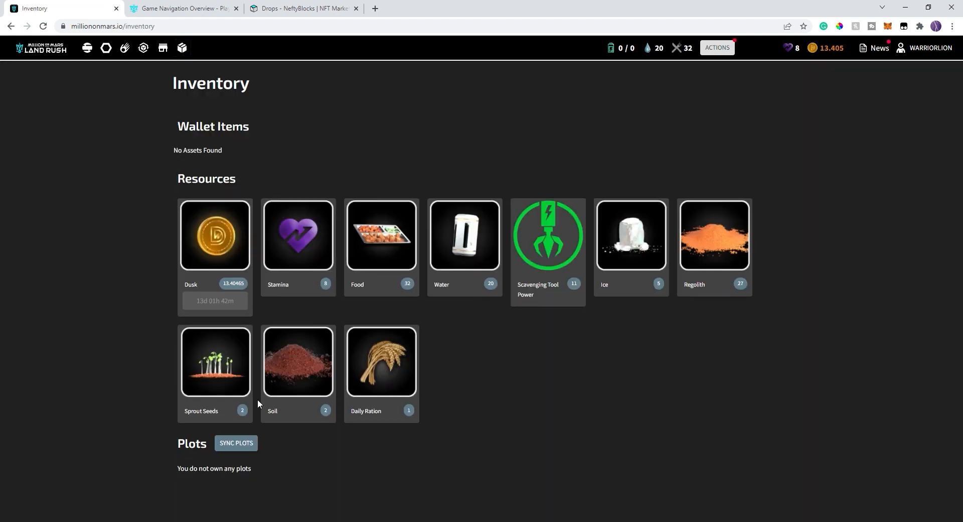
mouse_move(833, 266)
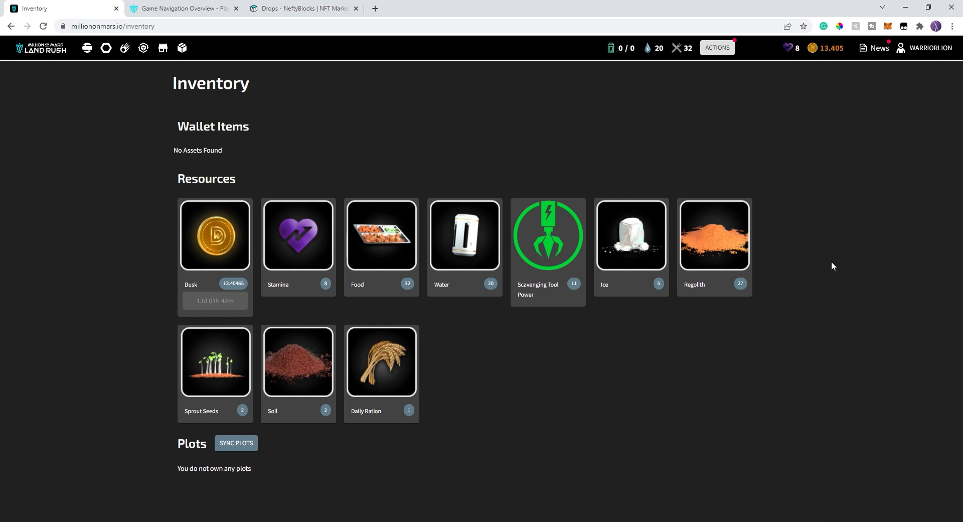
mouse_move(378, 387)
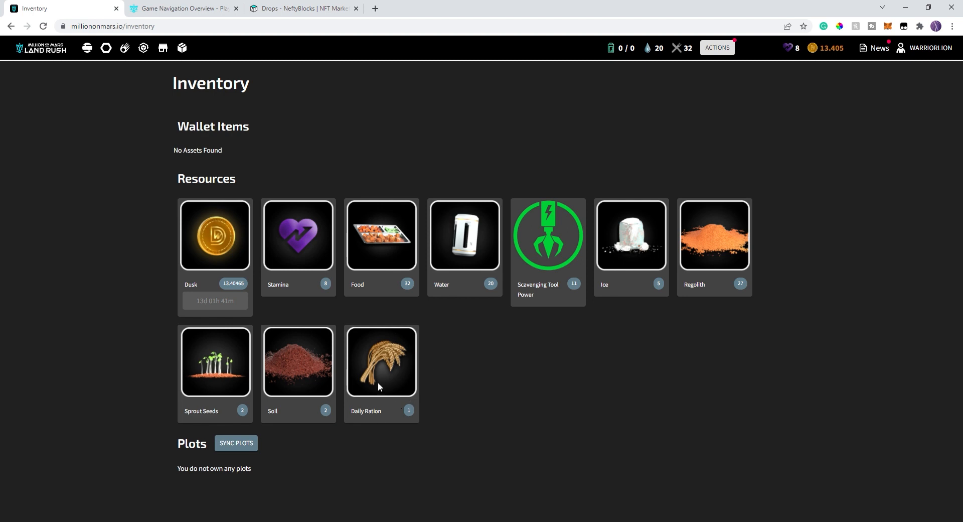
mouse_move(395, 365)
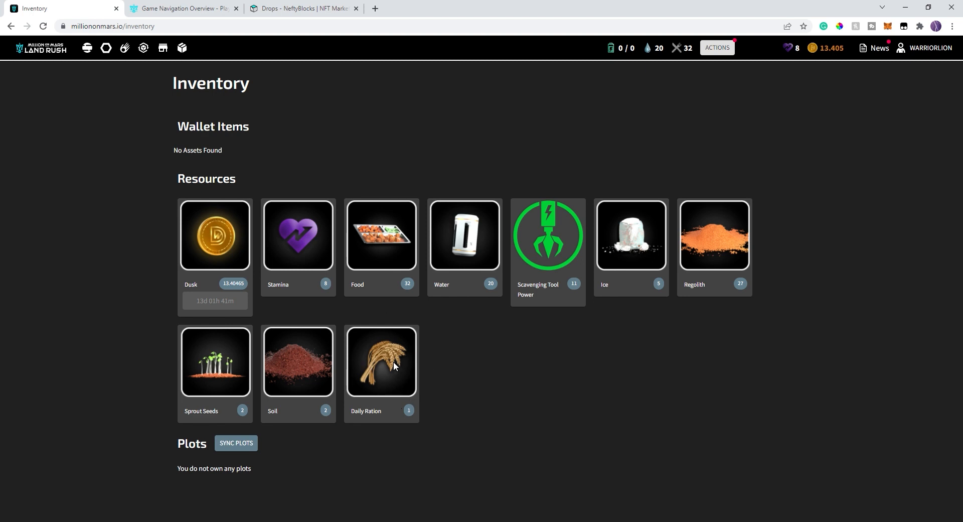
mouse_move(478, 243)
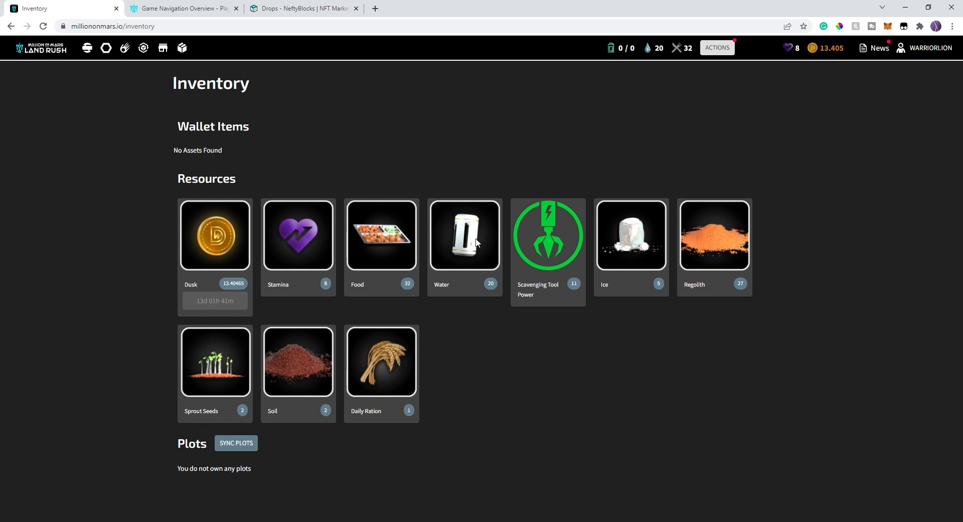
mouse_move(496, 342)
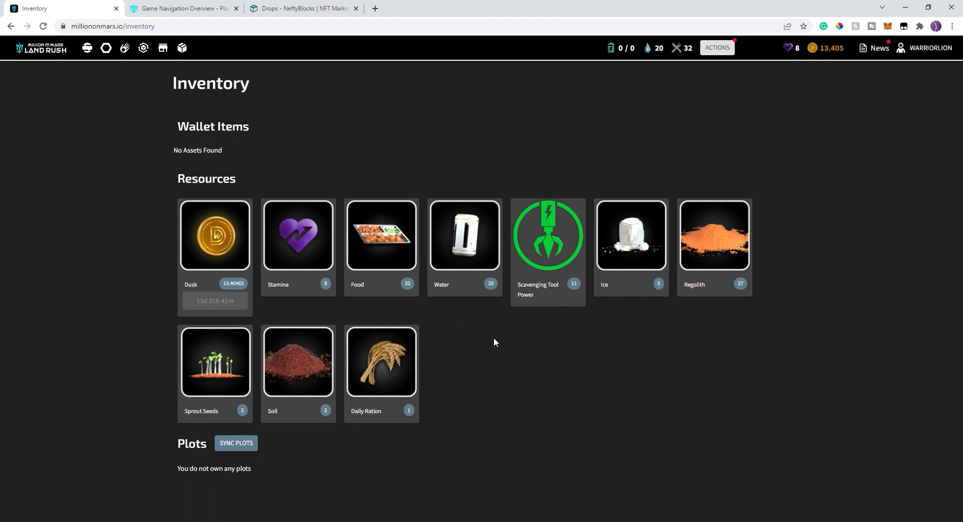
mouse_move(537, 253)
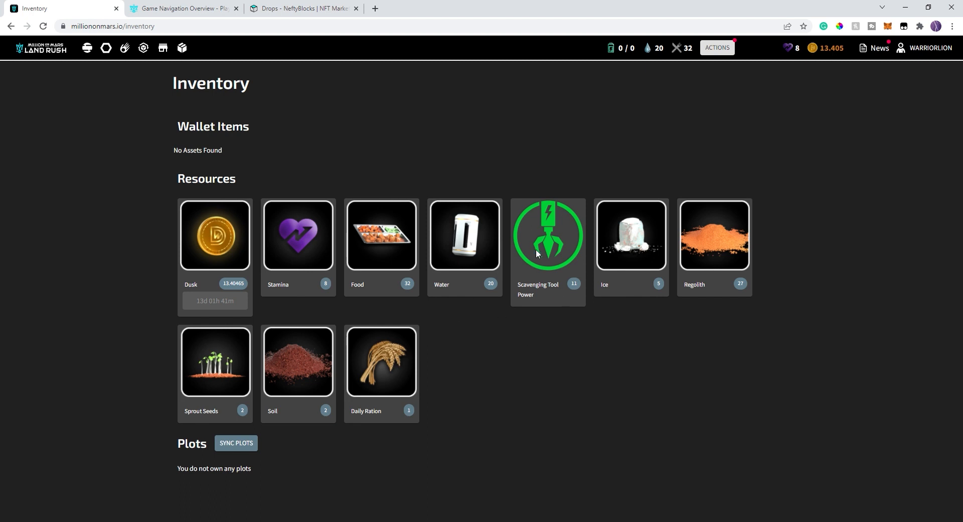
mouse_move(568, 291)
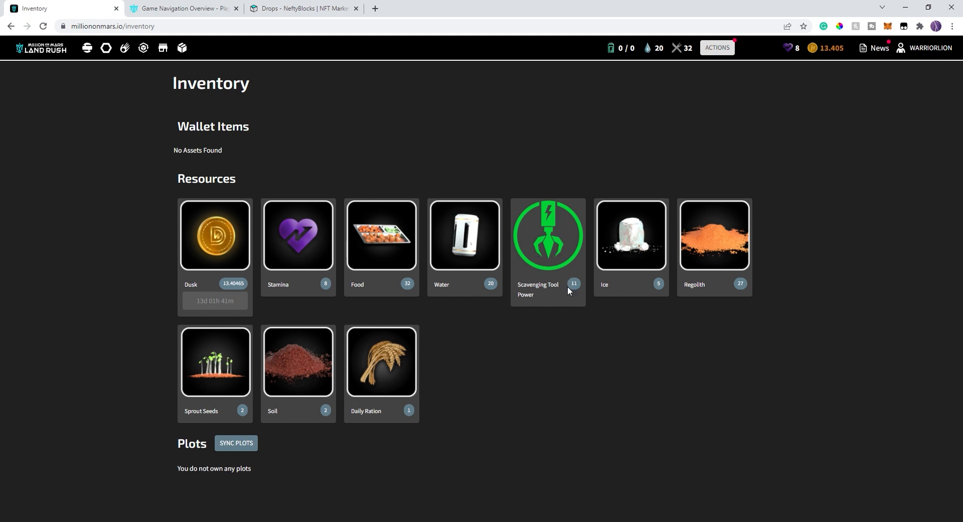
mouse_move(602, 329)
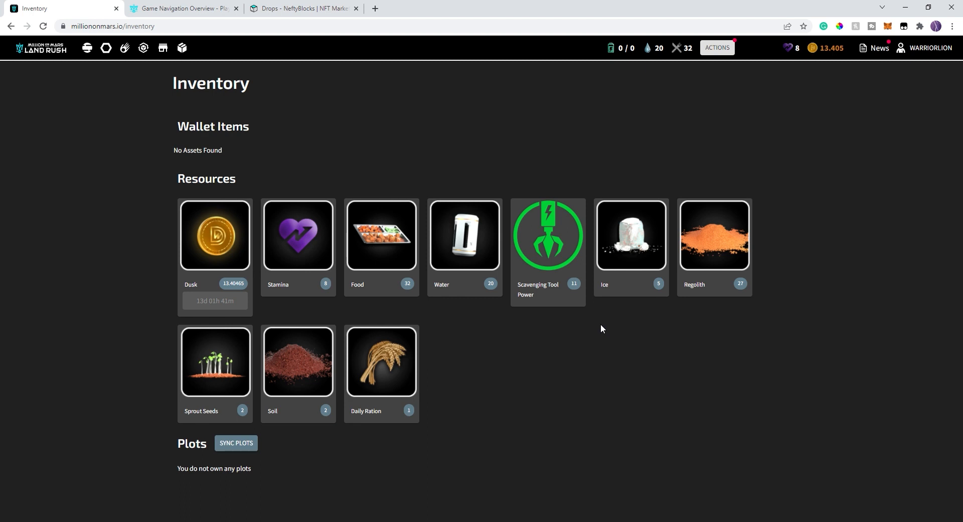
mouse_move(560, 92)
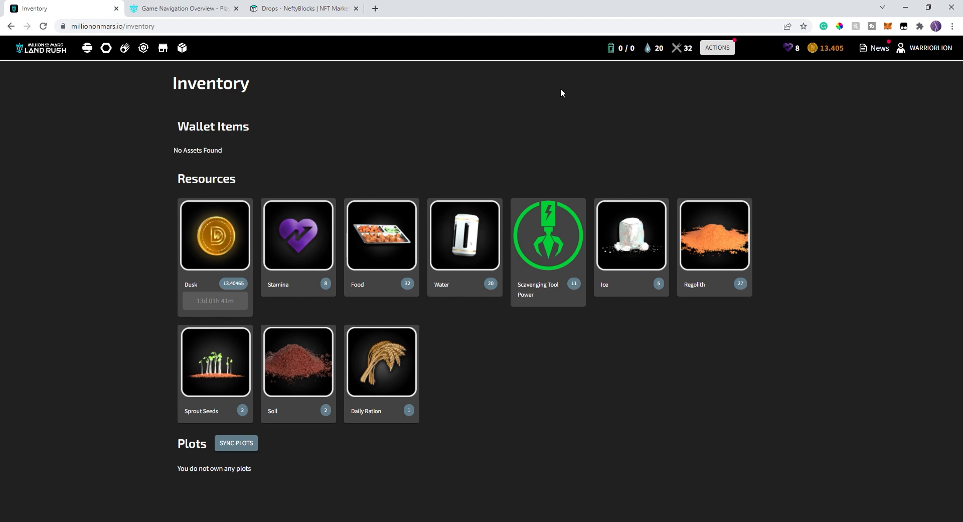
mouse_move(159, 101)
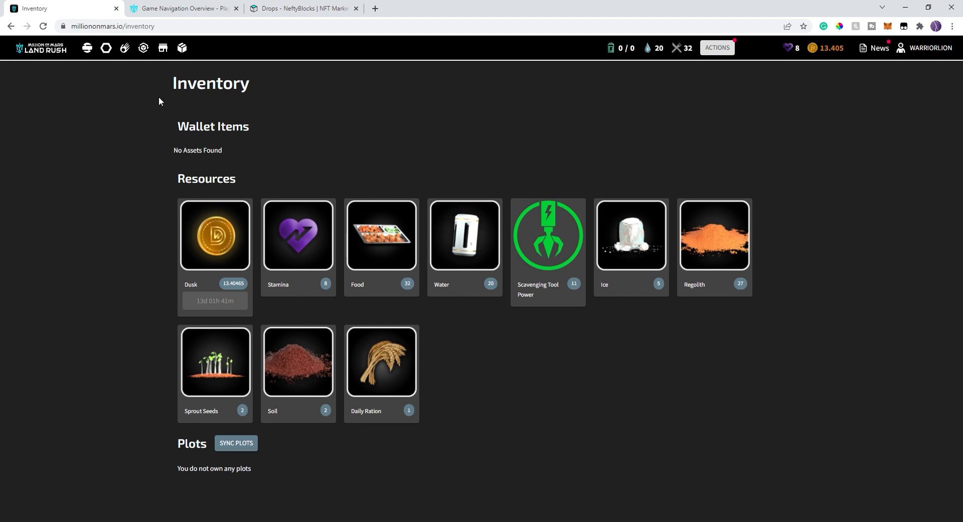
mouse_move(159, 475)
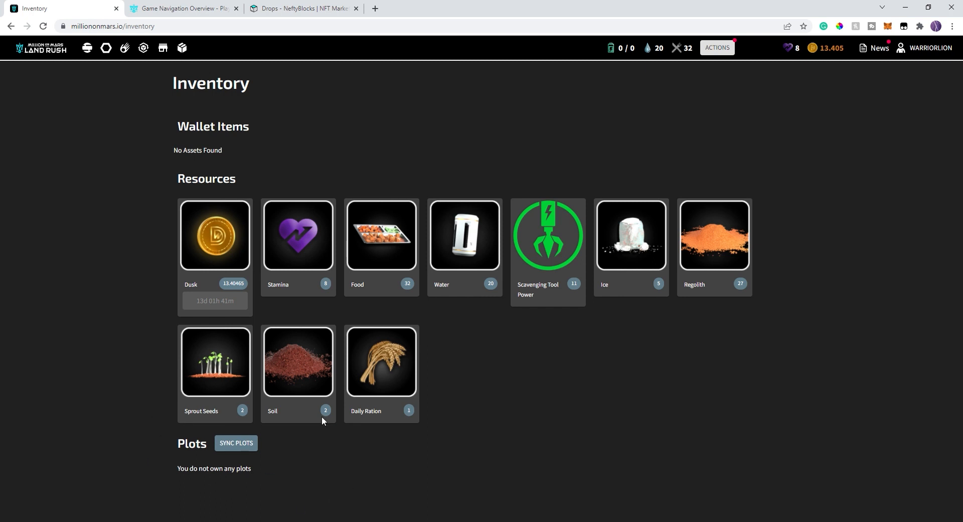
mouse_move(162, 48)
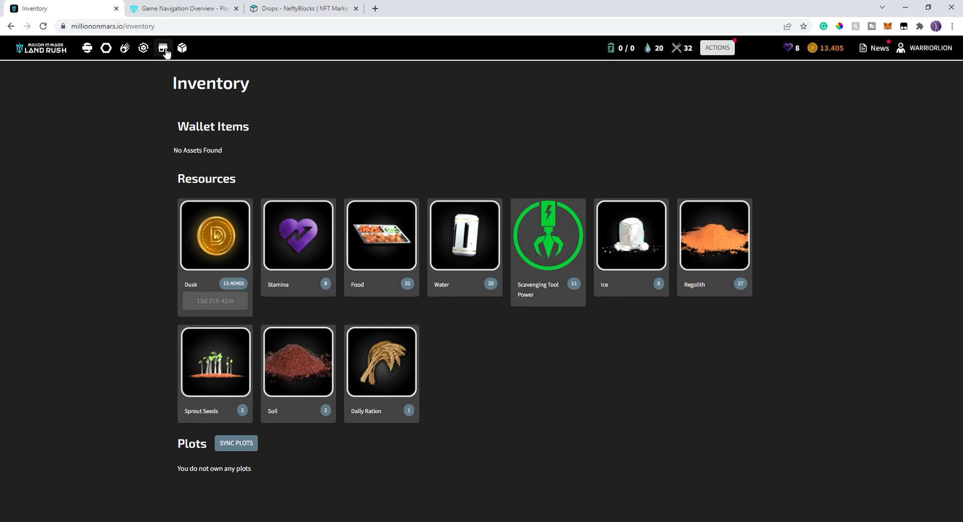
Browse the Shop's Duskworks Accommodation, Lunar New Year 2022 and Trading Bazaar - Epic categories.
left_click(181, 49)
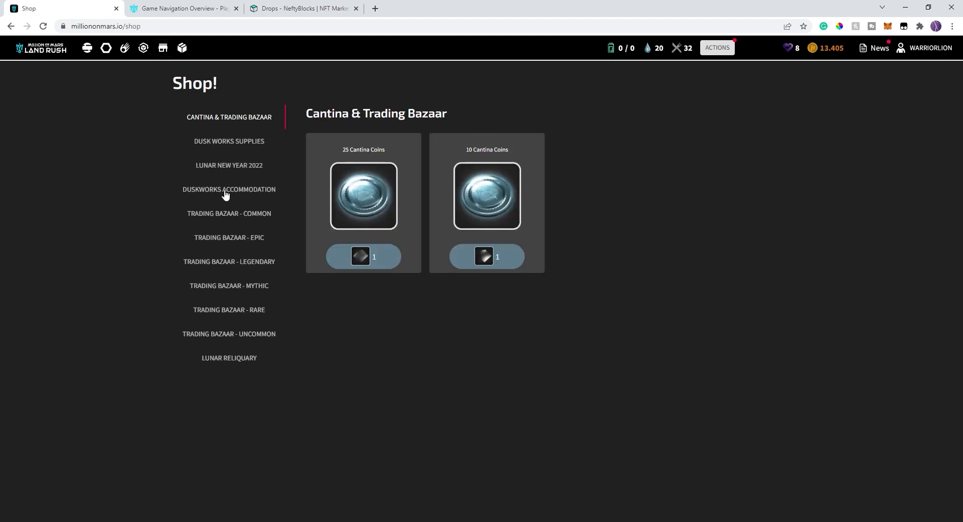
left_click(228, 190)
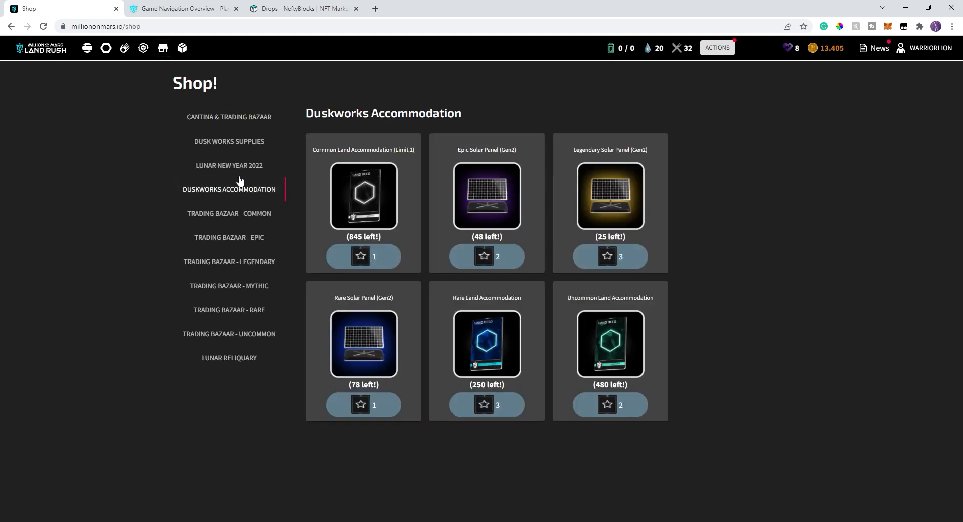
left_click(228, 165)
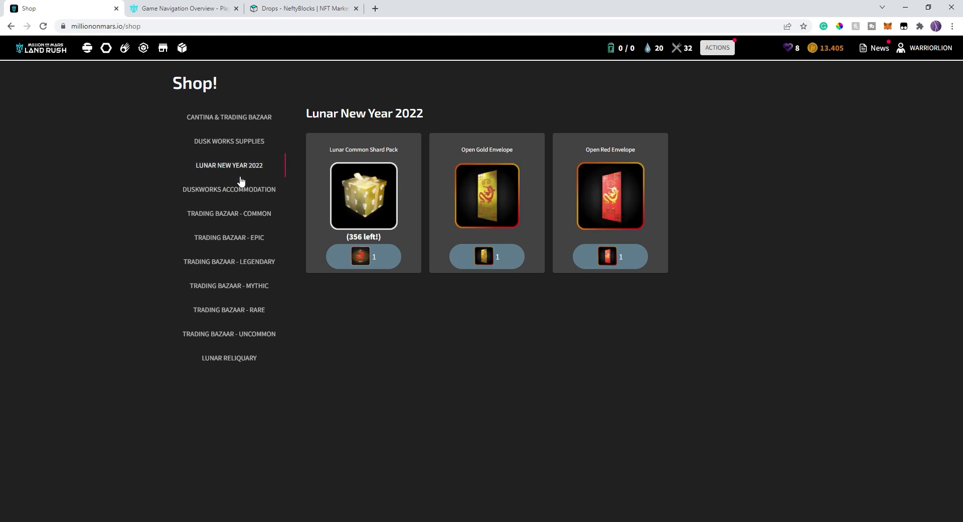
left_click(224, 237)
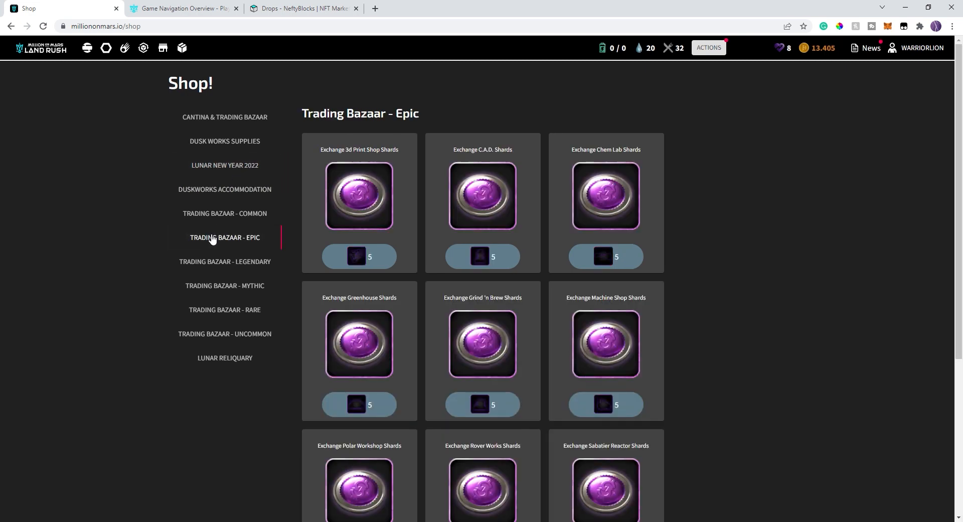
mouse_move(155, 55)
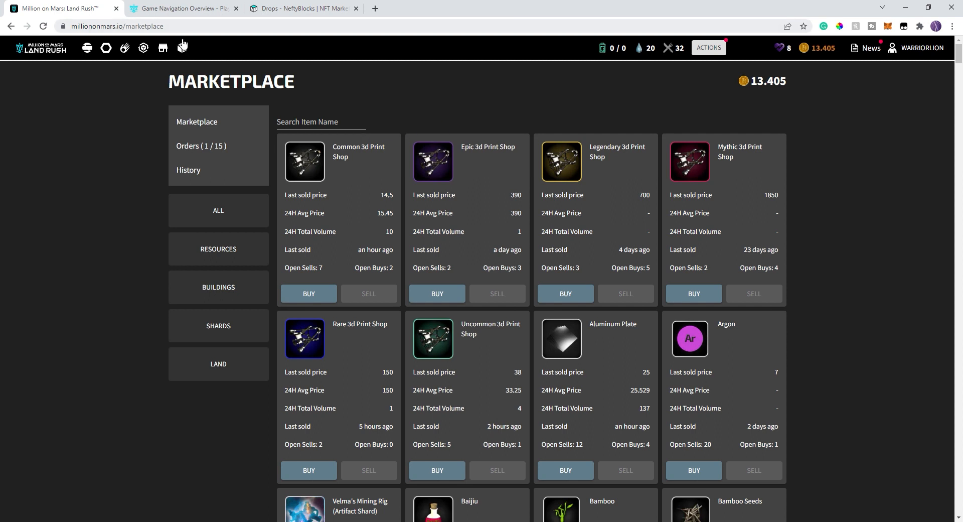
mouse_move(457, 179)
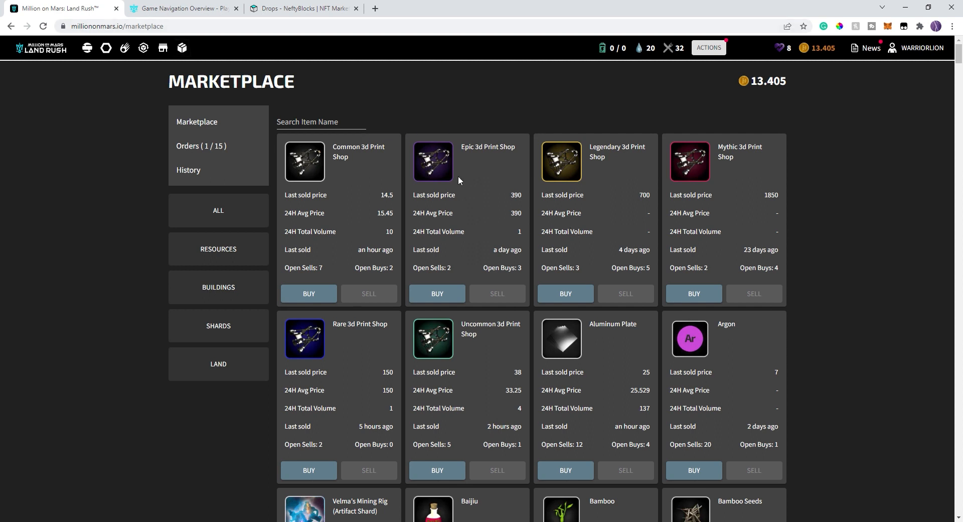
mouse_move(124, 48)
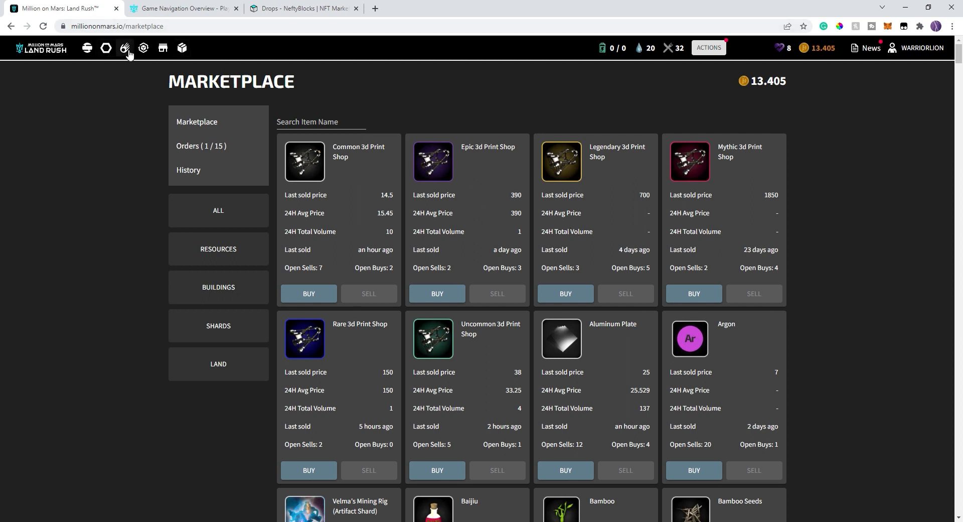
Bring up the Jobs board and attempt a posted job, which stalls as unavailable.
left_click(124, 49)
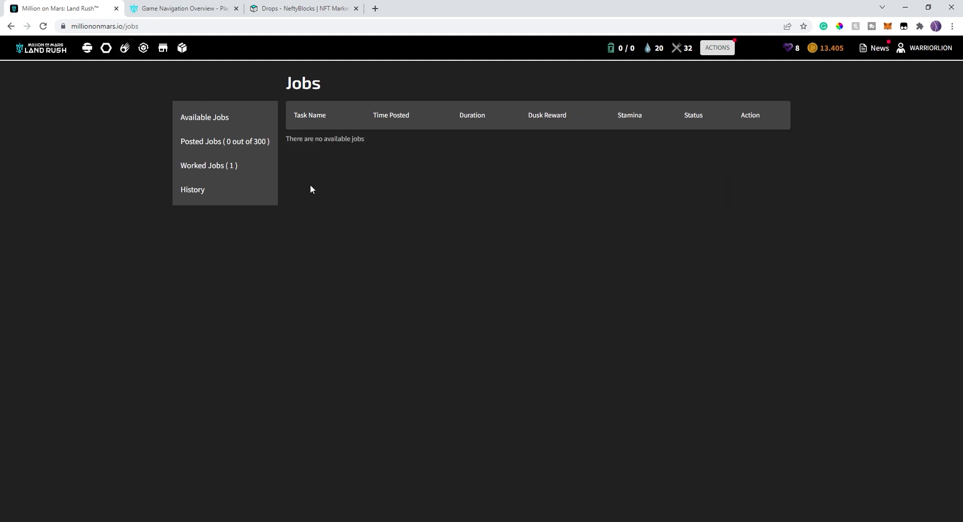
mouse_move(665, 153)
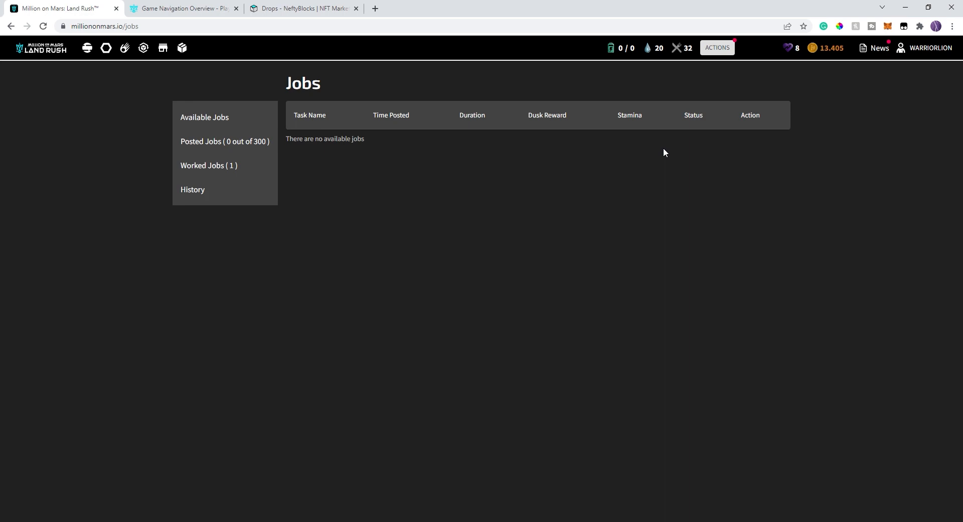
left_click(749, 295)
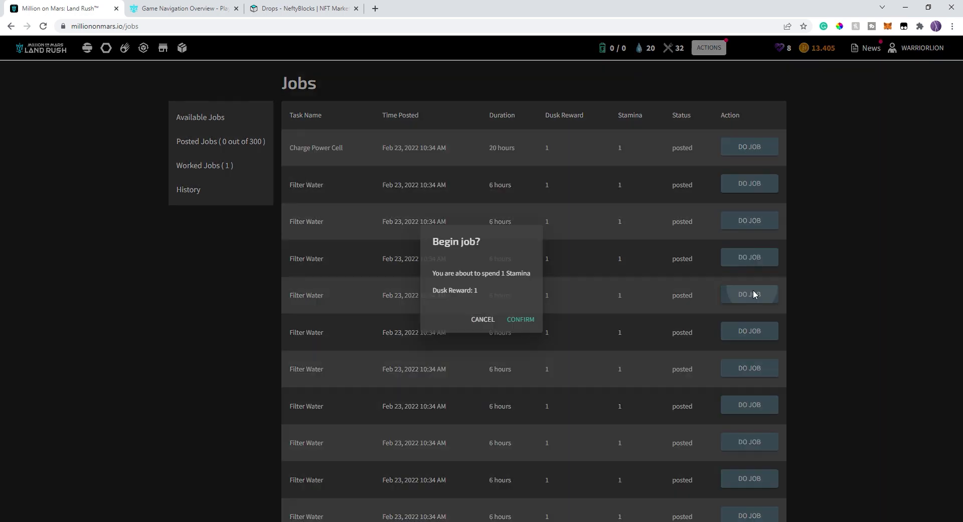
left_click(520, 320)
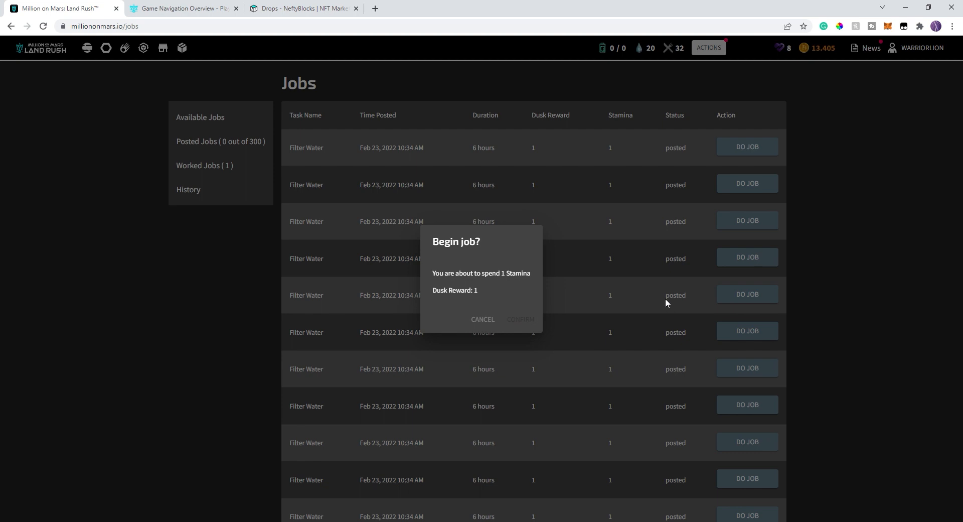
mouse_move(656, 301)
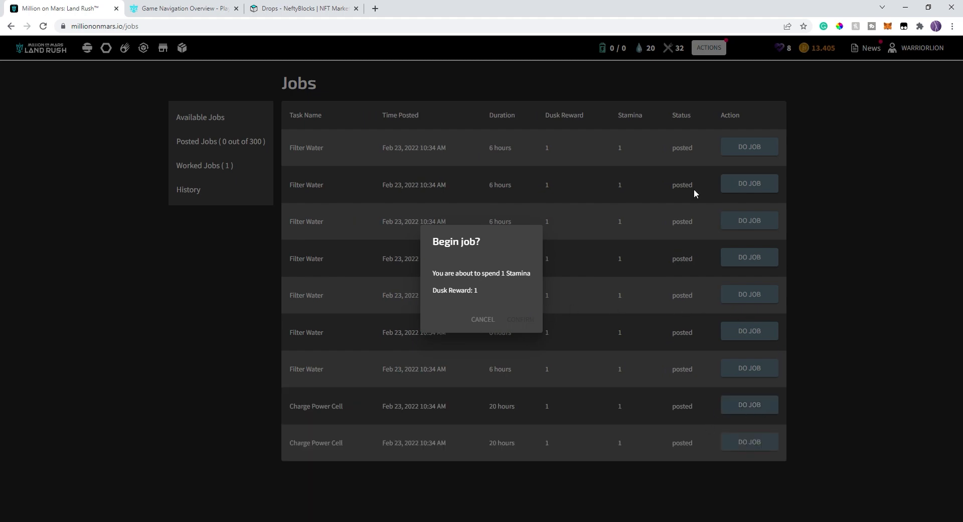
left_click(519, 319)
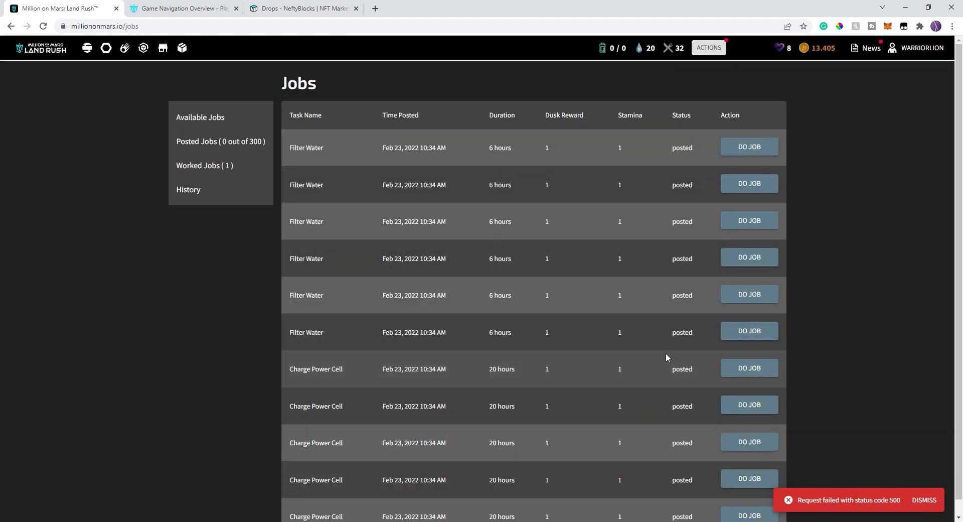
Attempt another posted job and a Charge Power Cell II job, both reported unavailable.
left_click(749, 331)
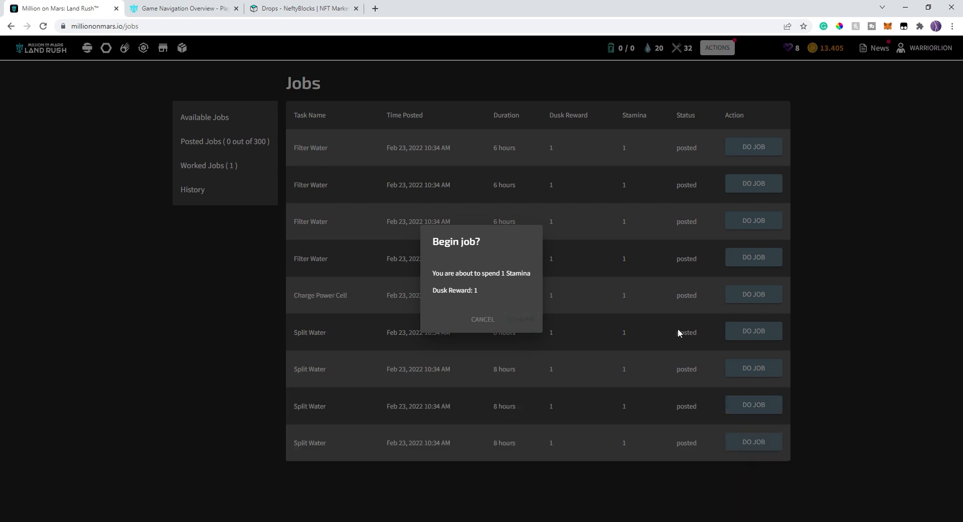
left_click(520, 320)
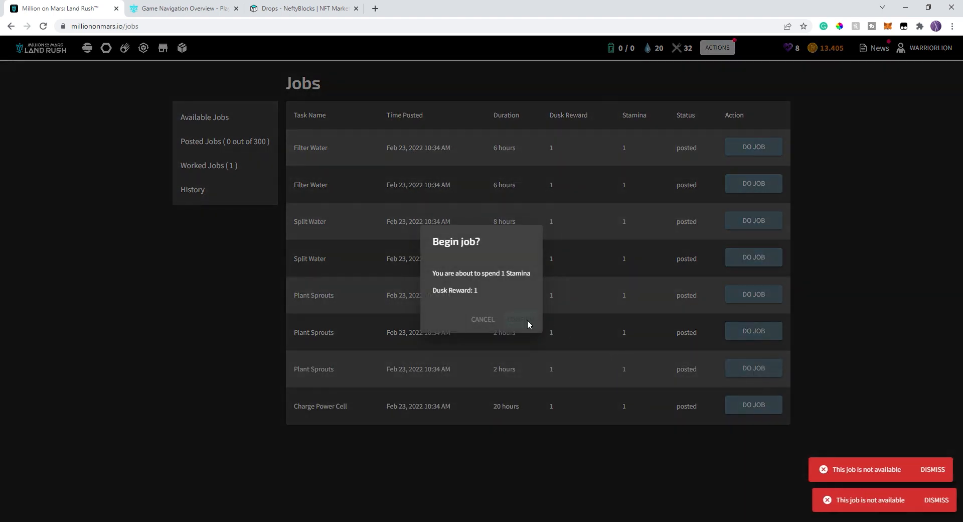
left_click(483, 319)
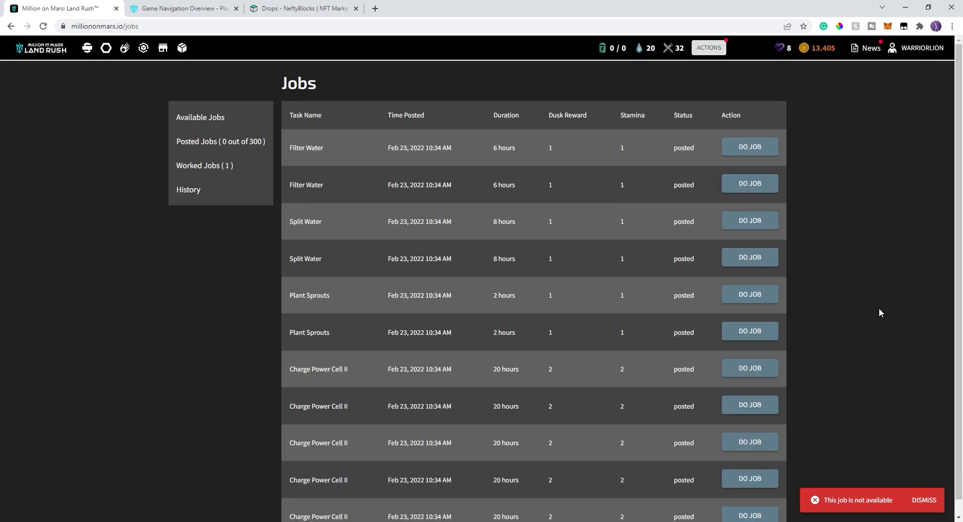
left_click(750, 295)
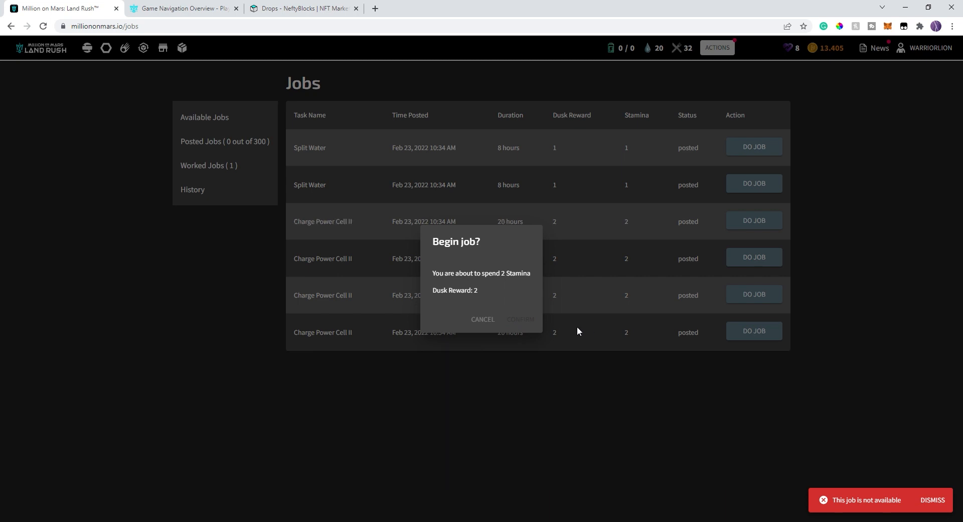
left_click(482, 319)
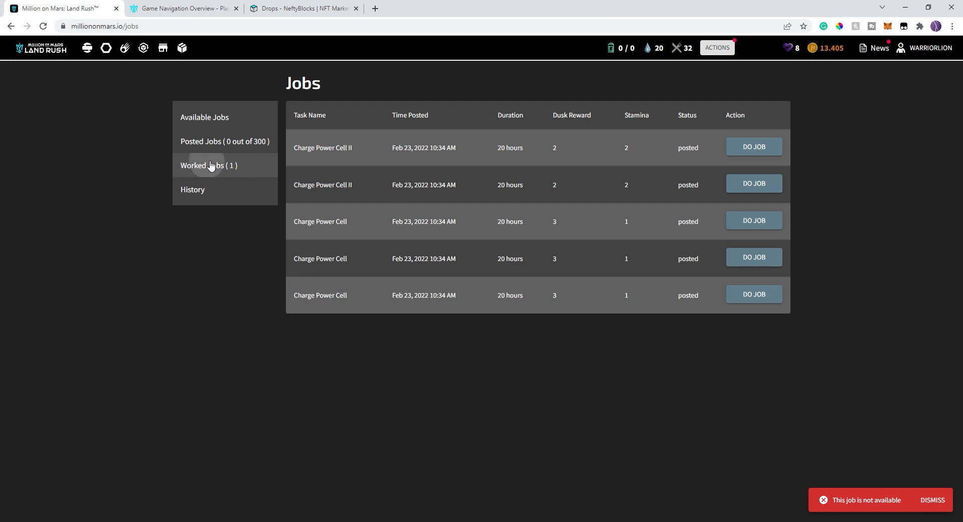
left_click(208, 165)
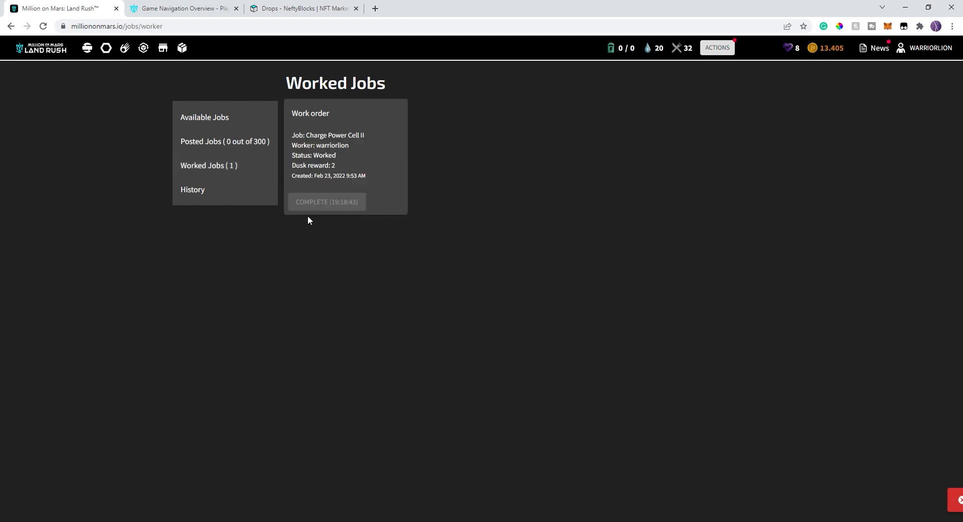
mouse_move(352, 211)
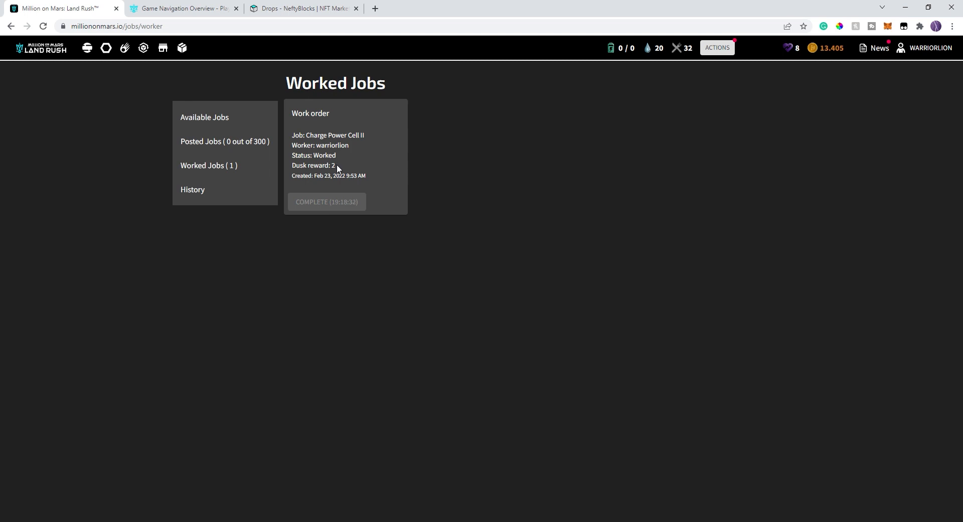
mouse_move(800, 50)
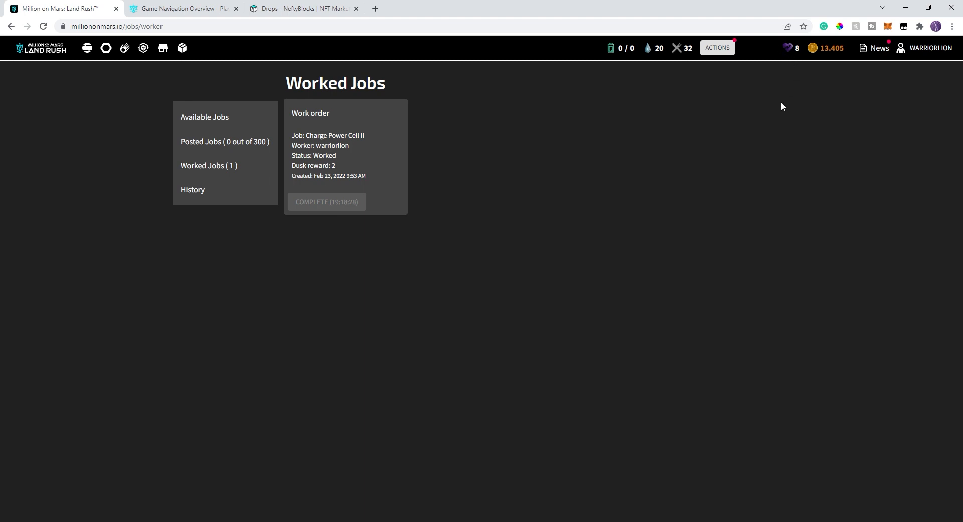
mouse_move(455, 191)
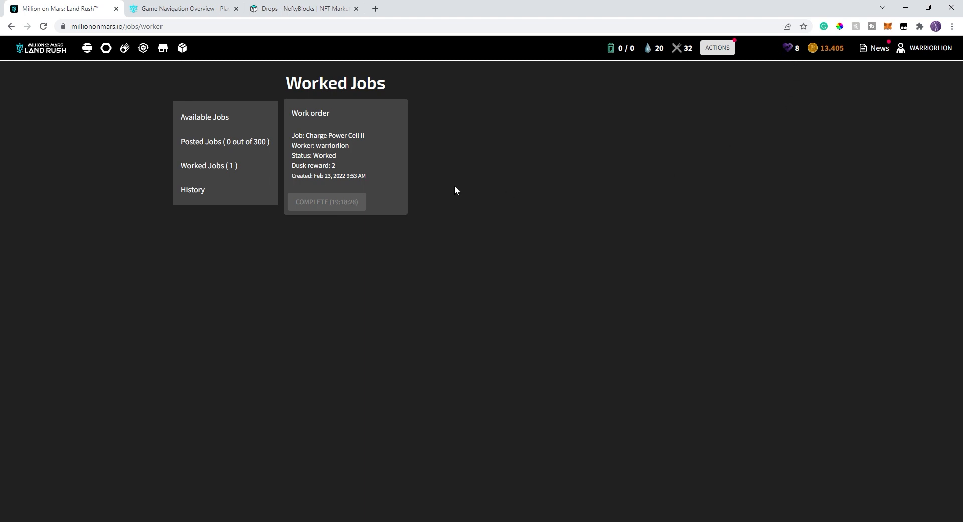
mouse_move(489, 181)
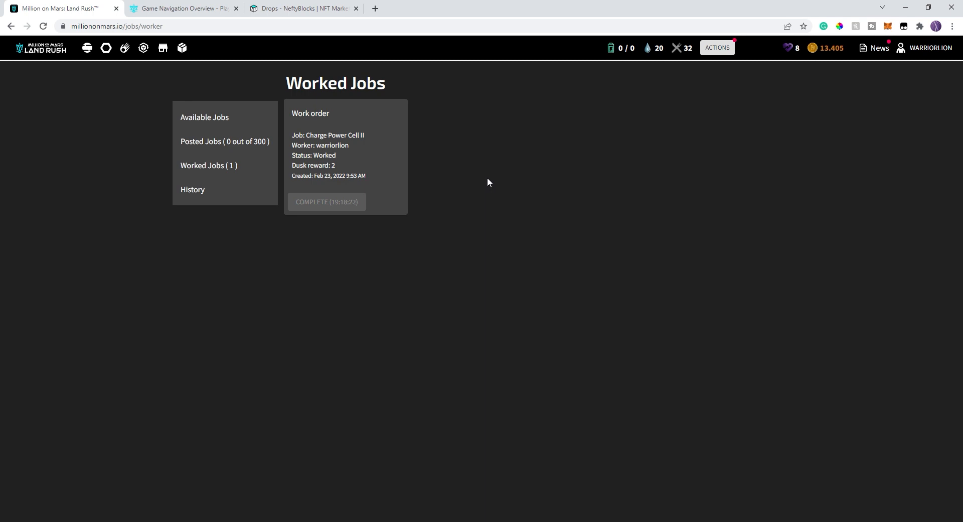
mouse_move(379, 190)
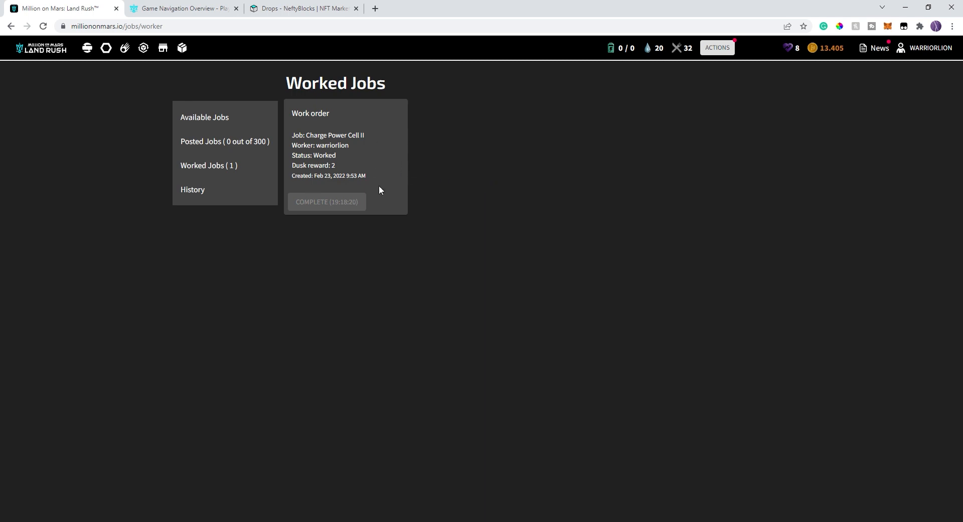
mouse_move(100, 209)
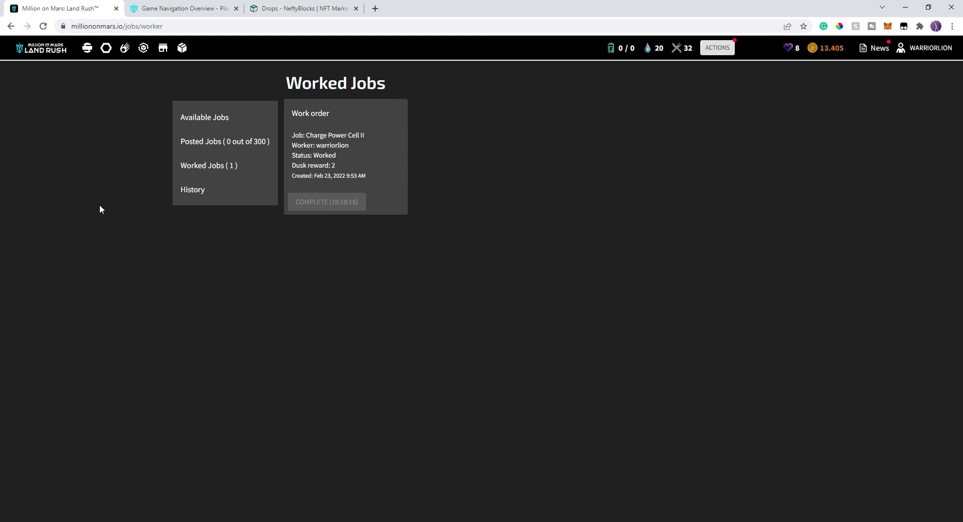
mouse_move(159, 72)
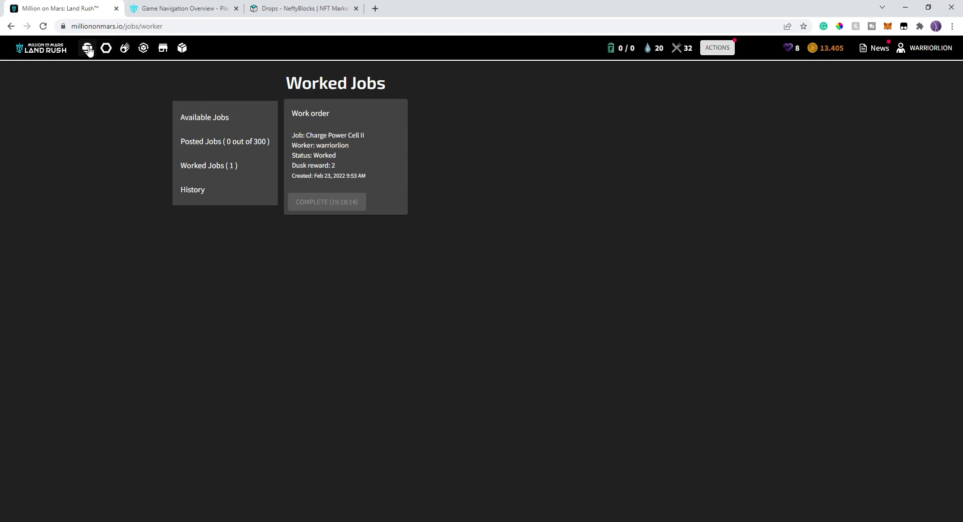
mouse_move(88, 48)
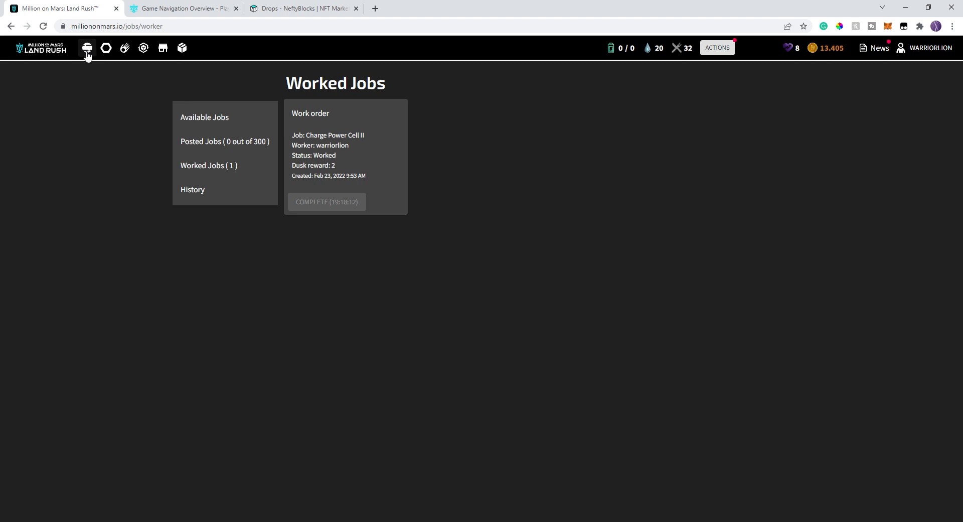
From the Mars globe, enter Phoenicis Lacus and show the Cone on Pavonis Mons plot grid.
left_click(87, 48)
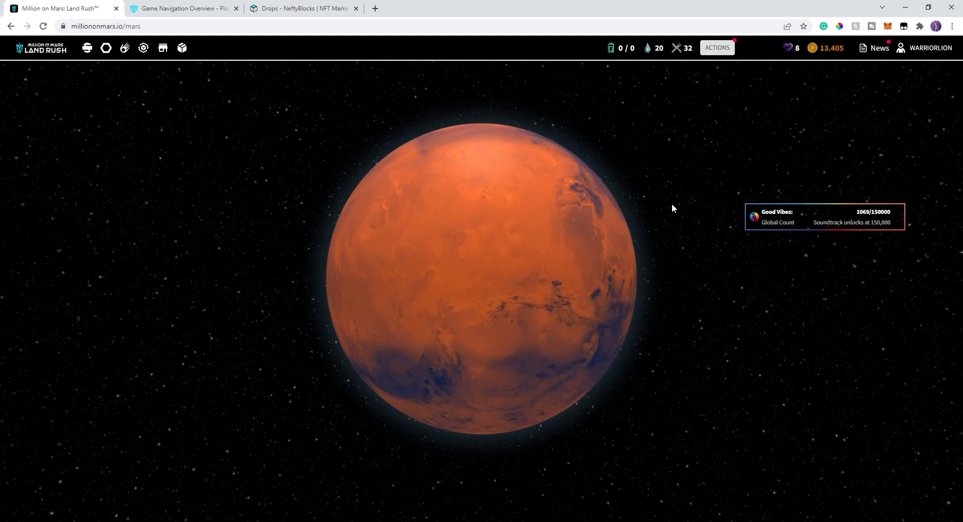
mouse_move(393, 301)
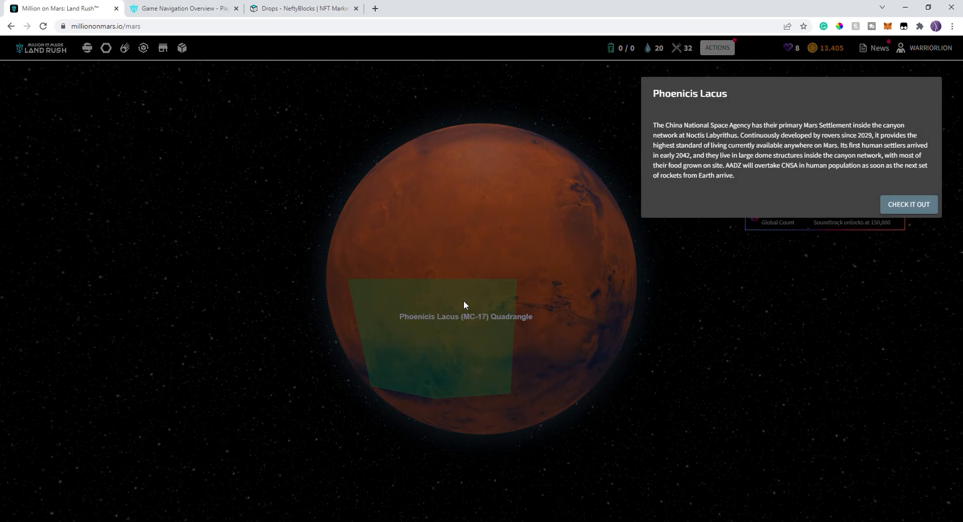
left_click(909, 204)
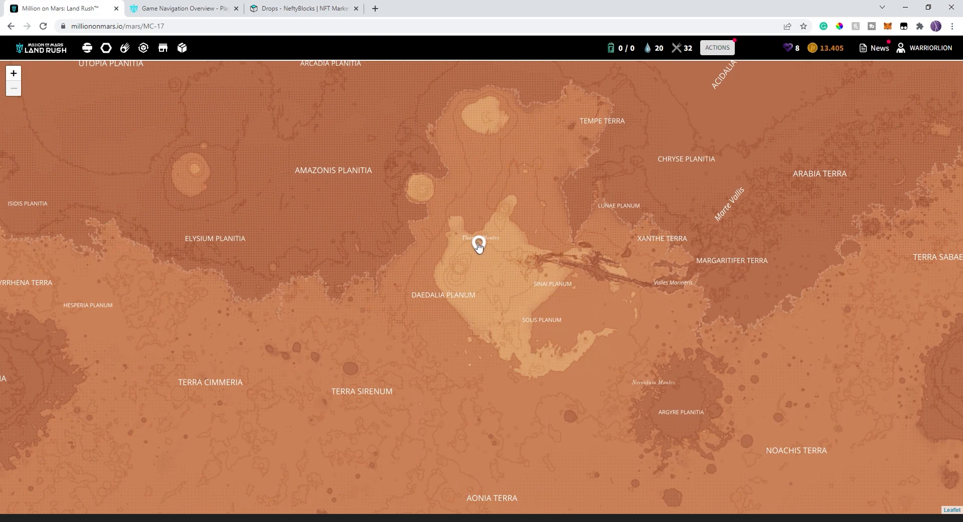
left_click(479, 245)
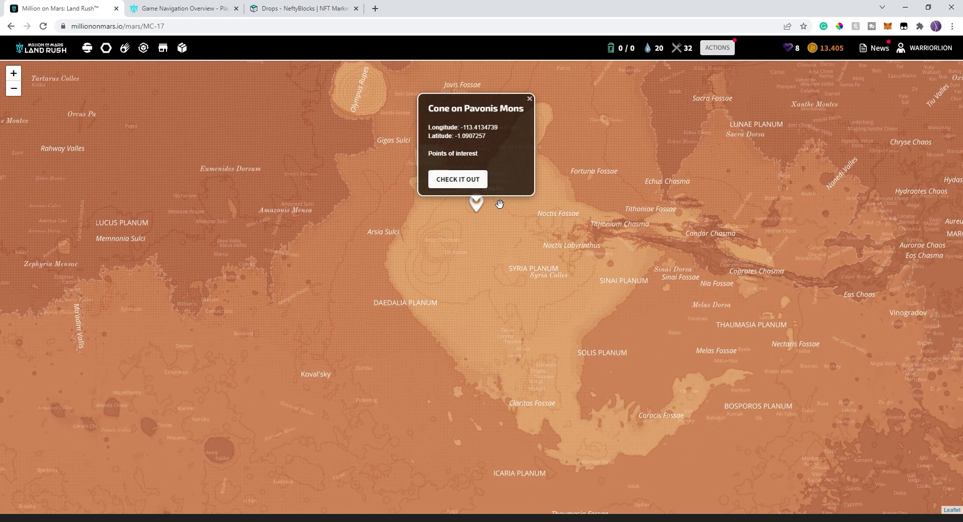
left_click(457, 178)
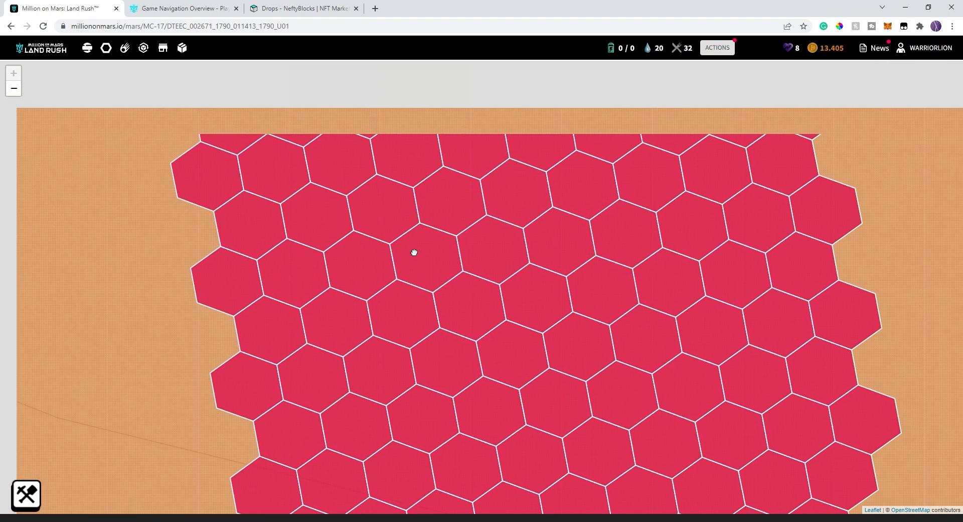
Pan the hex grid, check Bank Skate Hub, and settle on Patch Walk Good's plot details and buildings.
left_click_drag(415, 252, 259, 277)
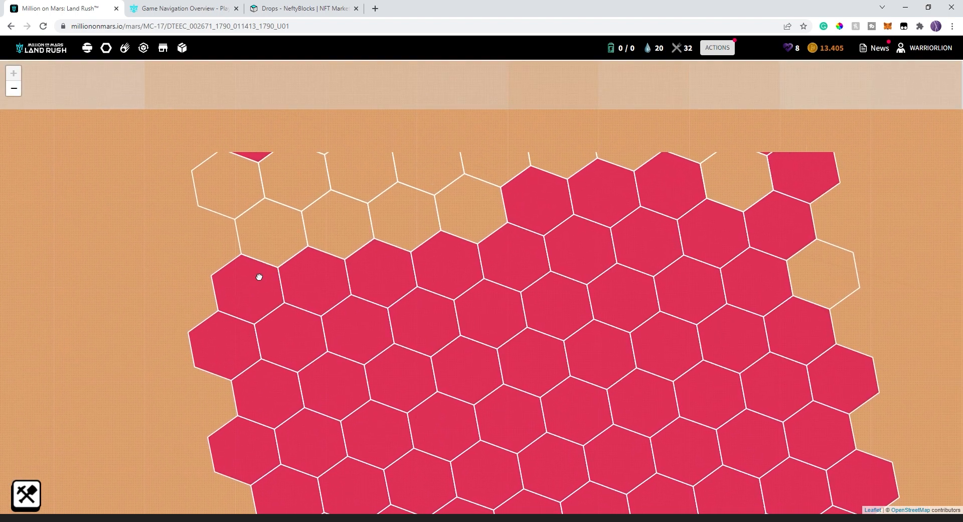
left_click_drag(258, 277, 527, 223)
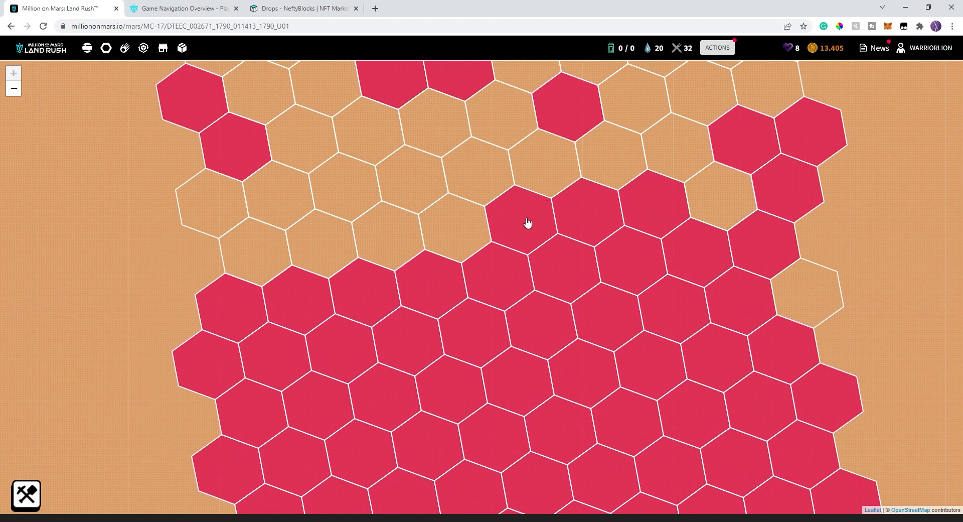
left_click(525, 217)
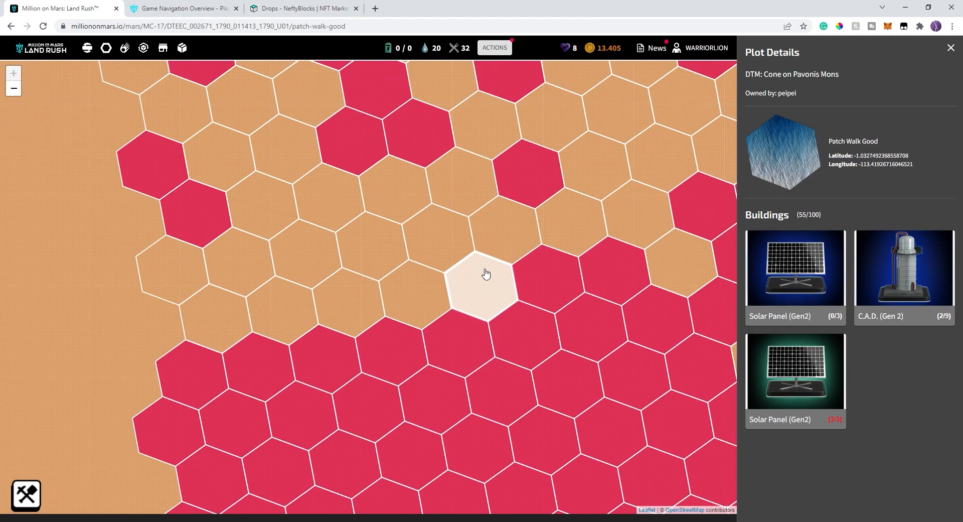
mouse_move(500, 277)
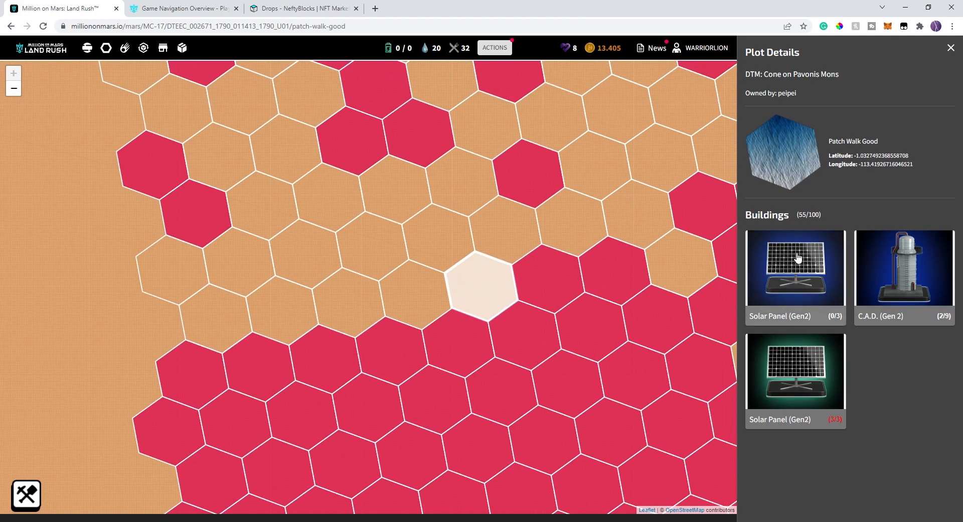
mouse_move(875, 260)
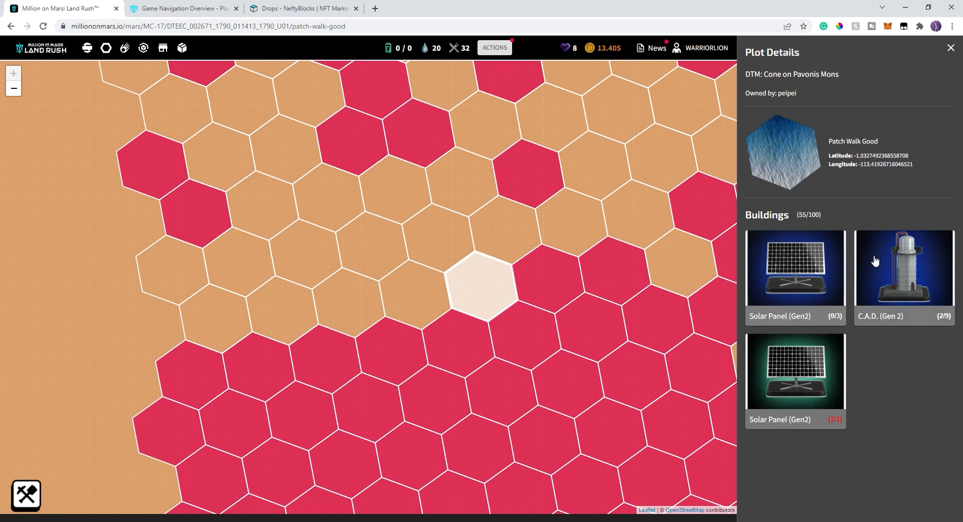
mouse_move(547, 285)
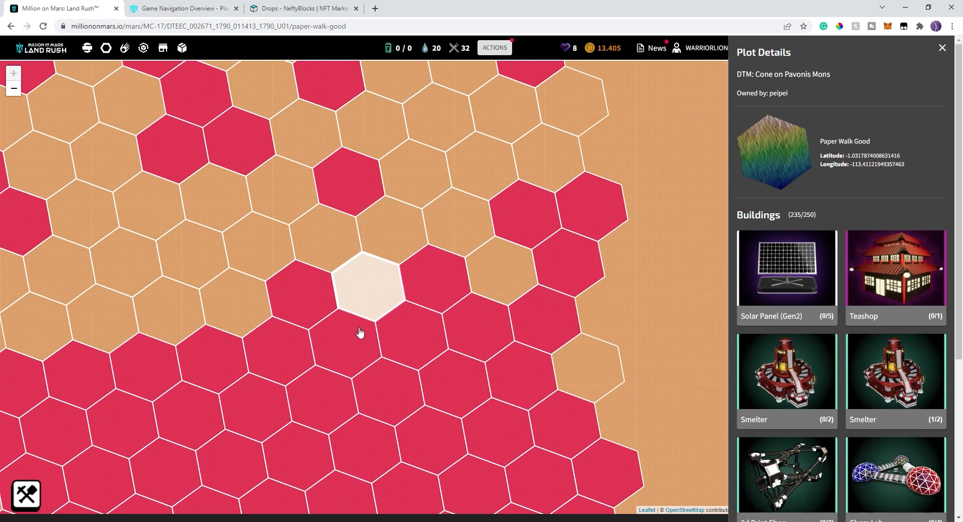
left_click(334, 253)
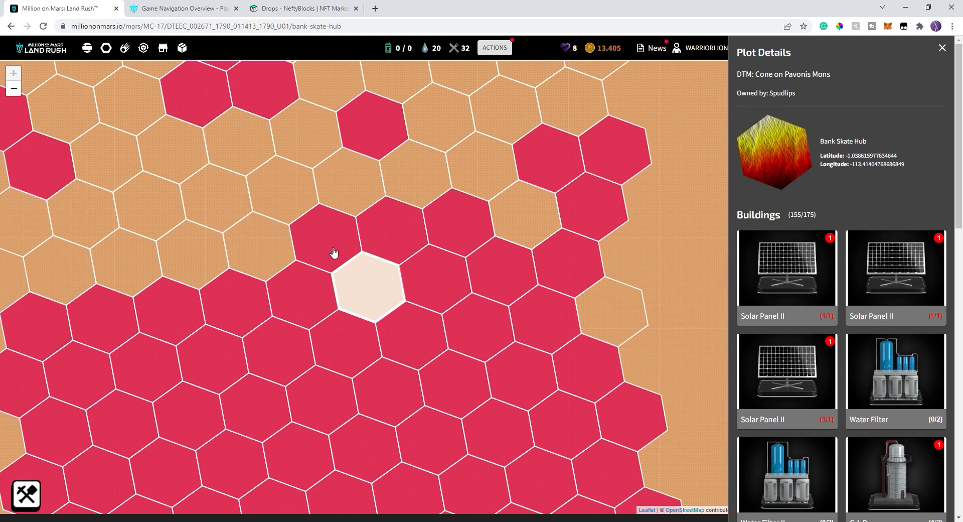
left_click(427, 285)
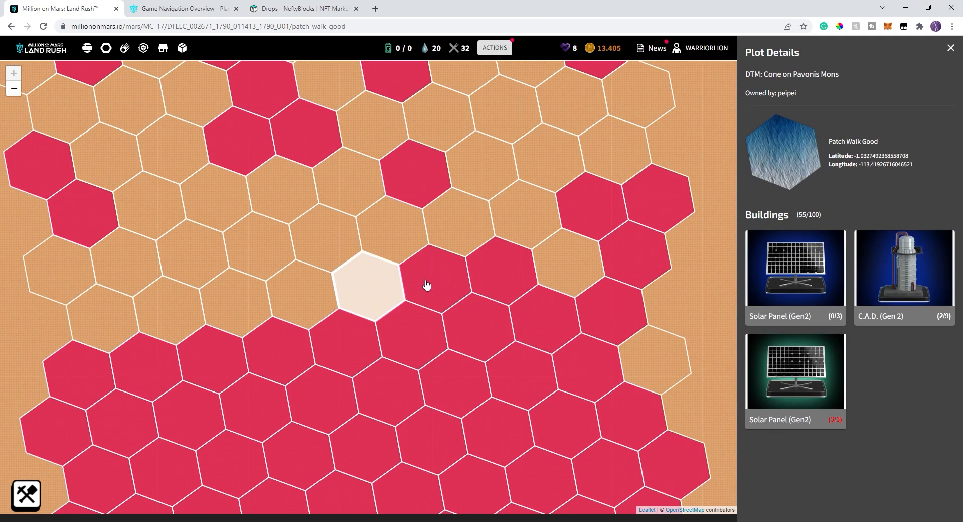
mouse_move(350, 234)
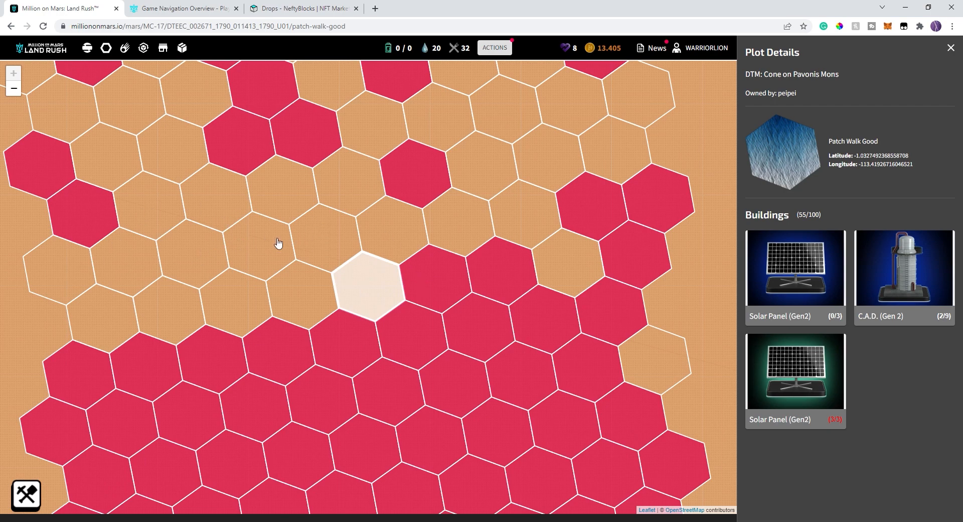
View the unclaimed Zinc Train Good plot's details on Cone on Pavonis Mons.
left_click(550, 199)
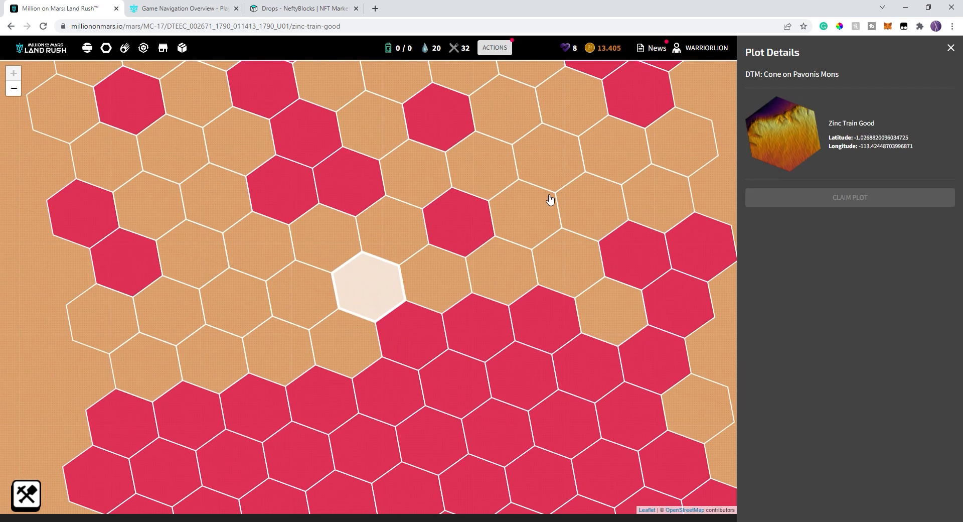
mouse_move(453, 257)
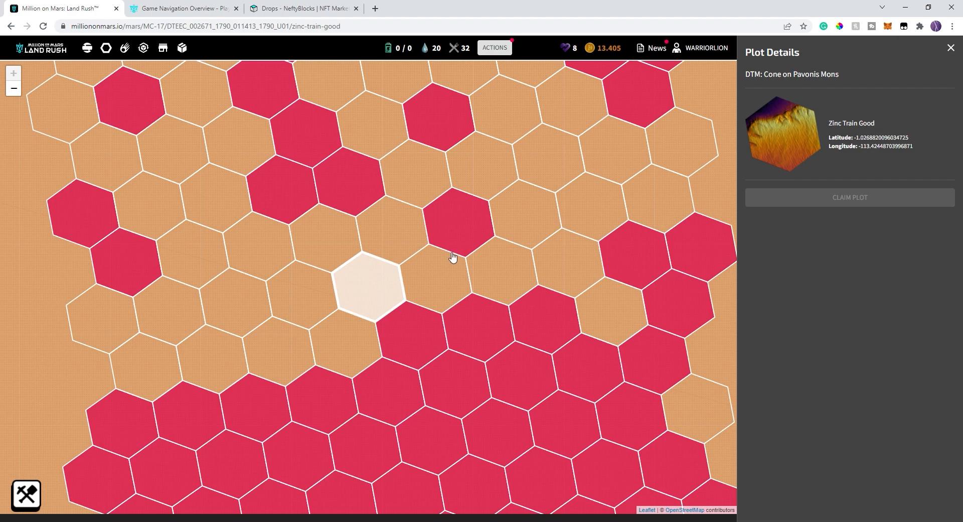
mouse_move(325, 290)
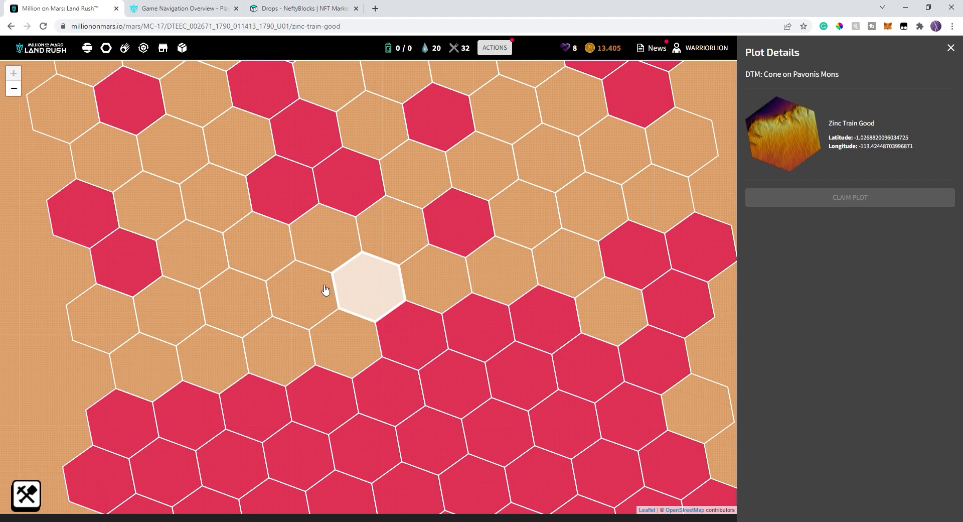
mouse_move(342, 261)
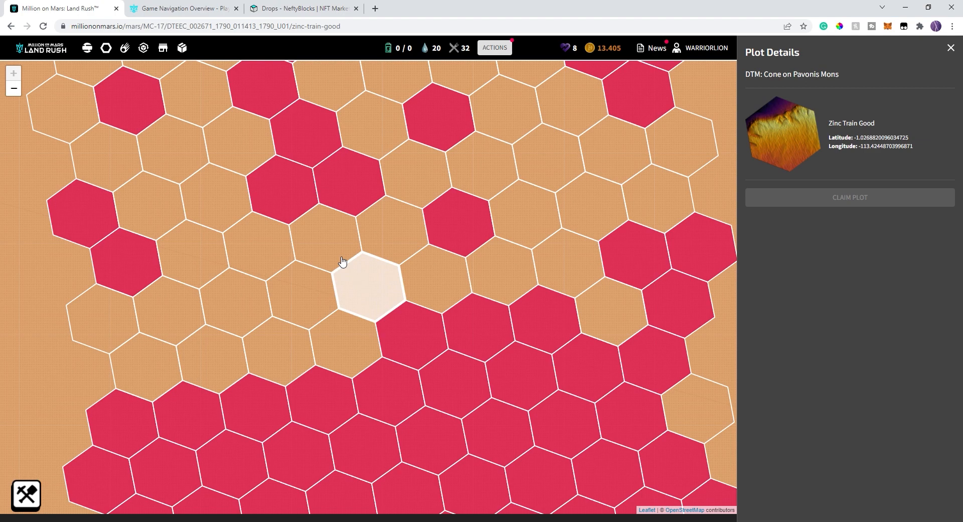
mouse_move(330, 277)
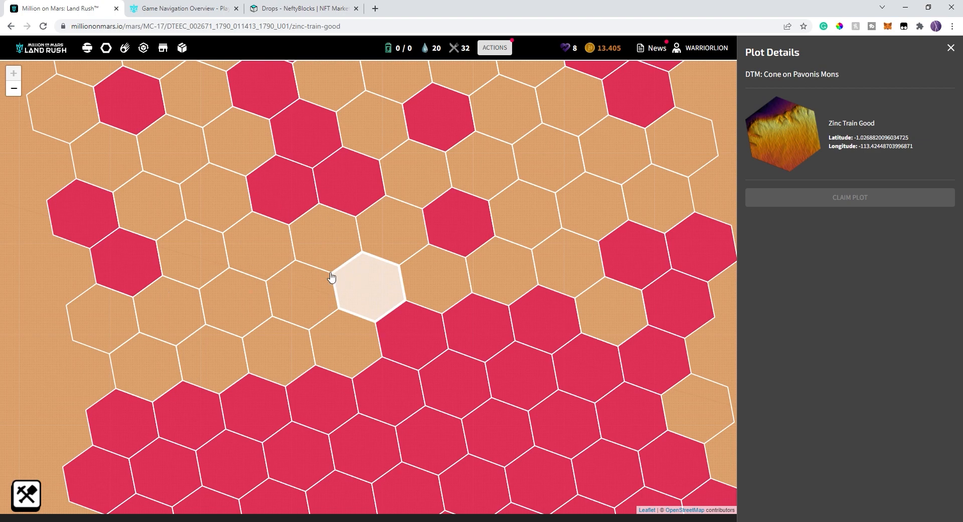
mouse_move(311, 285)
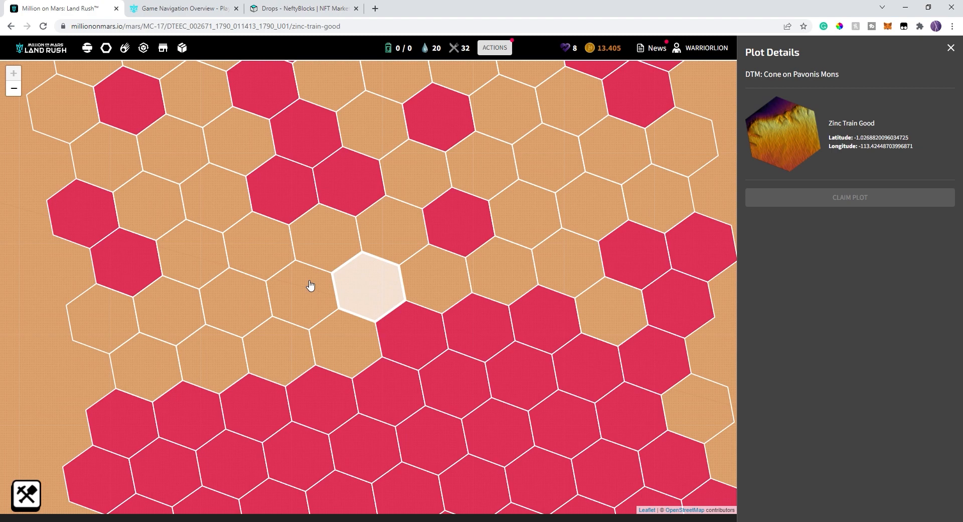
mouse_move(458, 309)
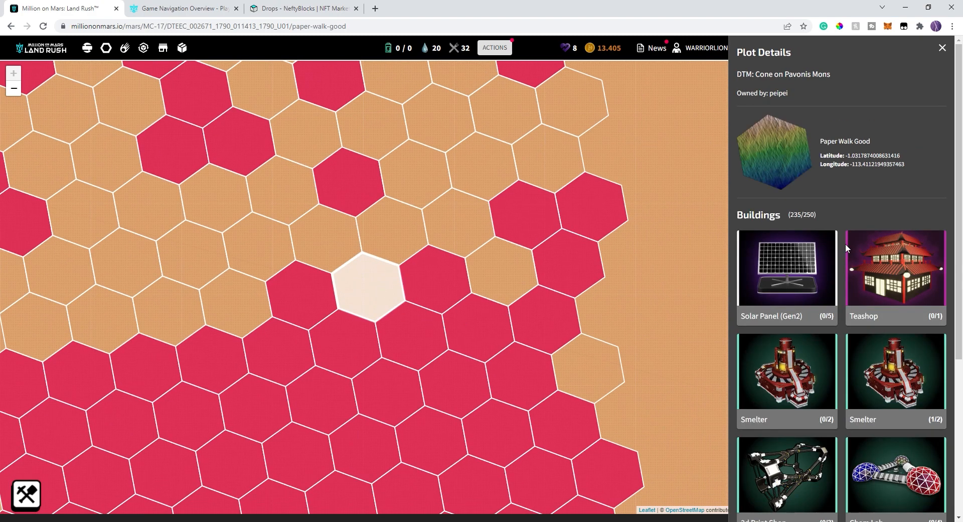
Scroll the Plot Details panel to show Smelter, Chem Lab, Pirate Radios and Mining Rig.
scroll("down", 3)
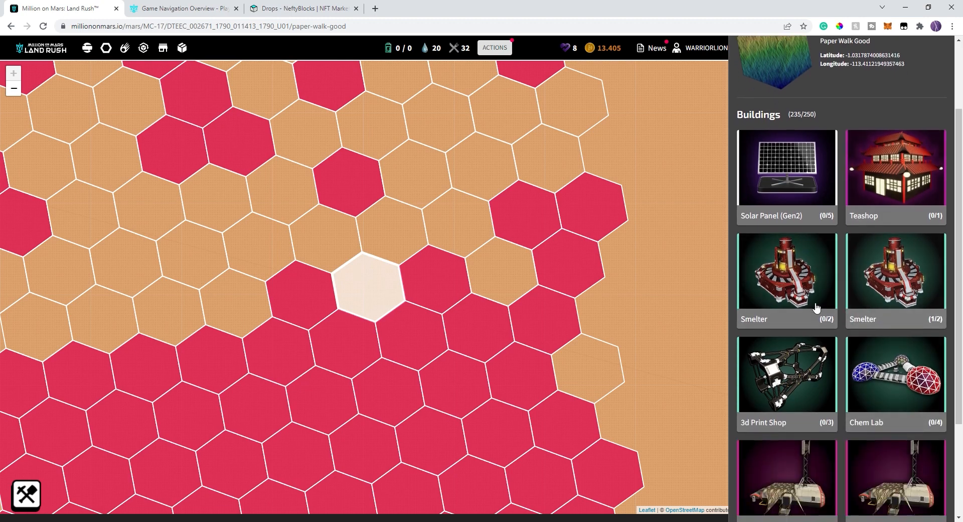
scroll("down", 3)
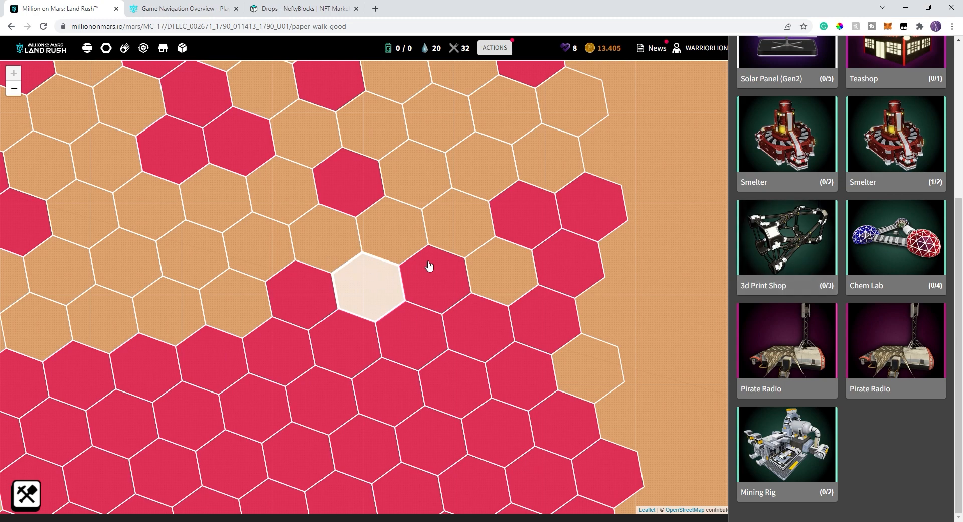
mouse_move(740, 266)
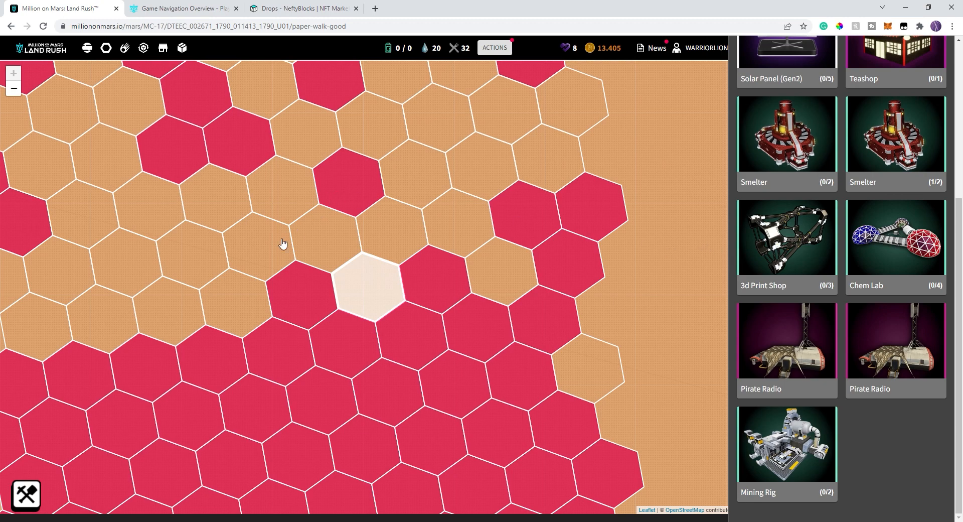
mouse_move(362, 283)
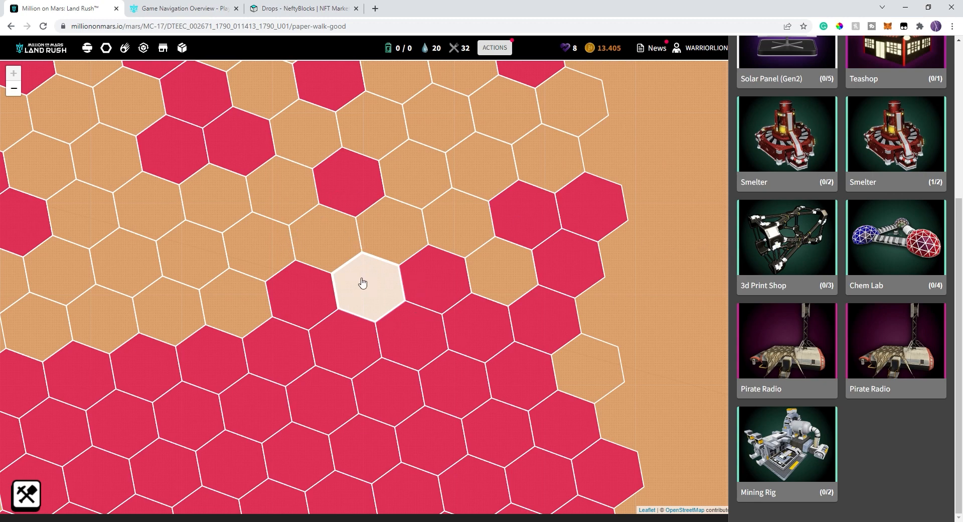
mouse_move(254, 237)
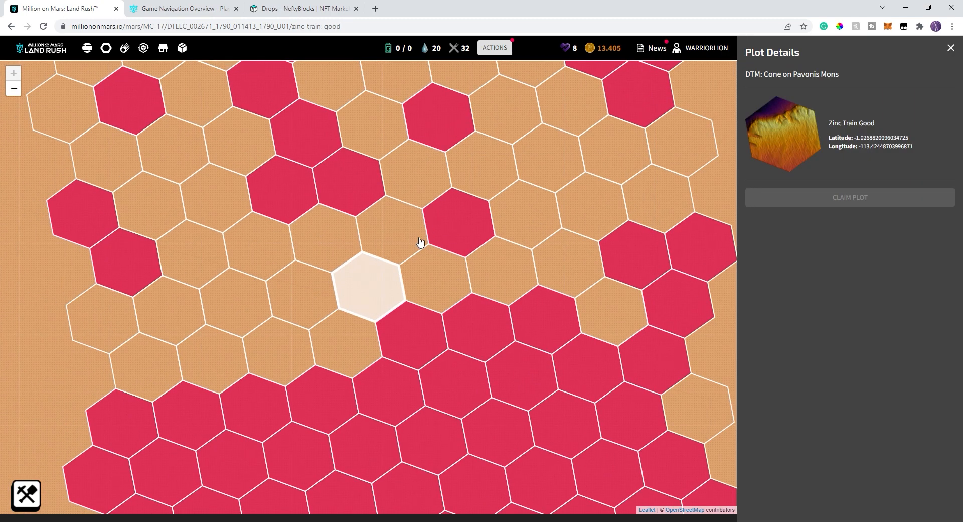
mouse_move(490, 195)
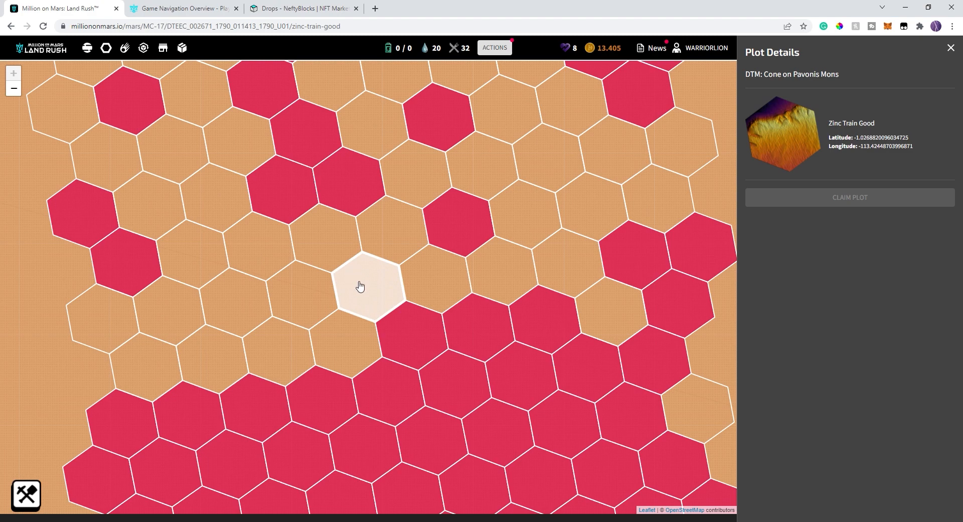
left_click(379, 289)
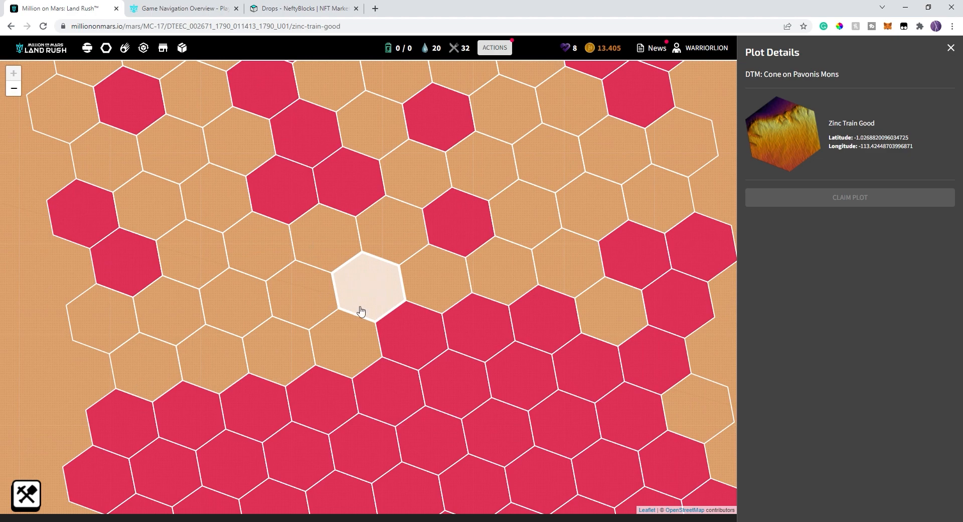
mouse_move(64, 496)
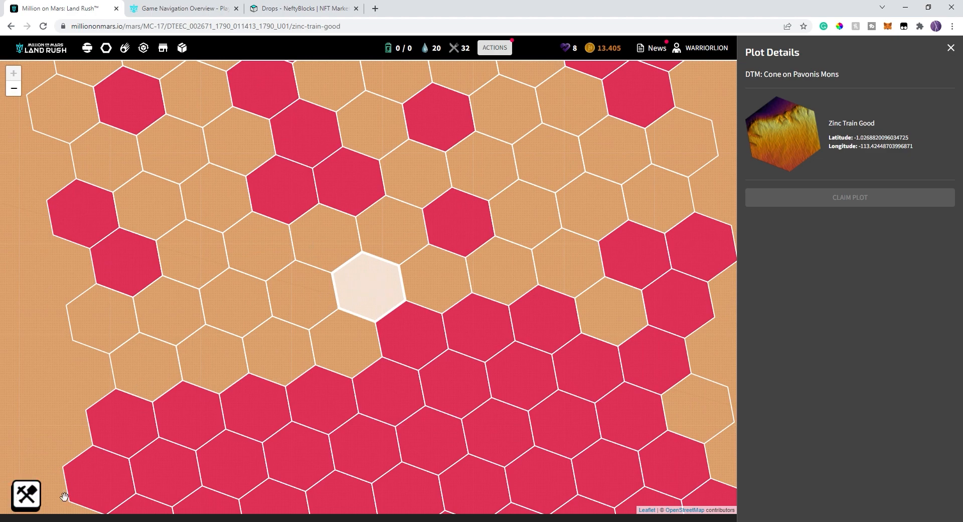
mouse_move(165, 496)
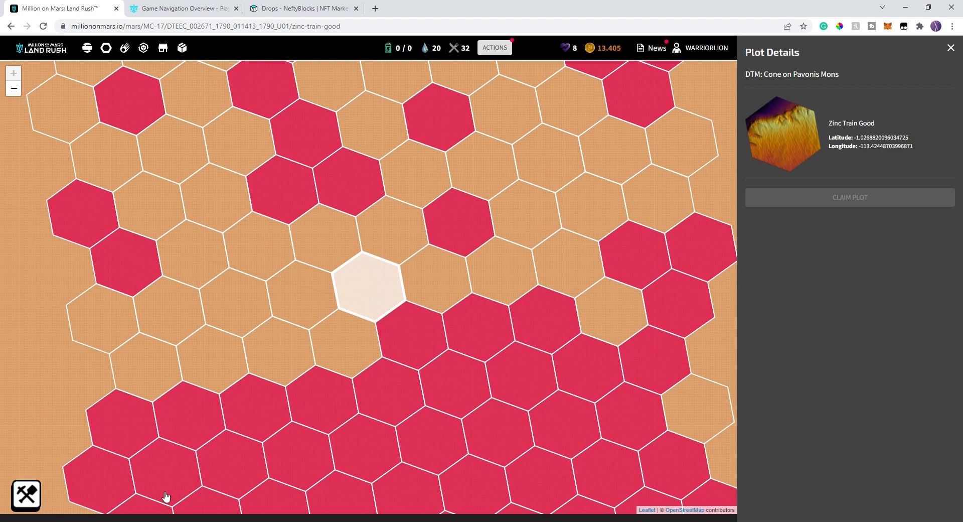
mouse_move(916, 432)
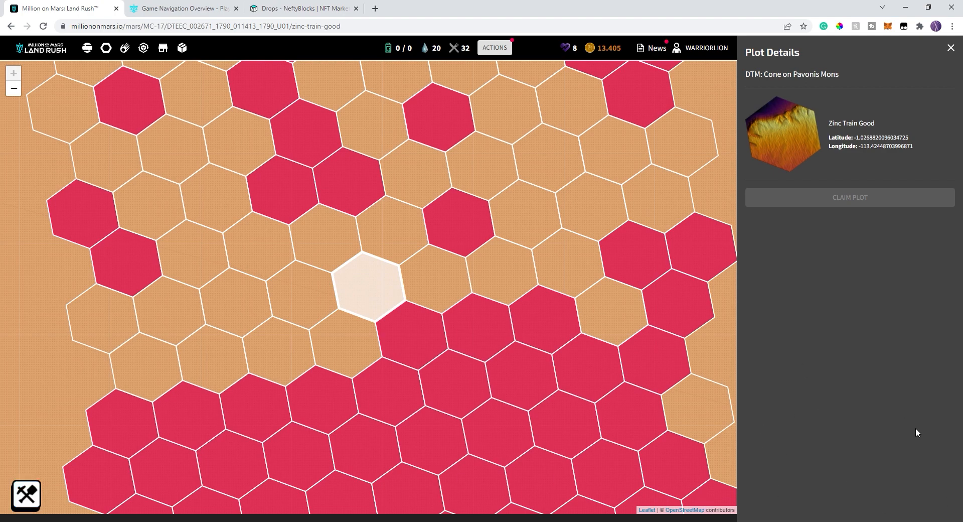
mouse_move(532, 394)
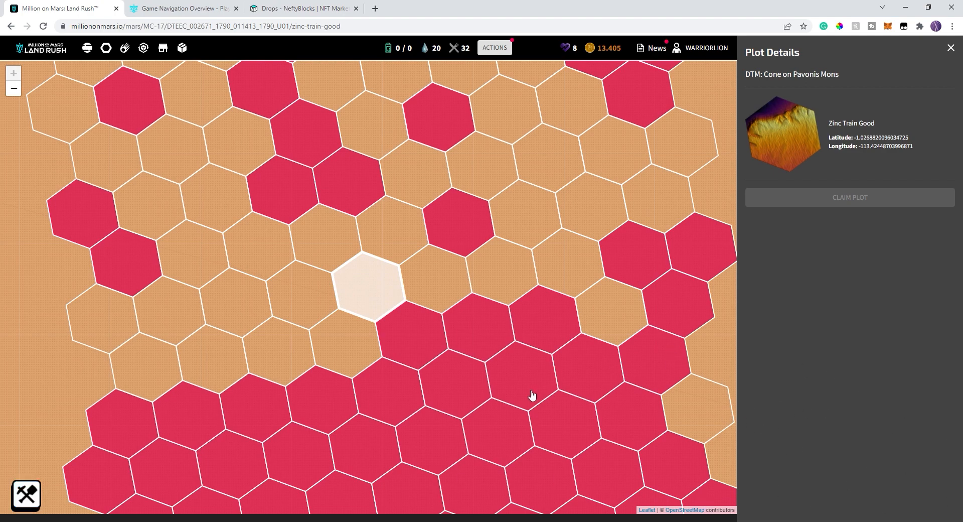
mouse_move(26, 495)
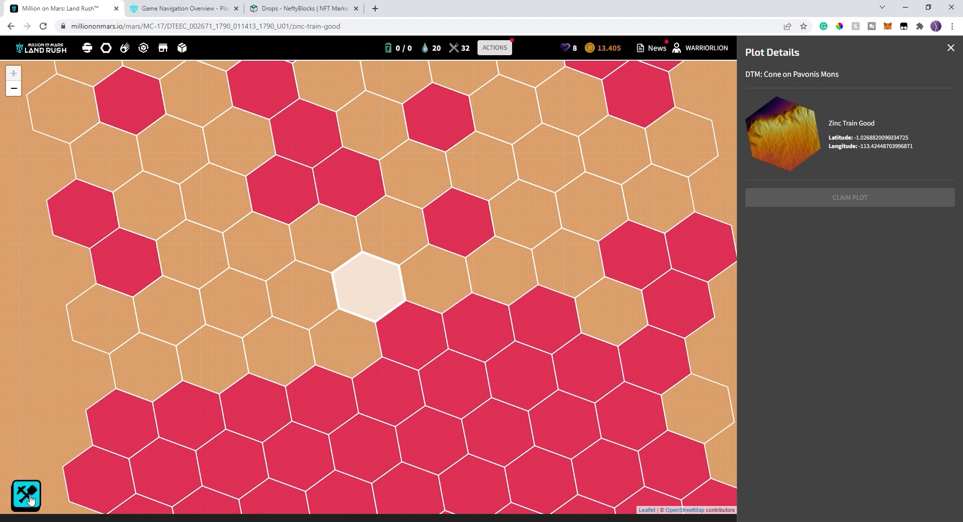
Scavenge the Zinc Train Good plot three times for Regolith, Ice and seeds.
left_click(26, 496)
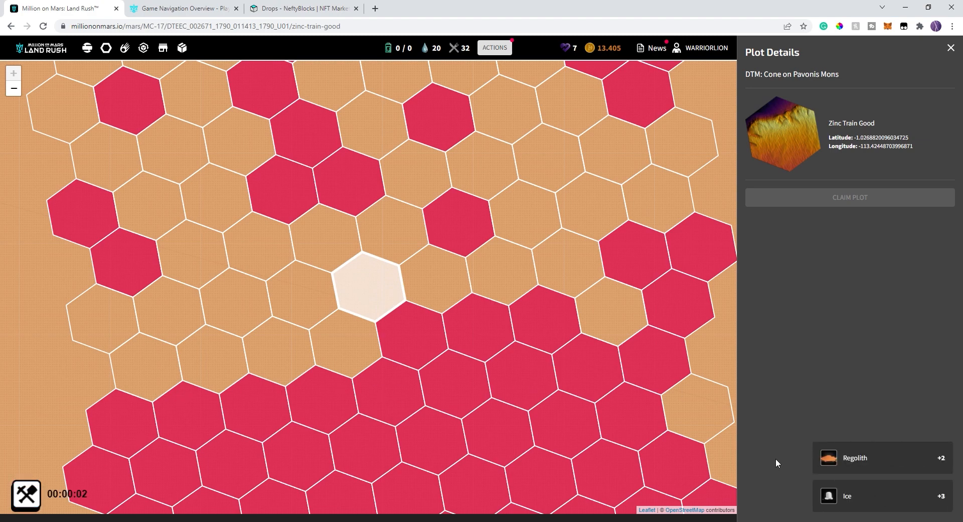
mouse_move(823, 461)
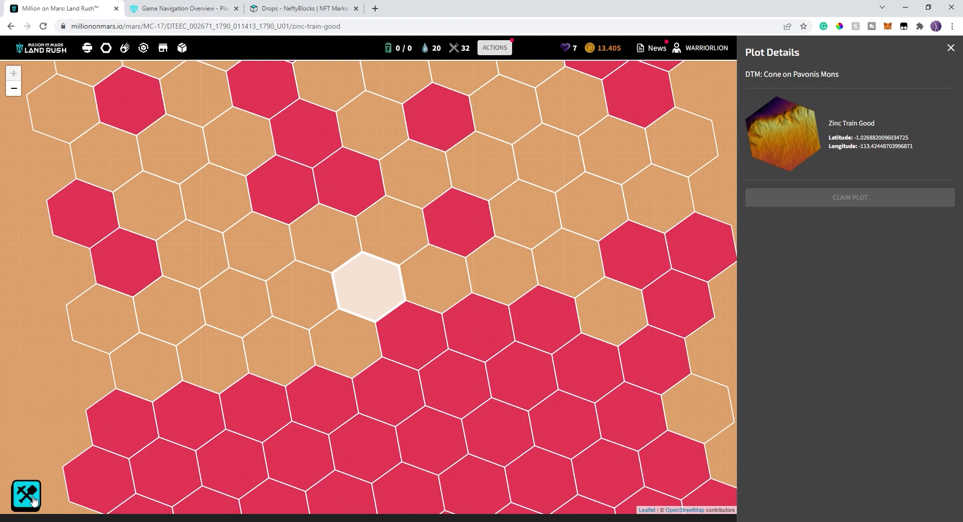
left_click(27, 494)
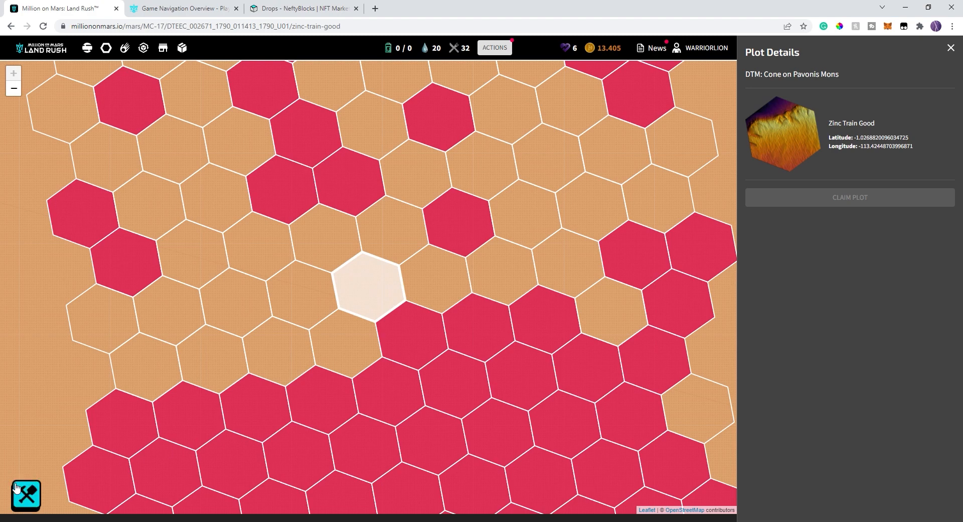
left_click(26, 494)
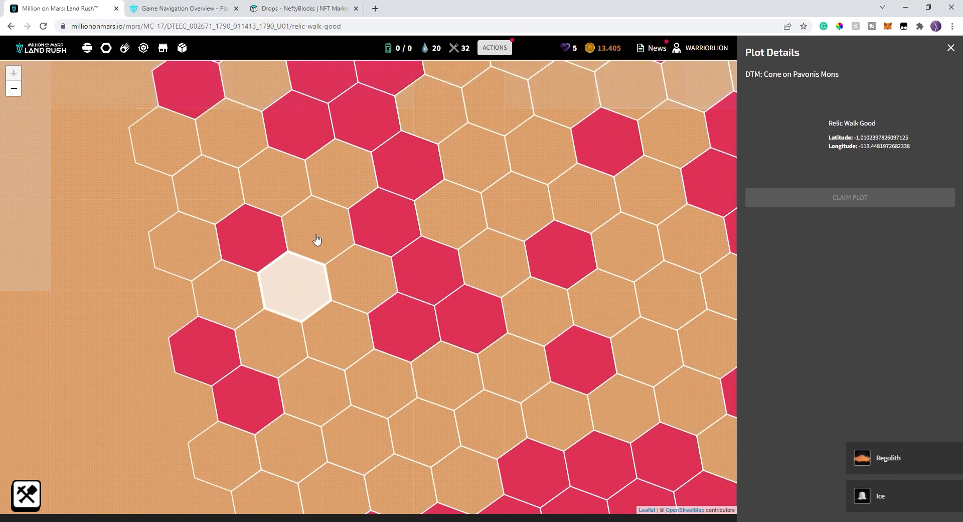
Move on to Brie Tray Good and Bread Flag Goal and scavenge until stamina hits zero.
left_click(248, 289)
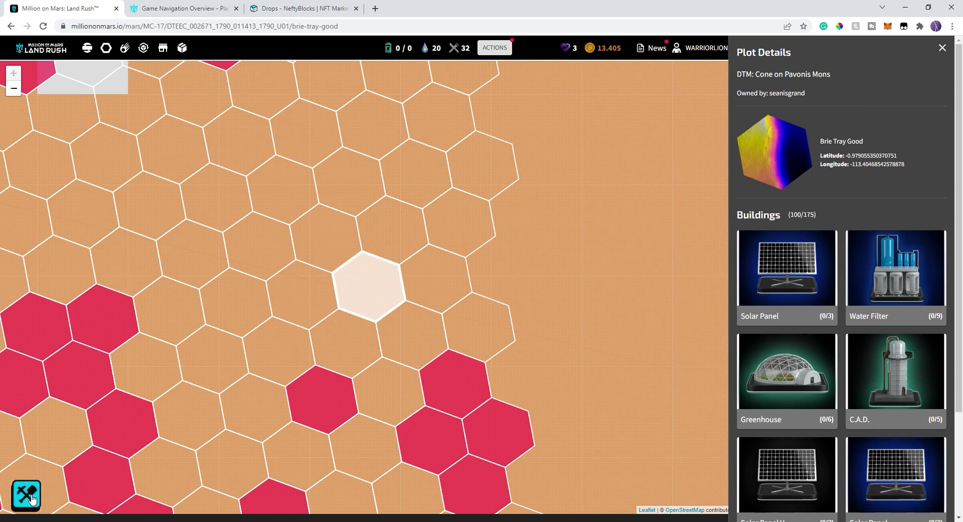
left_click(25, 496)
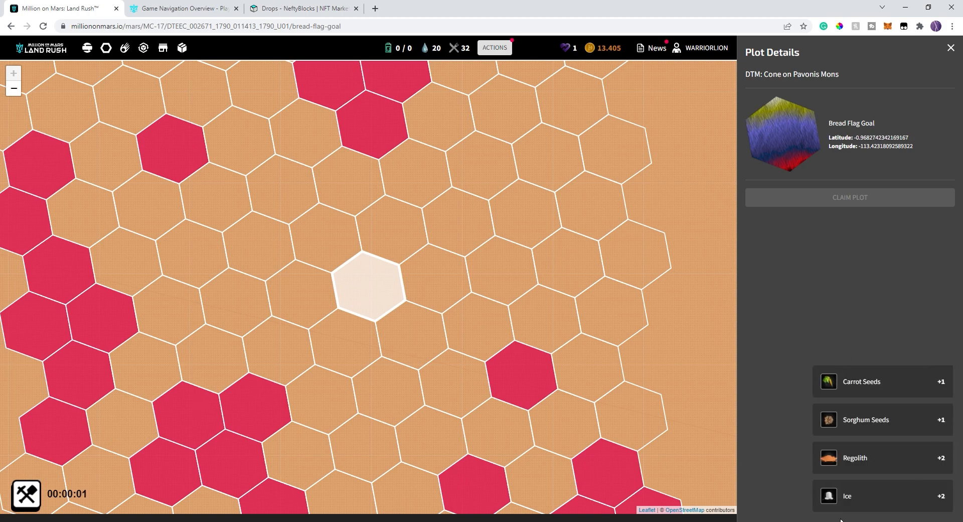
left_click(26, 494)
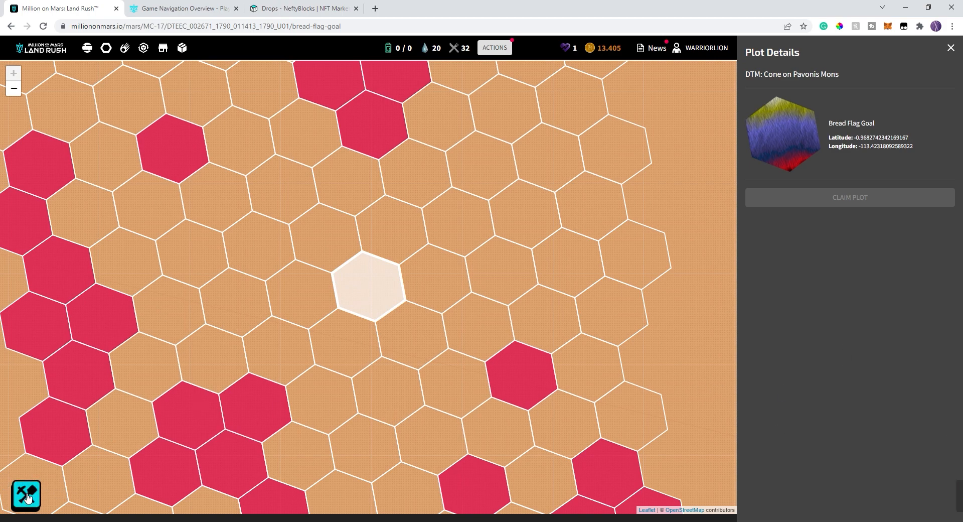
left_click(25, 495)
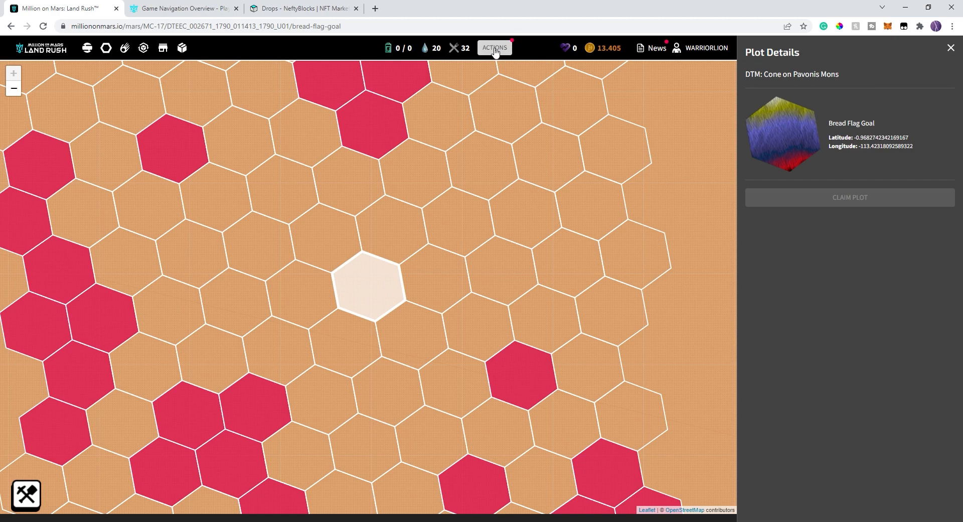
Eat a daily ration from the Actions menu to restore stamina to 13.
left_click(495, 48)
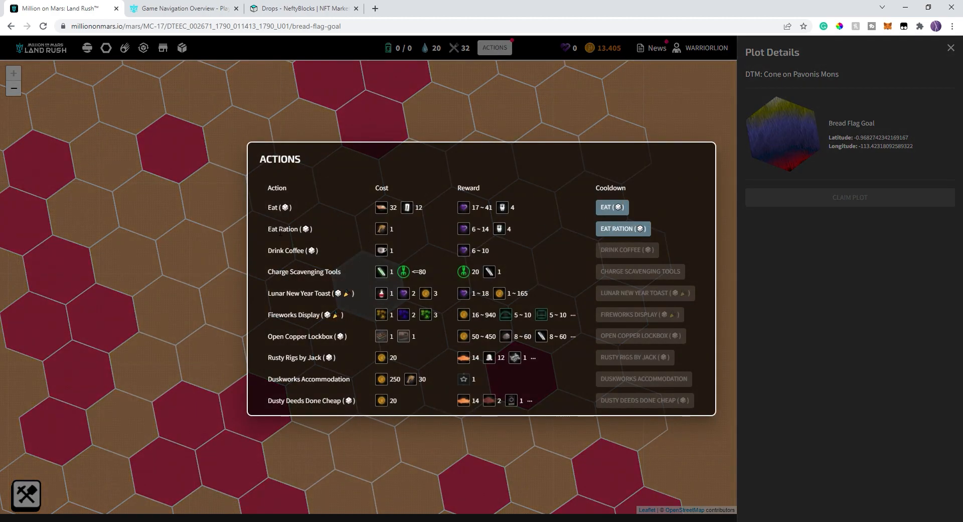
left_click(622, 229)
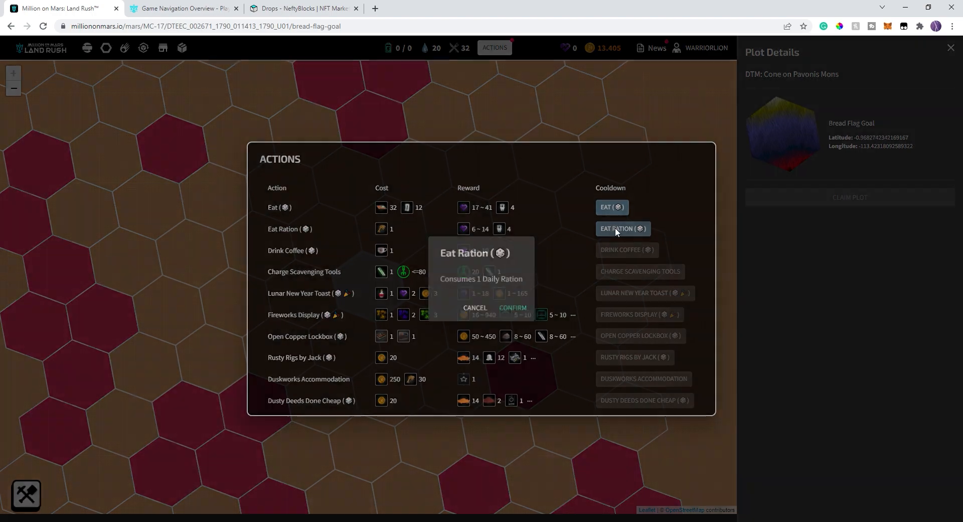
left_click(513, 308)
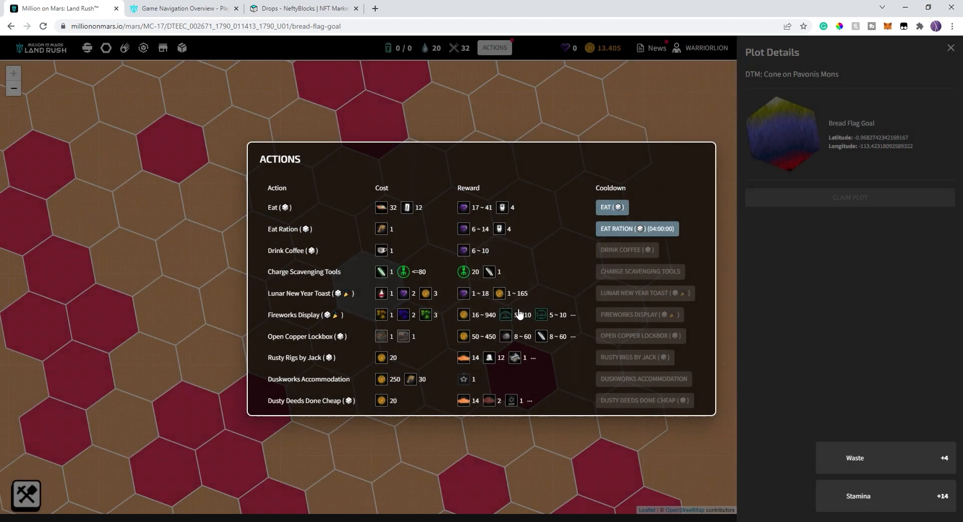
left_click(613, 207)
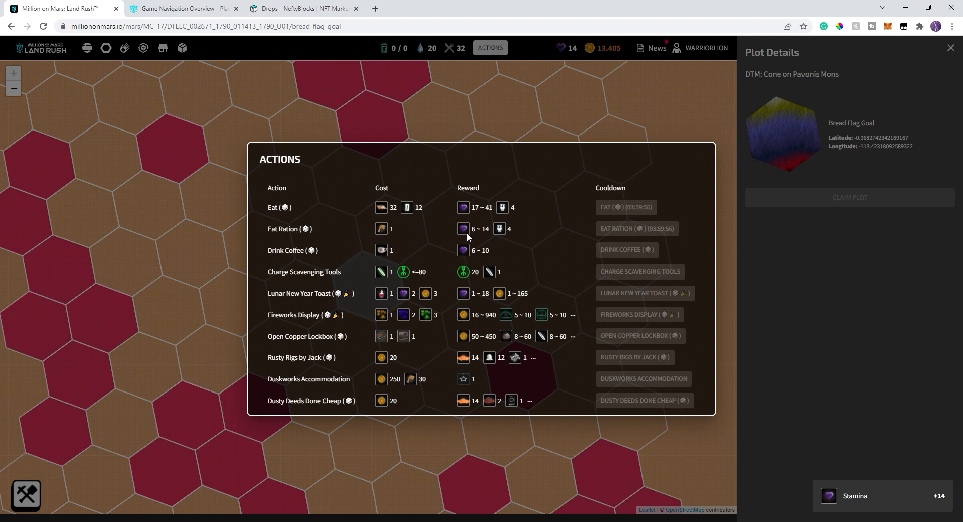
mouse_move(525, 247)
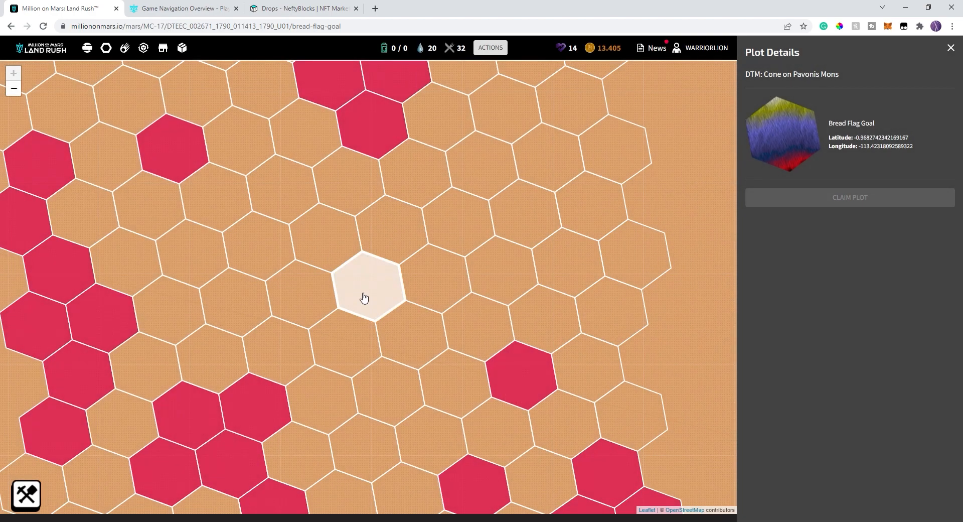
mouse_move(249, 442)
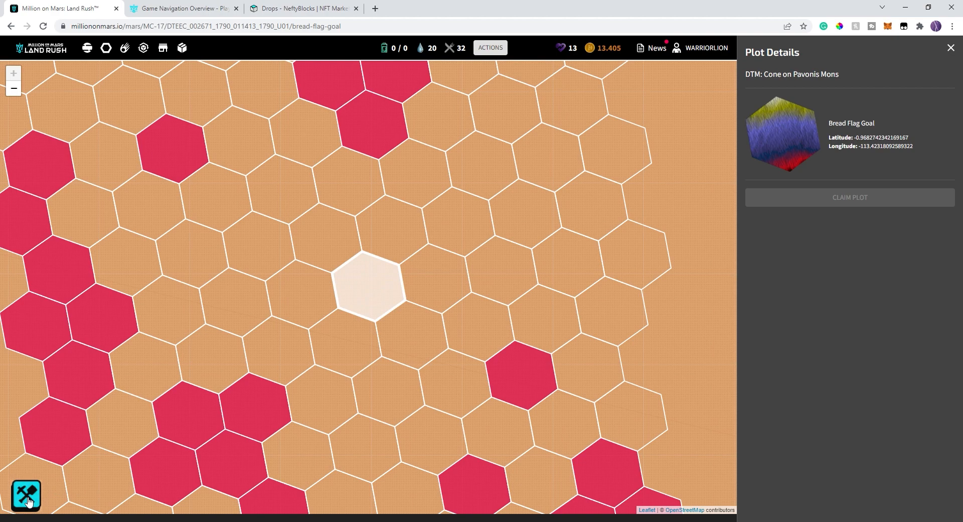
Attempt scavenging Bread Flag Goal again and dismiss the missing tool power warning.
left_click(26, 494)
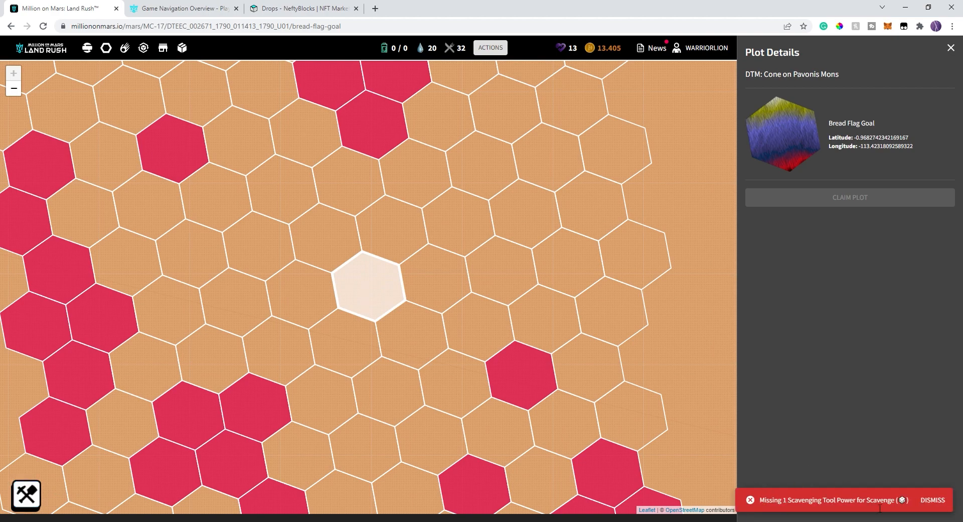
mouse_move(698, 297)
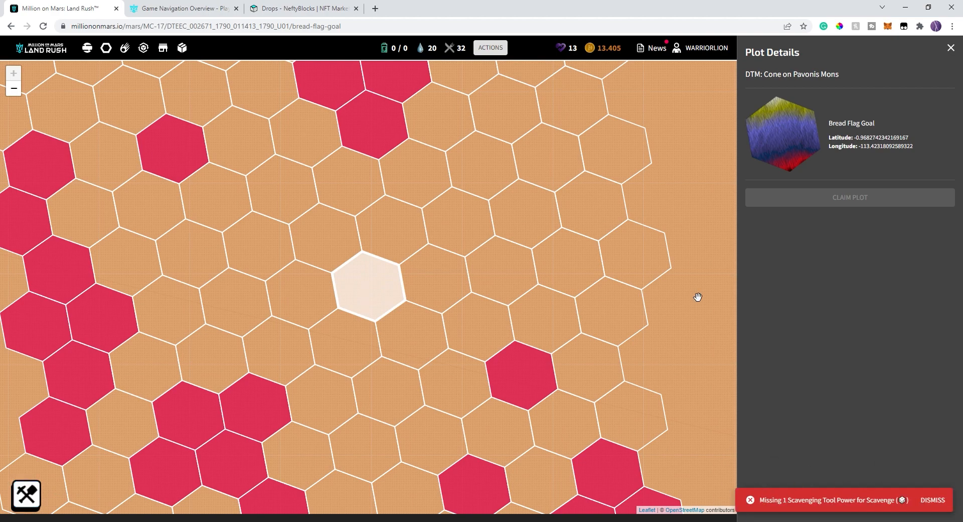
left_click(182, 48)
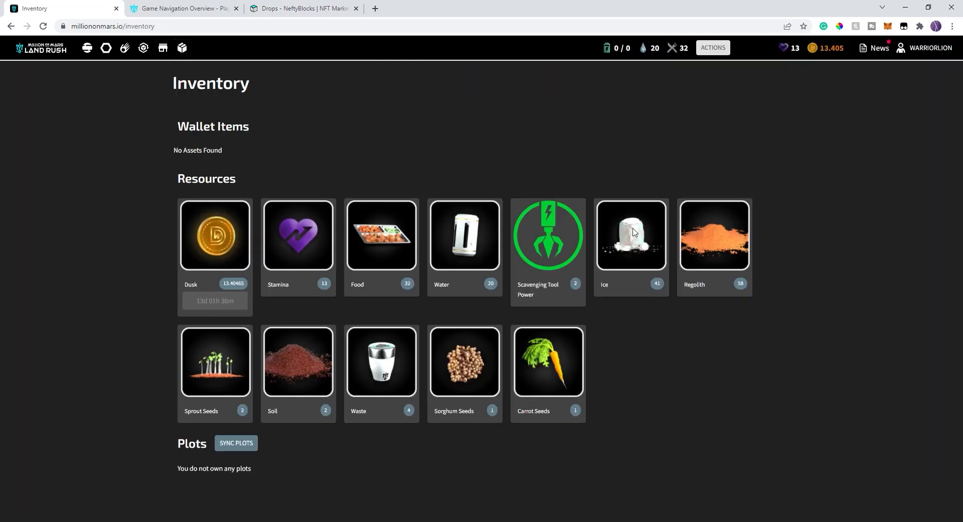
mouse_move(498, 315)
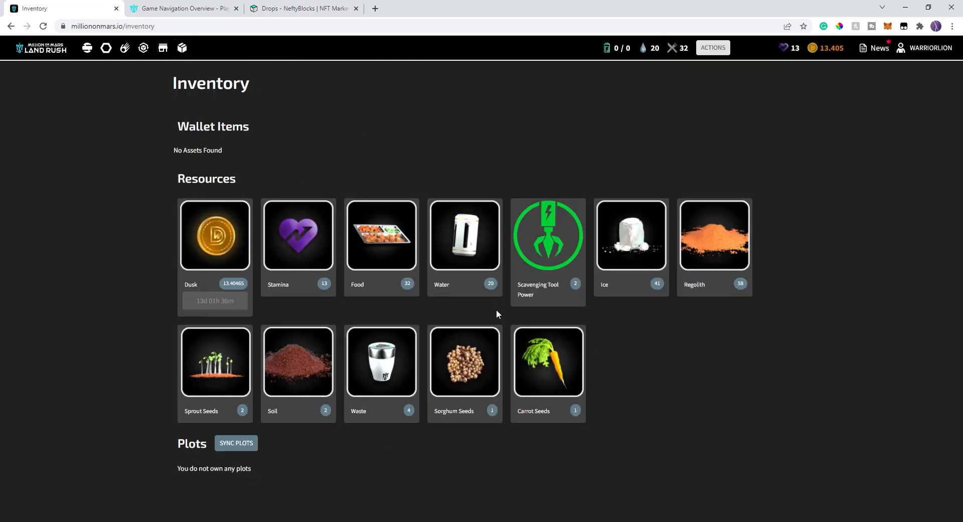
mouse_move(582, 289)
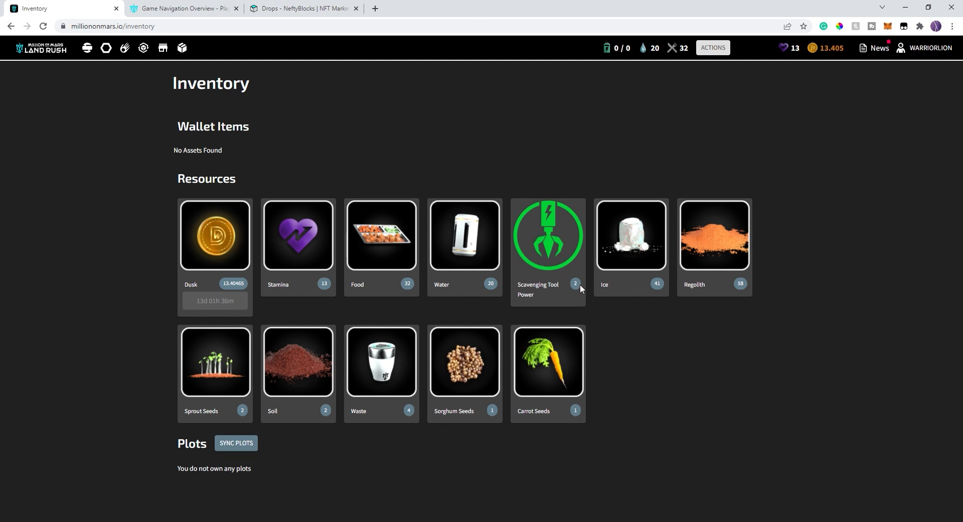
mouse_move(569, 242)
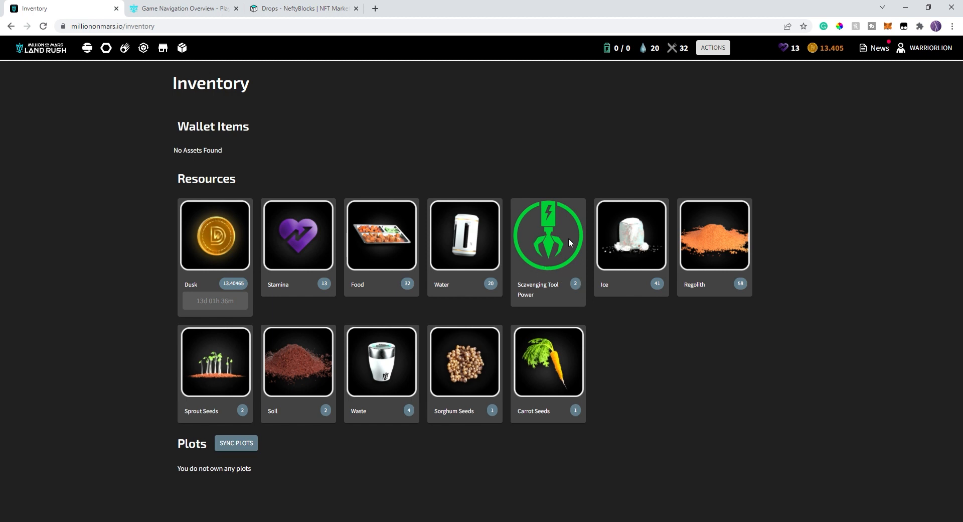
mouse_move(576, 241)
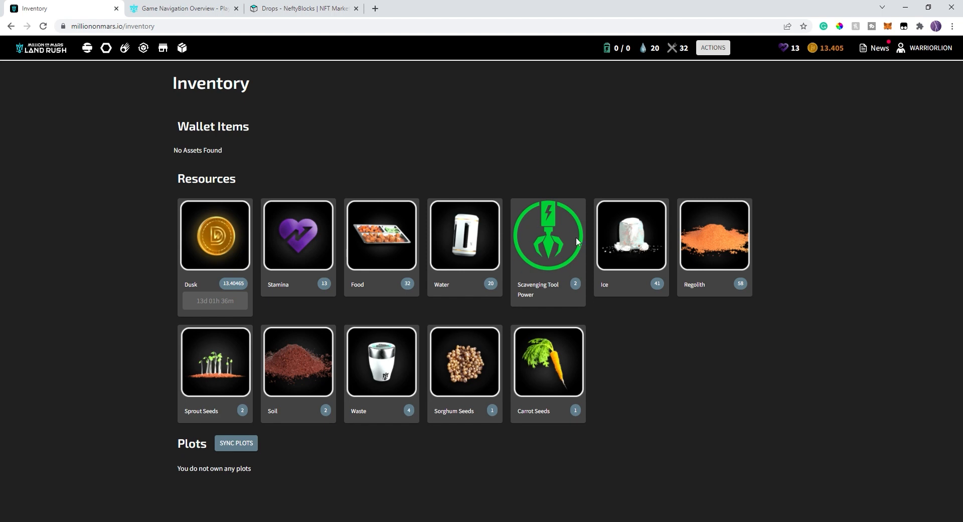
mouse_move(524, 139)
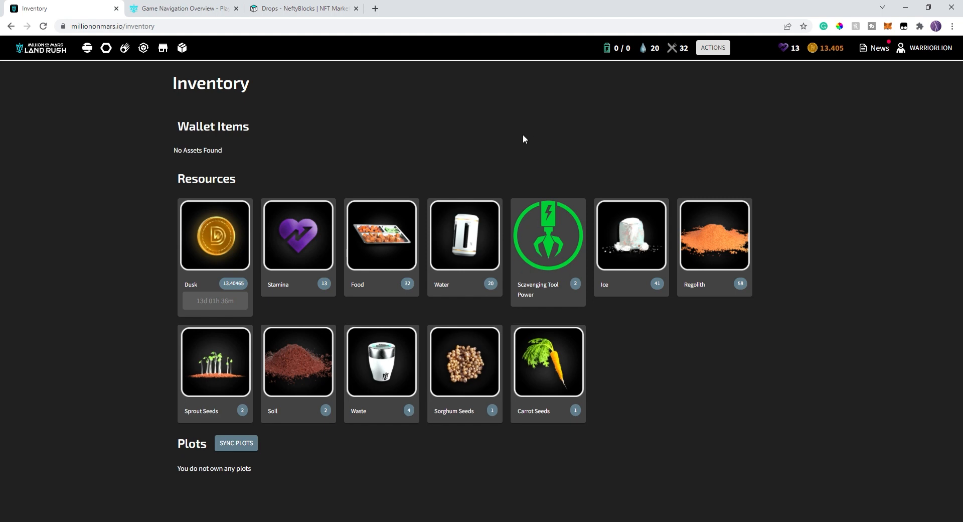
Return from the Inventory page to the Mars map.
left_click(86, 48)
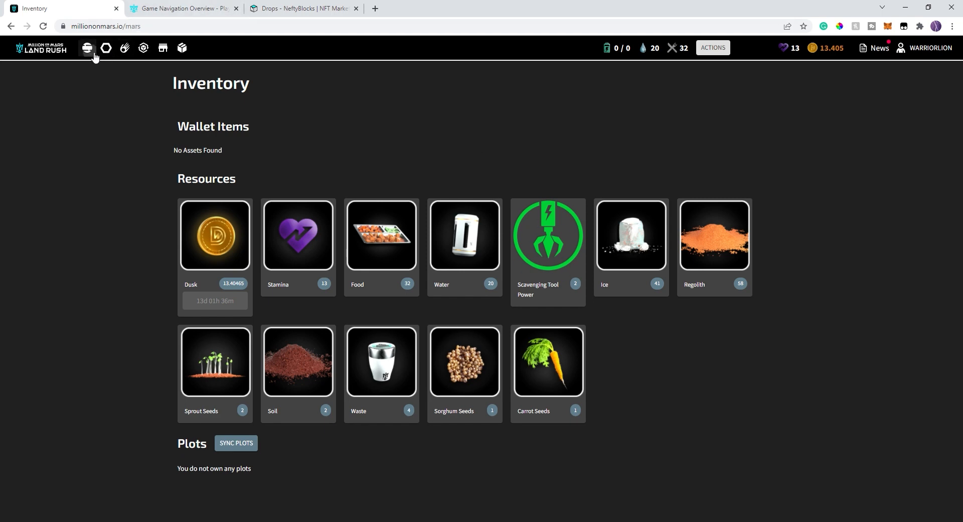
Go to the Arabia (MC-12) quadrangle, select the Tiger Bow Flame plot and attempt scavenging it.
left_click(105, 48)
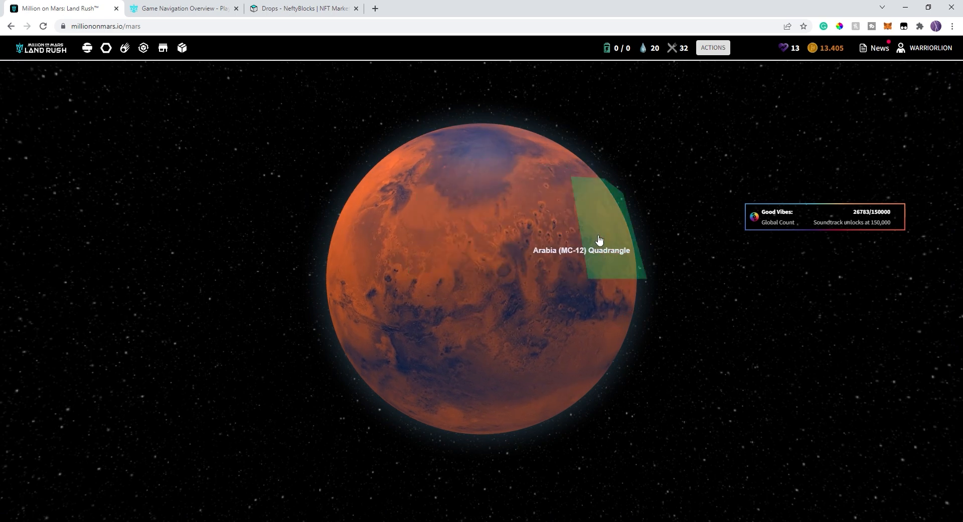
left_click(596, 240)
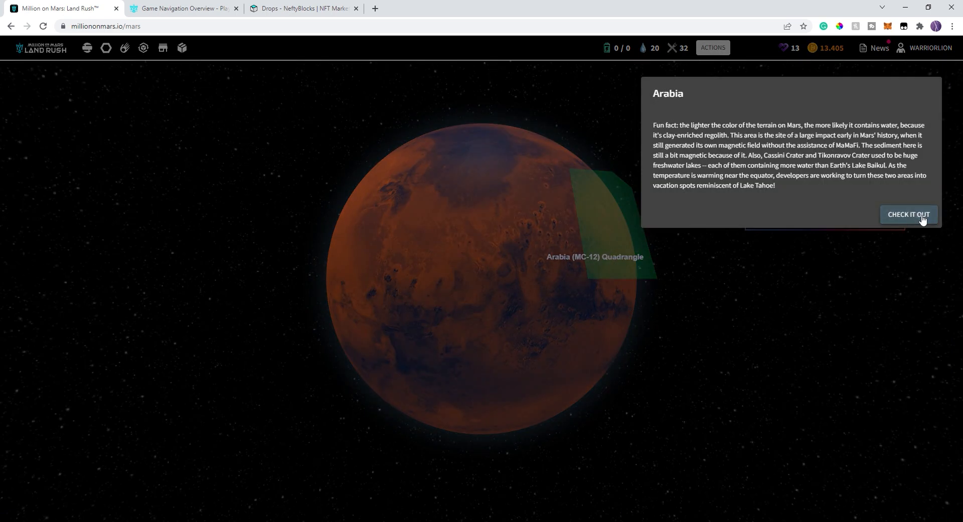
left_click(909, 214)
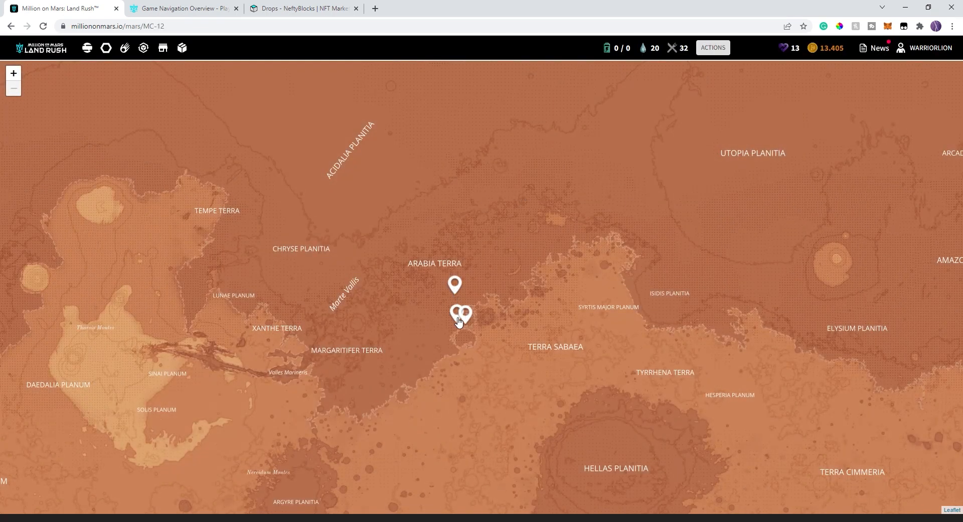
left_click(459, 317)
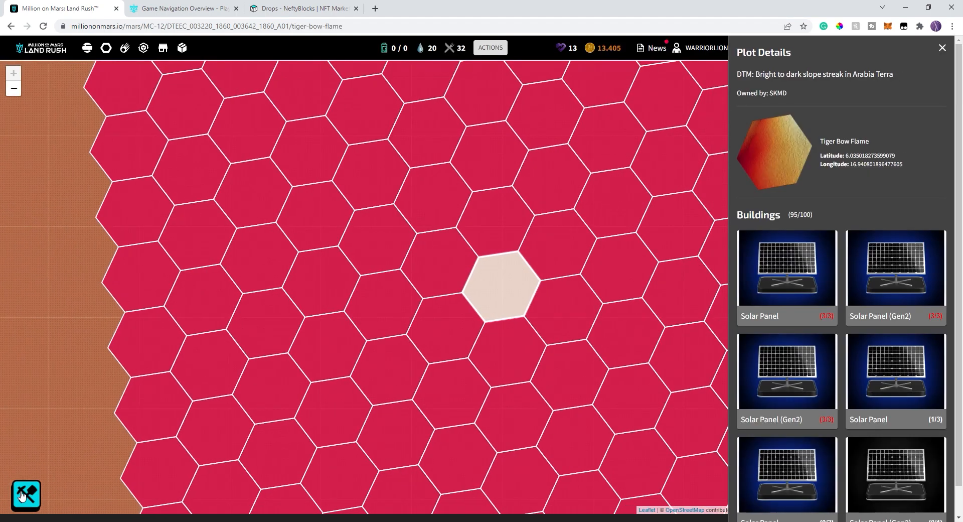
left_click(25, 495)
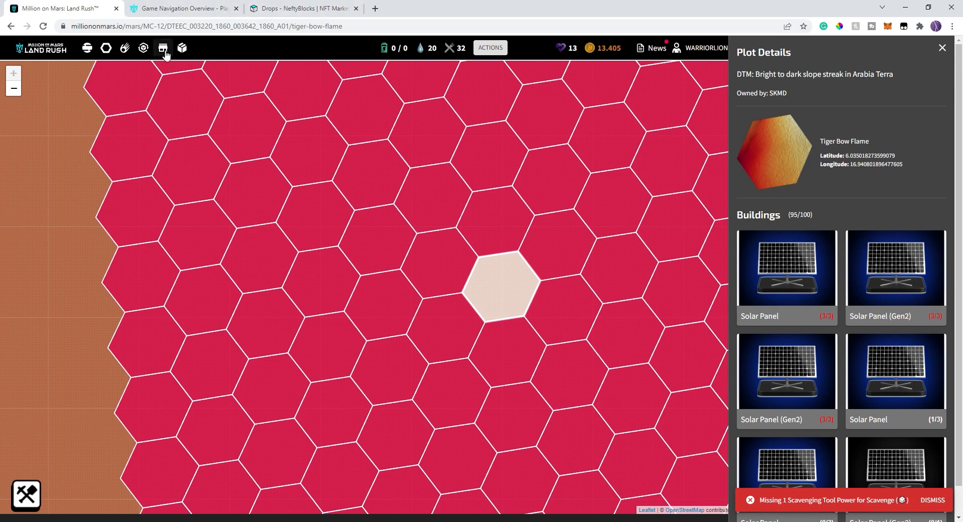
View the inventory listing 58 Regolith and 2 Scavenging Tool Power.
left_click(181, 49)
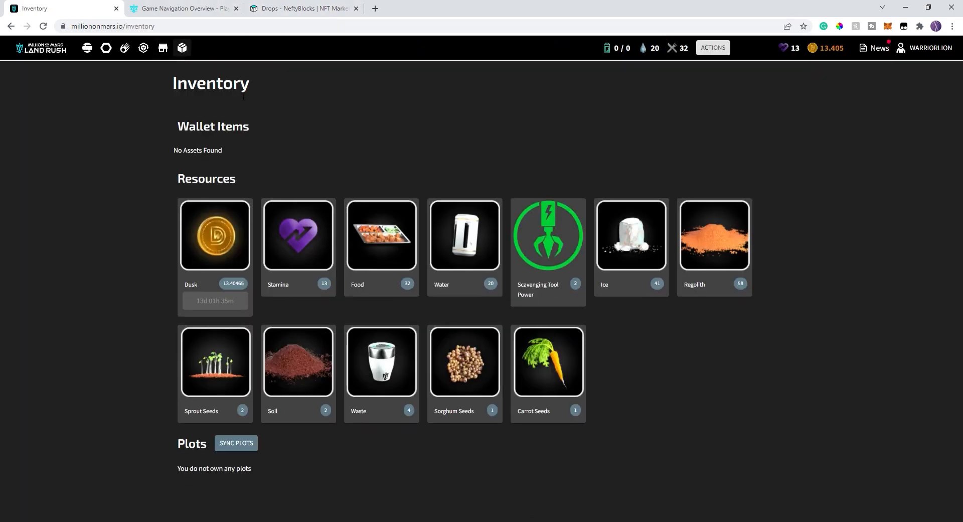
mouse_move(712, 216)
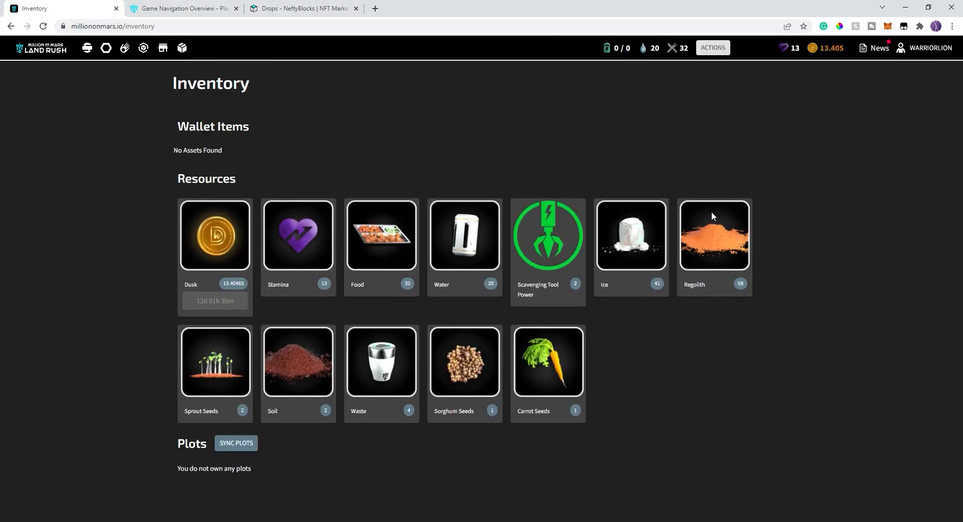
mouse_move(740, 210)
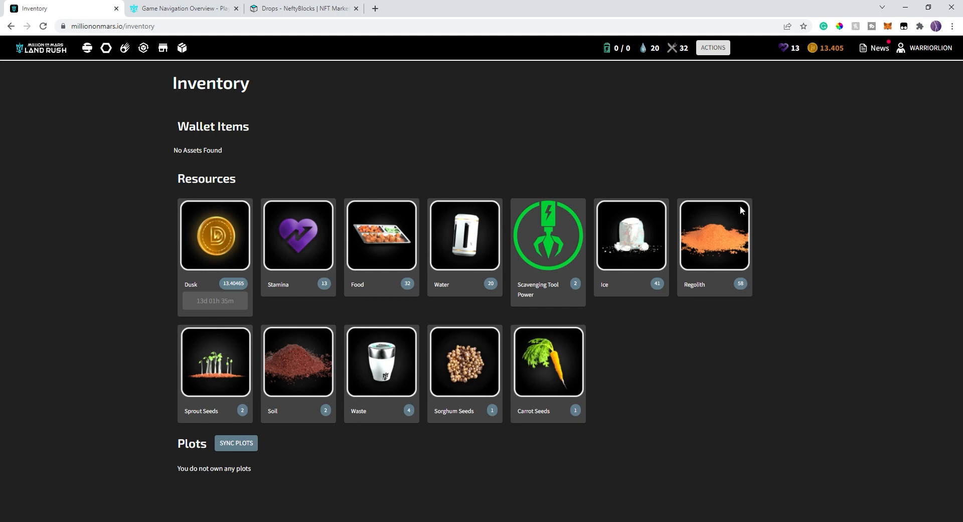
mouse_move(746, 219)
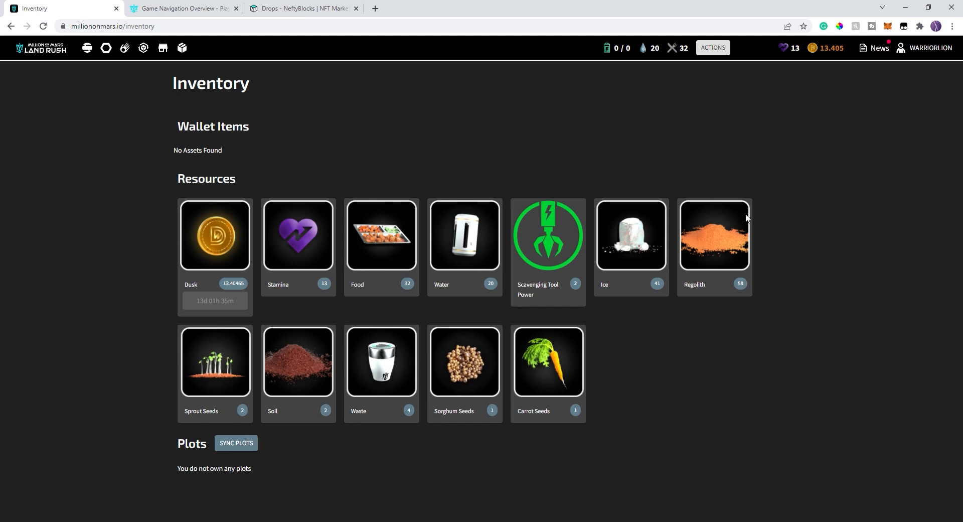
mouse_move(357, 357)
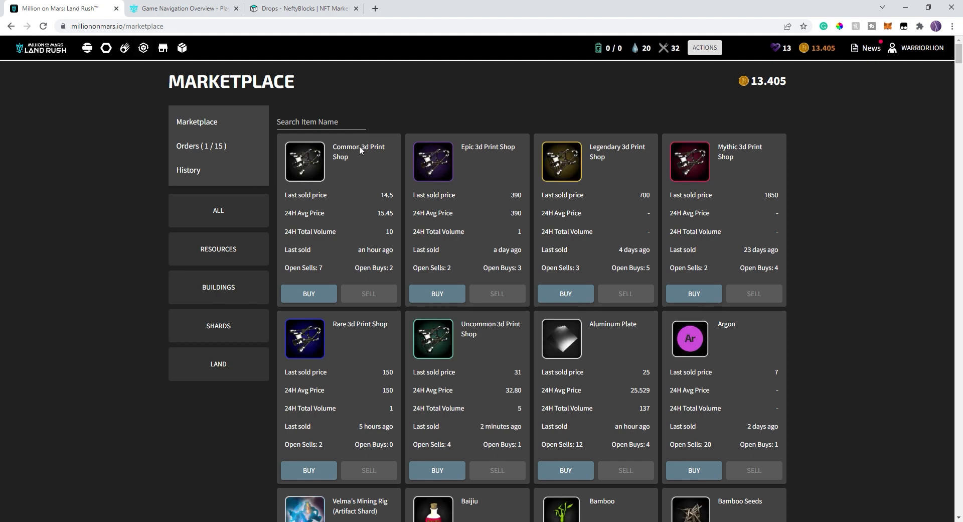
Search 'reg' in the Marketplace and list all 58 Regolith for sale at 0.062 each.
type("reg")
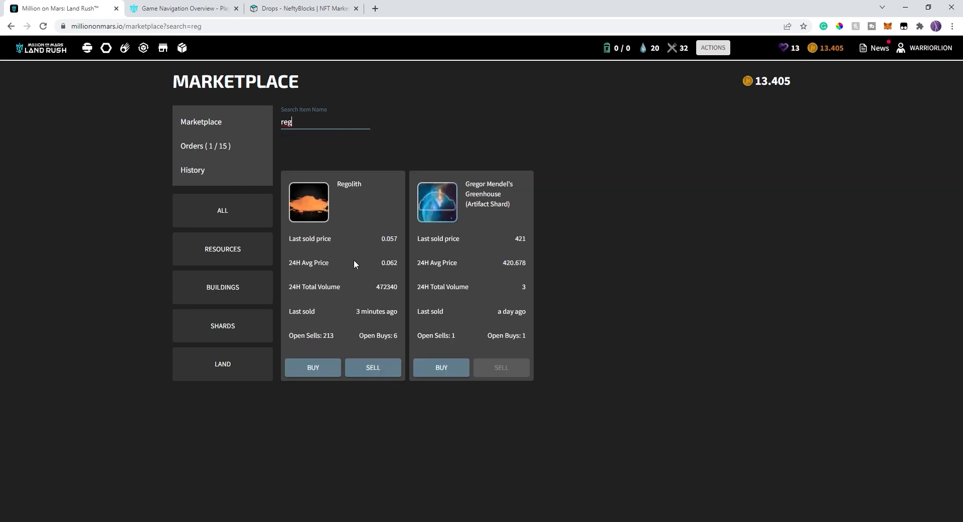
left_click(372, 367)
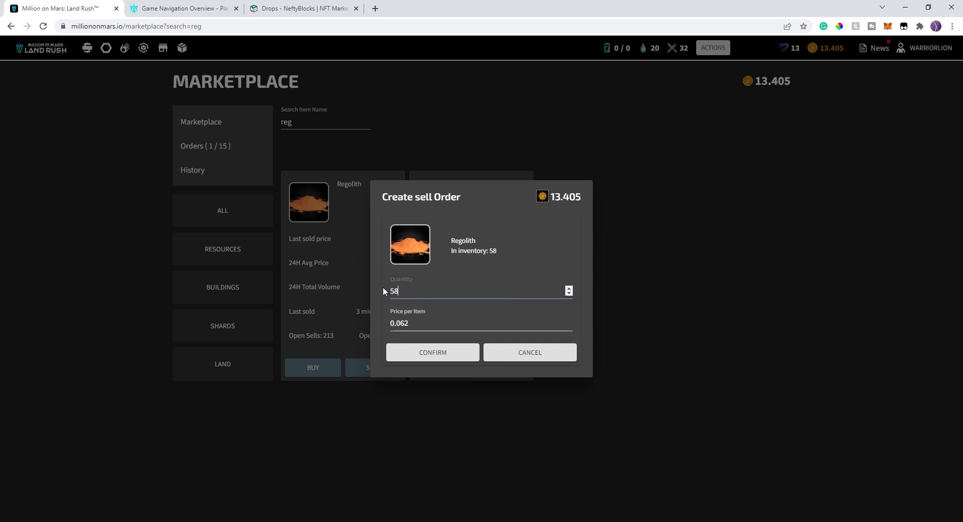
mouse_move(707, 285)
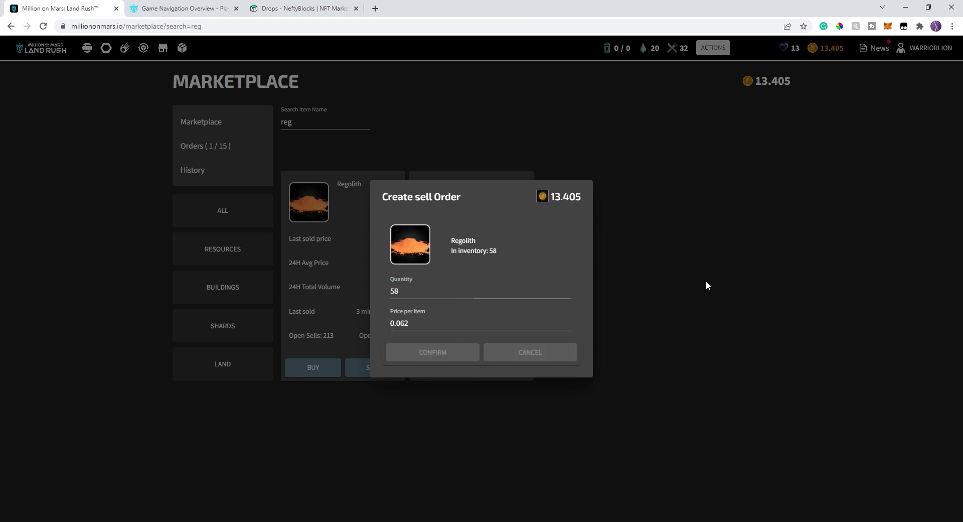
left_click(432, 353)
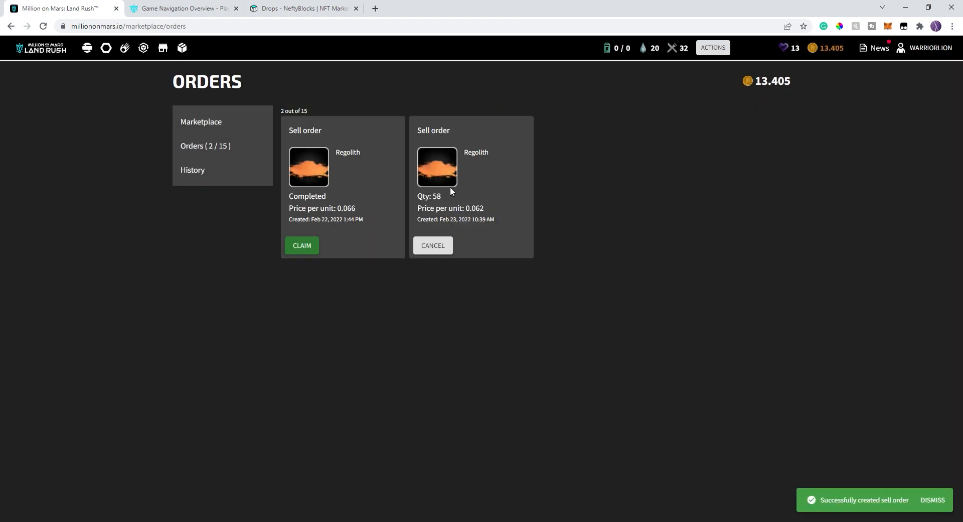
mouse_move(501, 141)
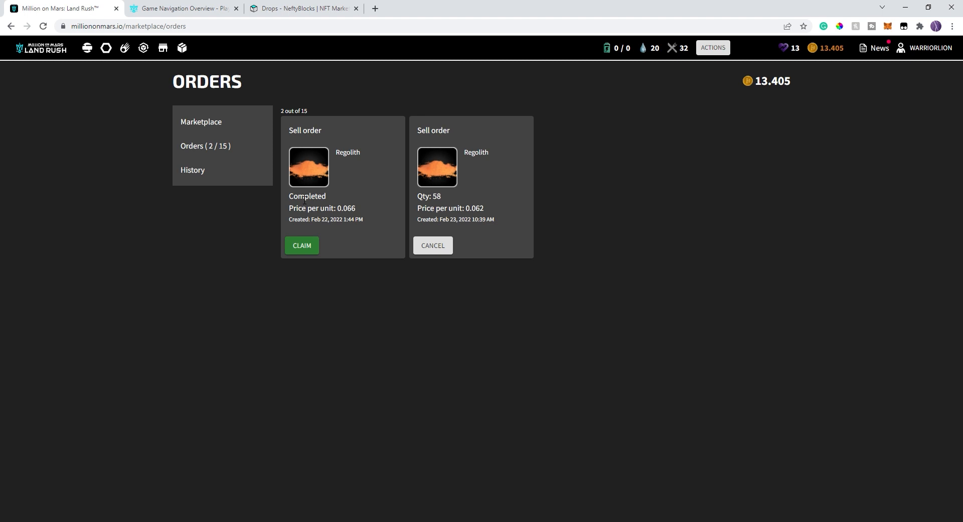
mouse_move(365, 226)
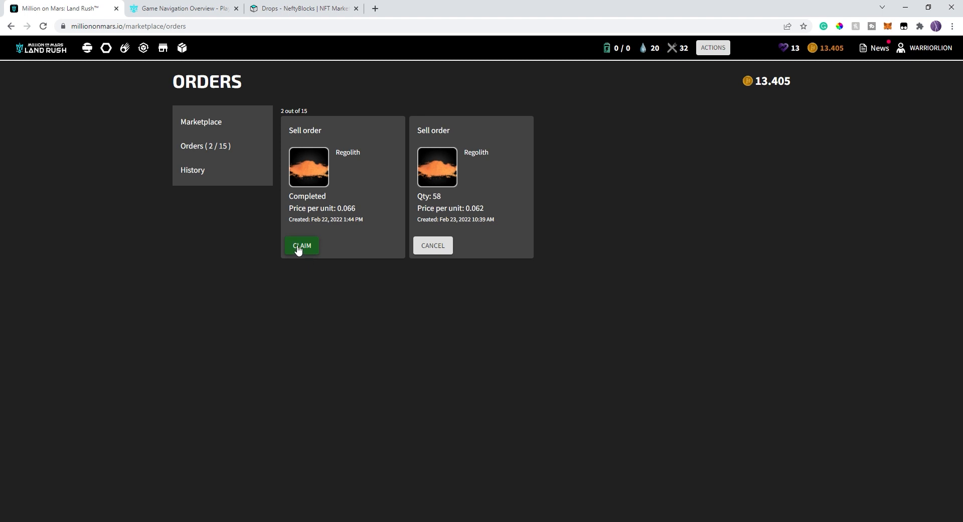
mouse_move(554, 178)
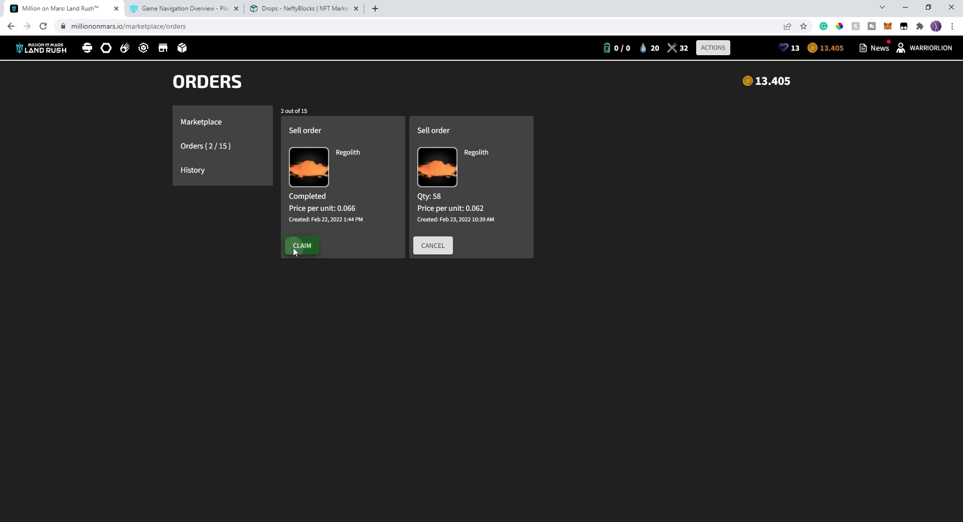
Claim the completed Regolith order's 2.633 Dusk, raising the balance to 16.038.
left_click(301, 245)
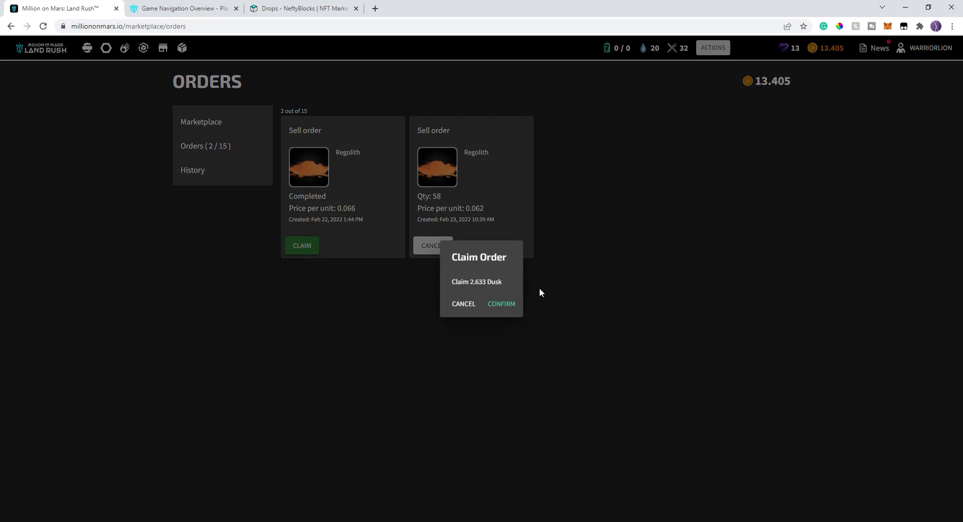
left_click(502, 304)
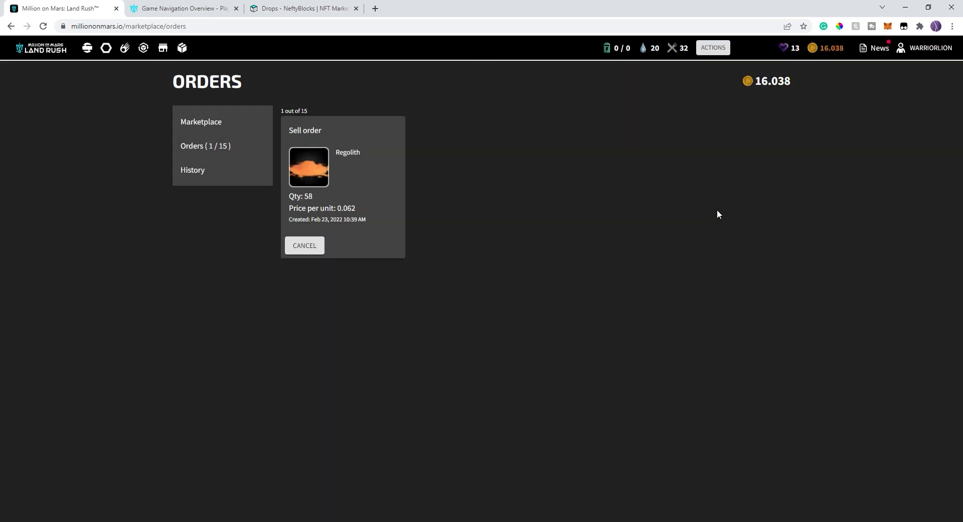
mouse_move(706, 196)
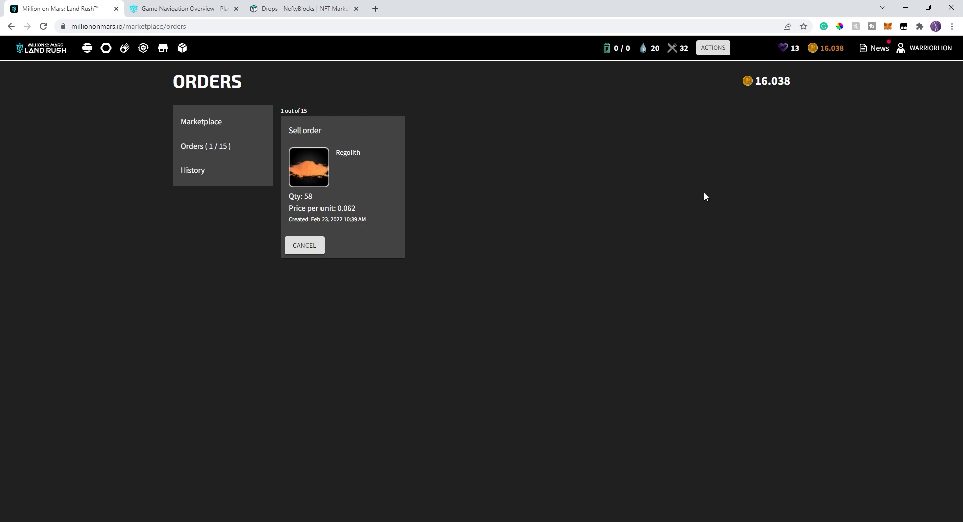
mouse_move(450, 176)
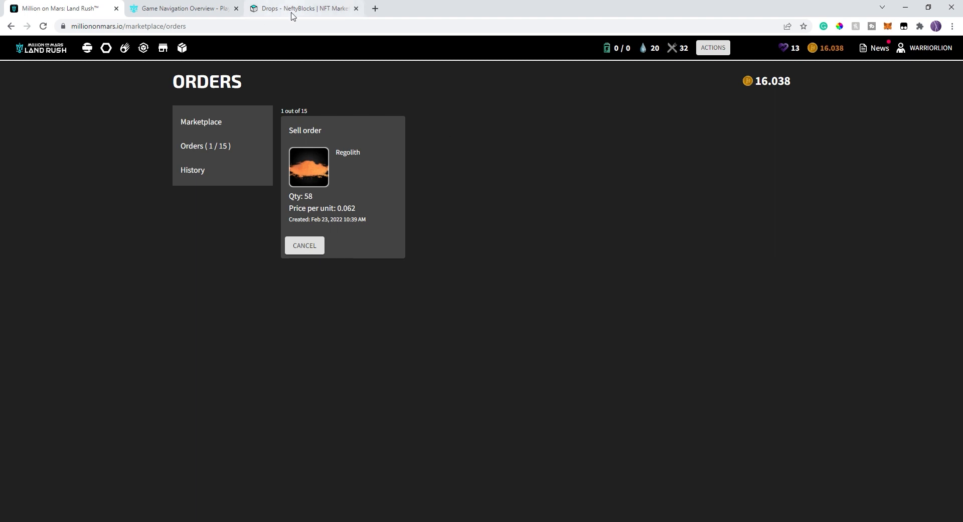
Browse the NeftyBlocks onmars drops list with the $10 Access Badge and sold-out packs.
left_click(301, 8)
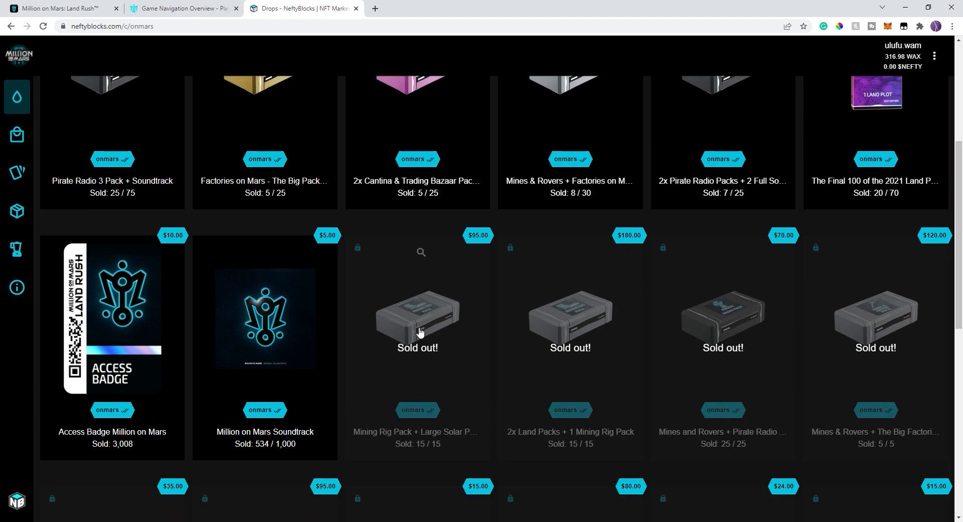
scroll("down", 3)
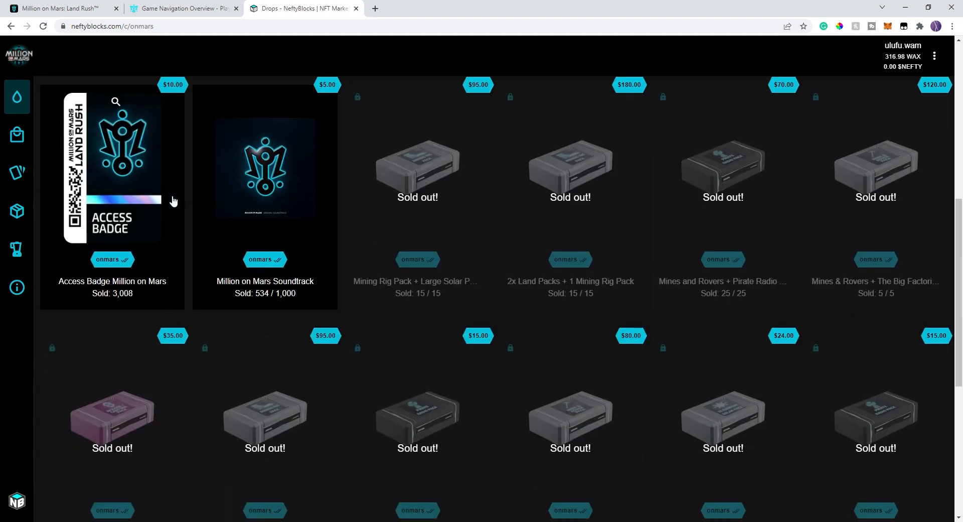
mouse_move(134, 151)
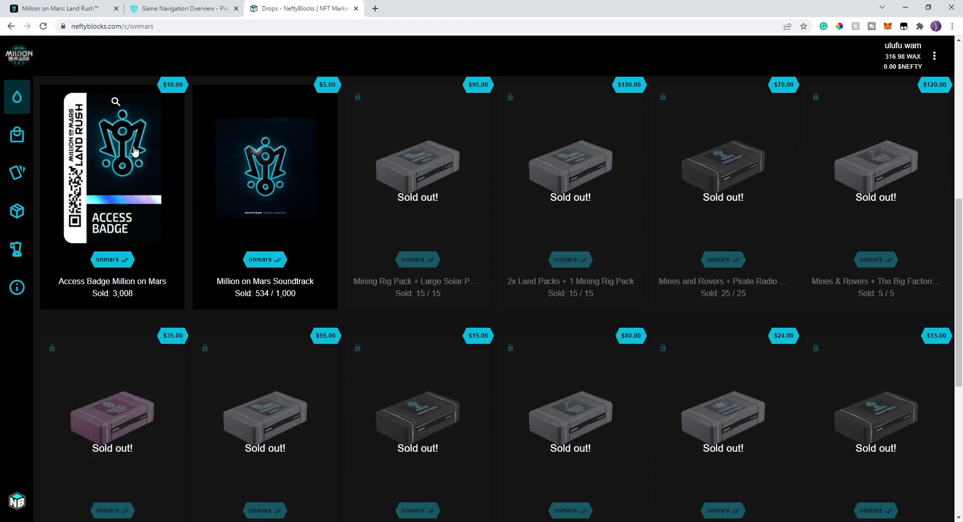
scroll("down", 3)
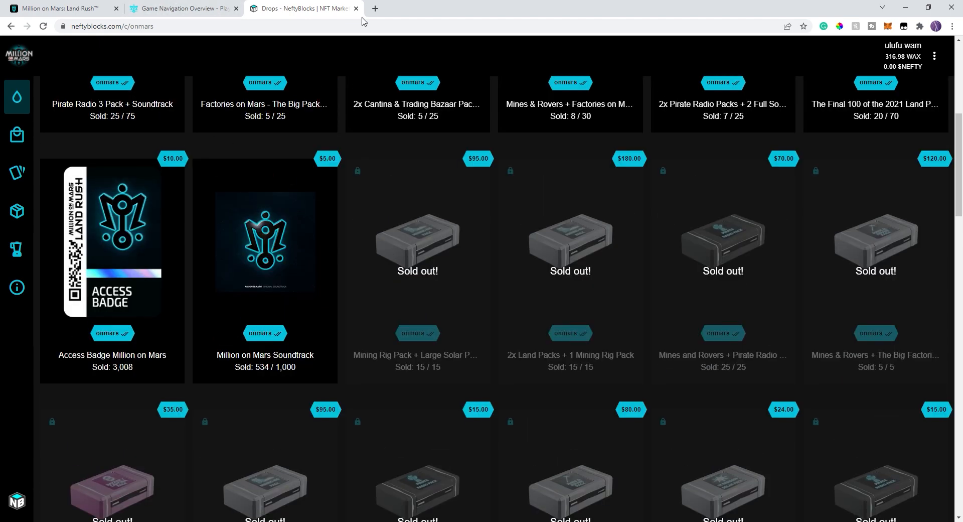
mouse_move(108, 190)
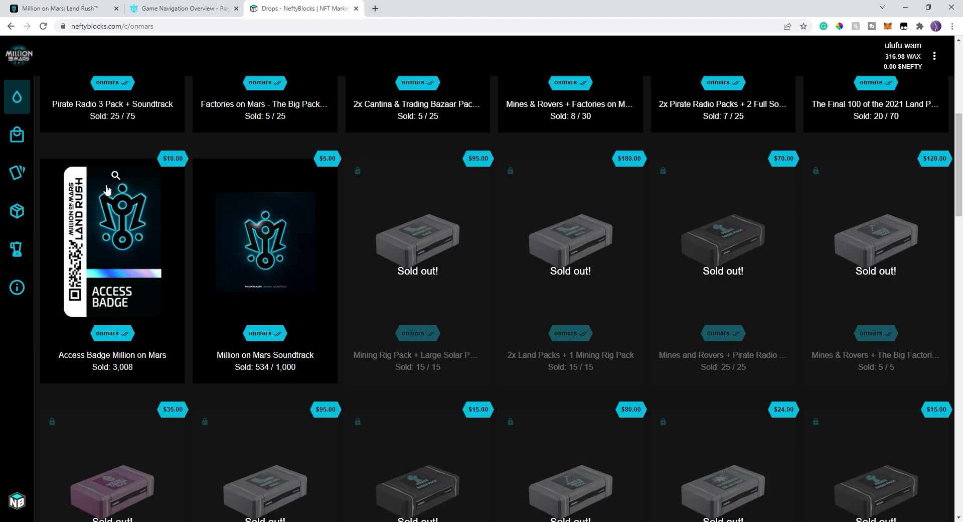
mouse_move(85, 4)
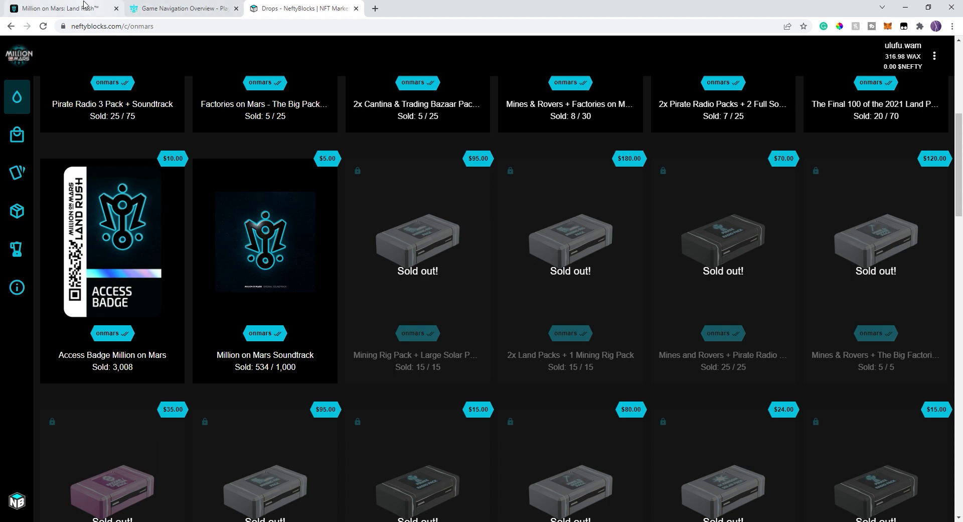
mouse_move(509, 68)
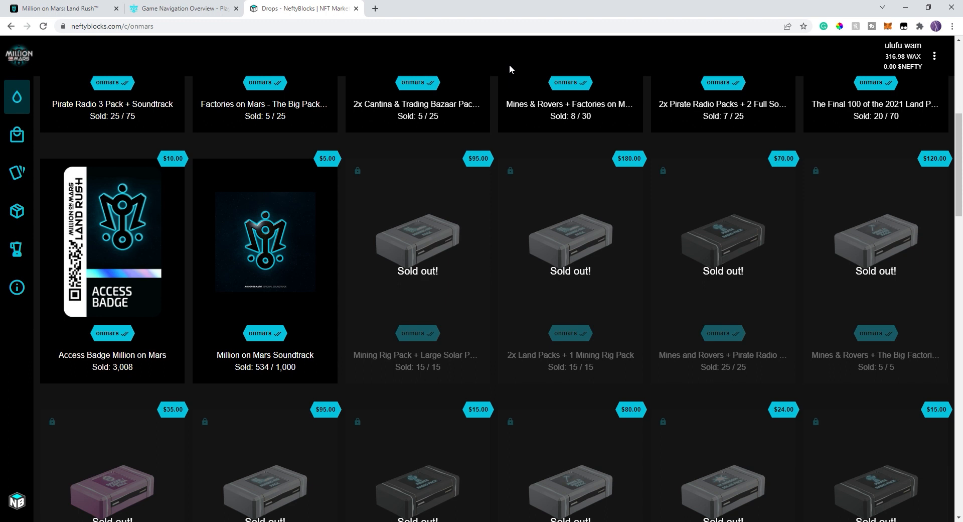
mouse_move(437, 77)
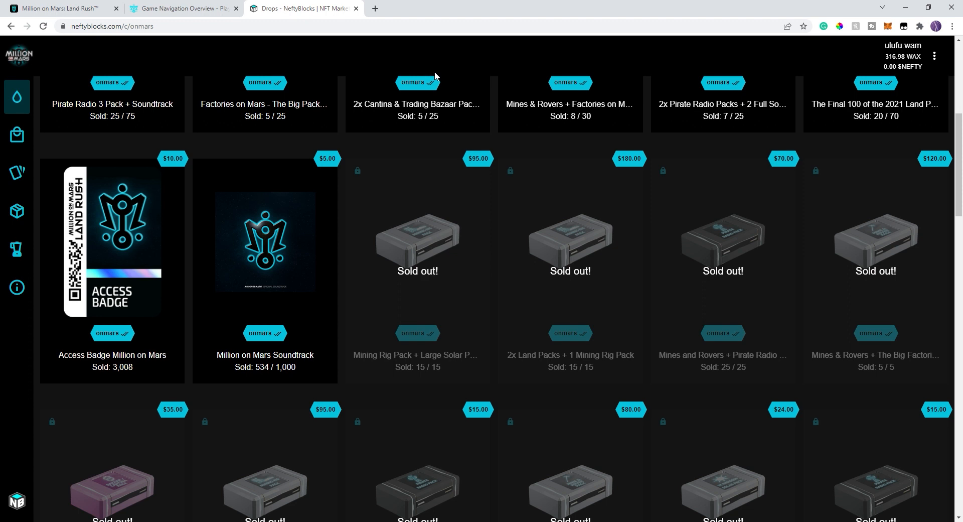
mouse_move(746, 68)
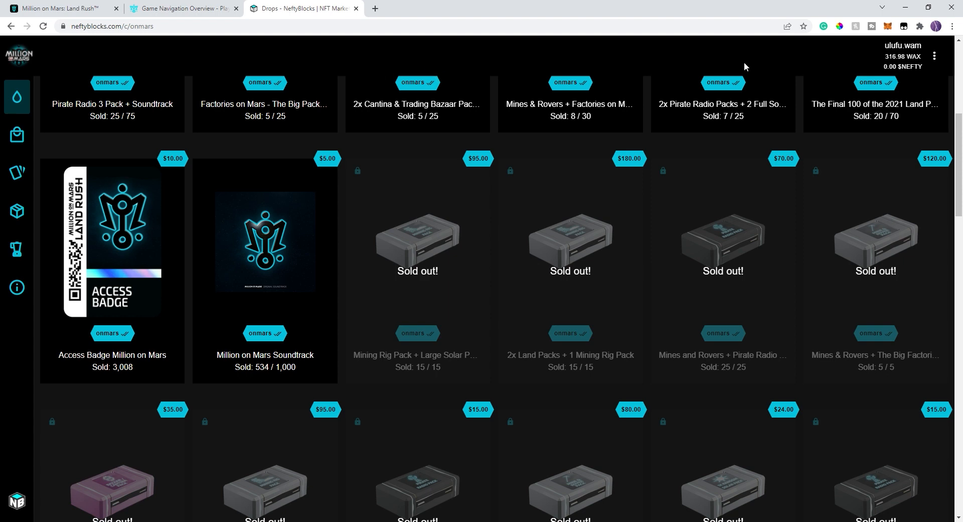